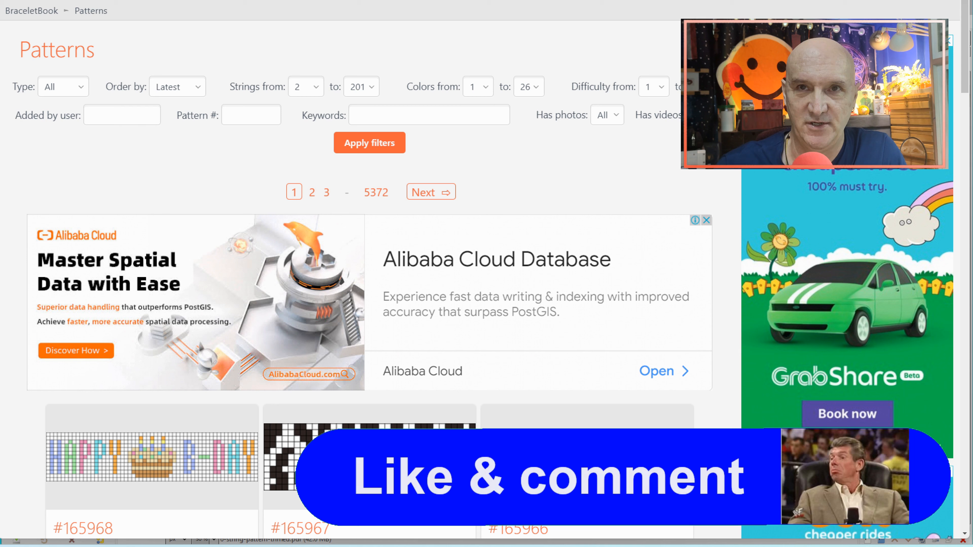
# - Enter 130803 in the Pattern # filter field on BraceletBook's Patterns page
pyautogui.click(251, 115)
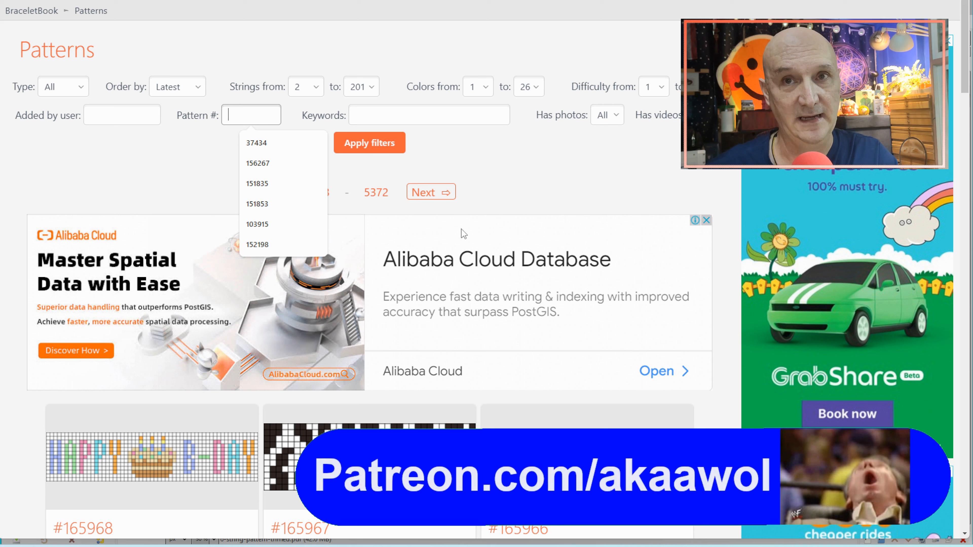
pyautogui.write('130803')
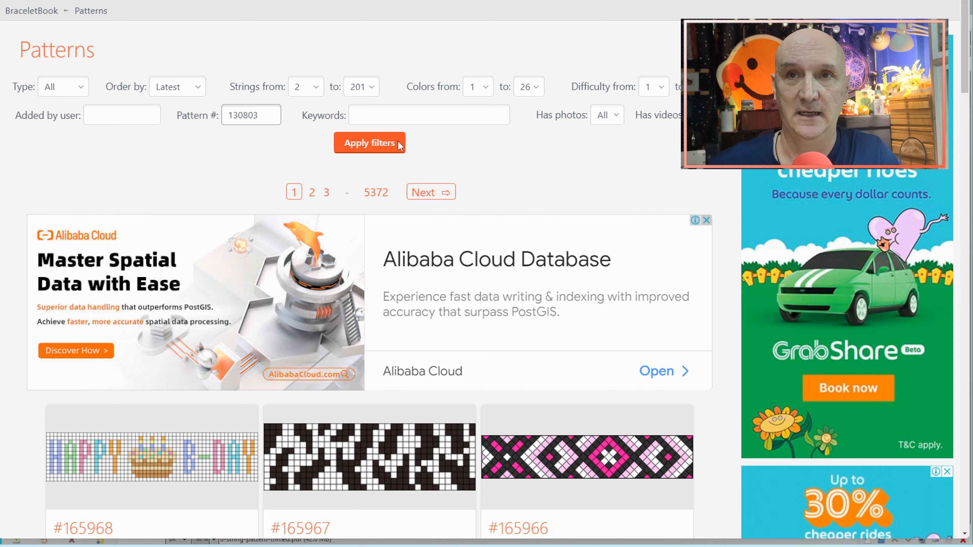
pyautogui.moveTo(385, 147)
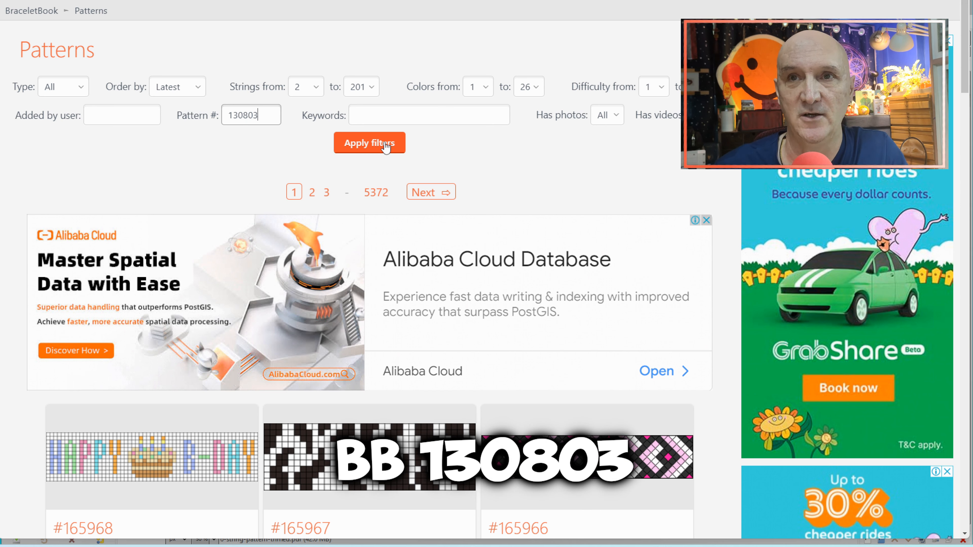
pyautogui.moveTo(469, 157)
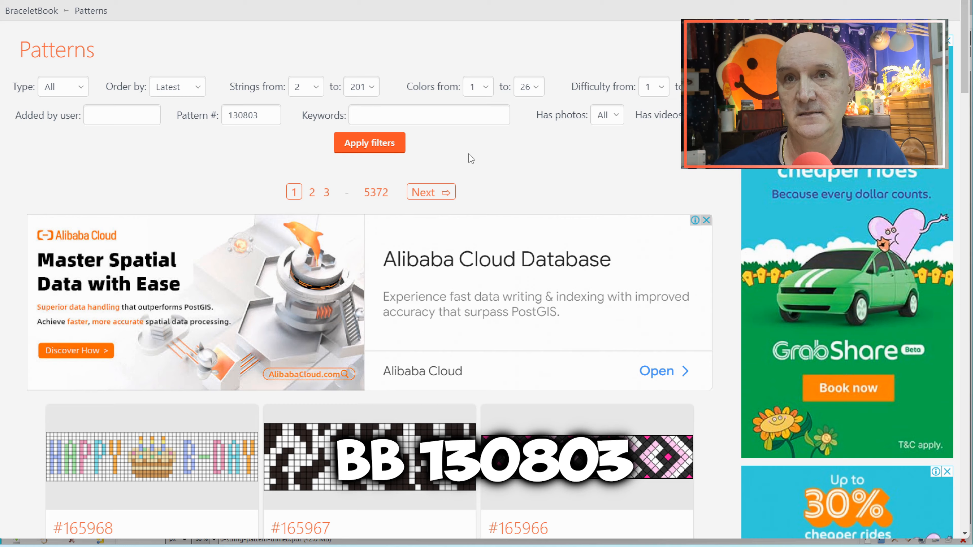
# - Apply the filter, view pattern #130803 and capture its preview with the snipping tool
pyautogui.click(369, 143)
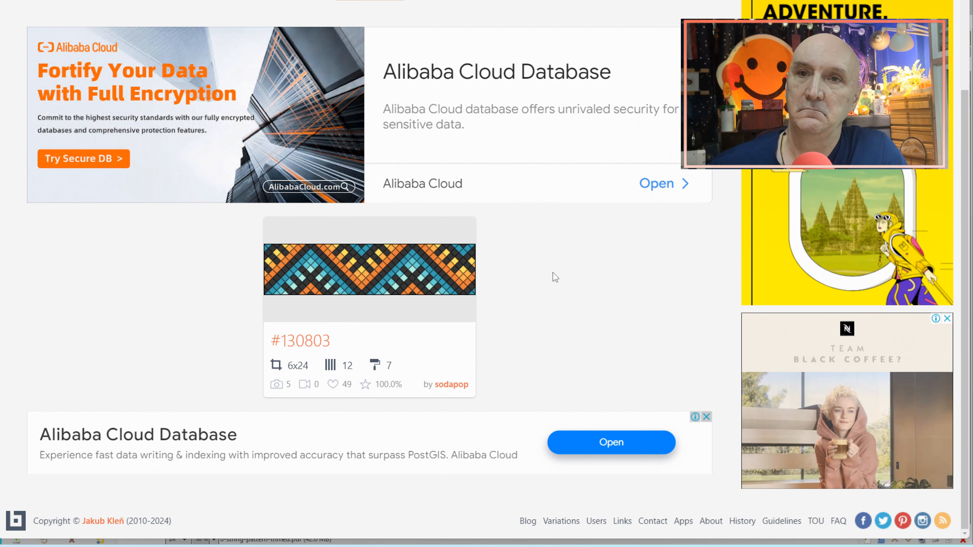
pyautogui.moveTo(363, 276)
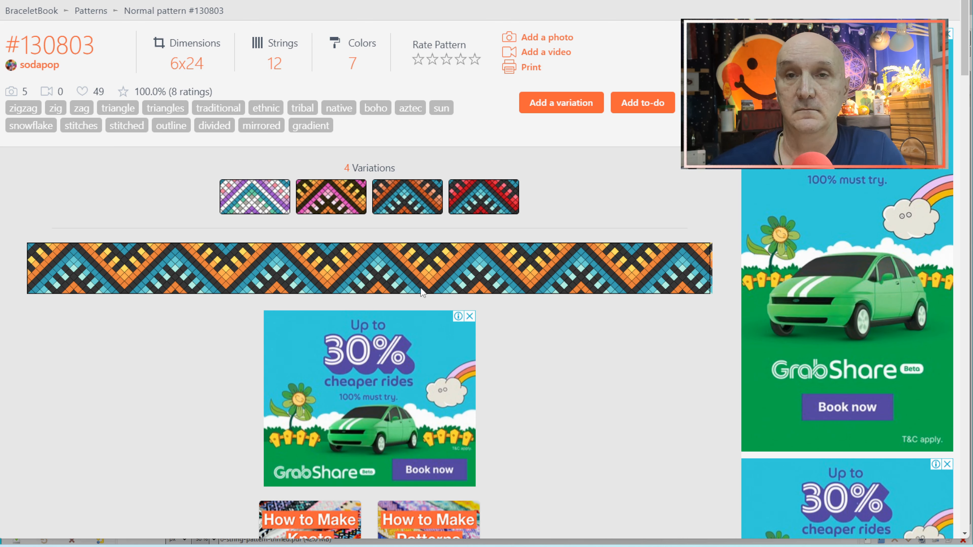
pyautogui.moveTo(434, 276)
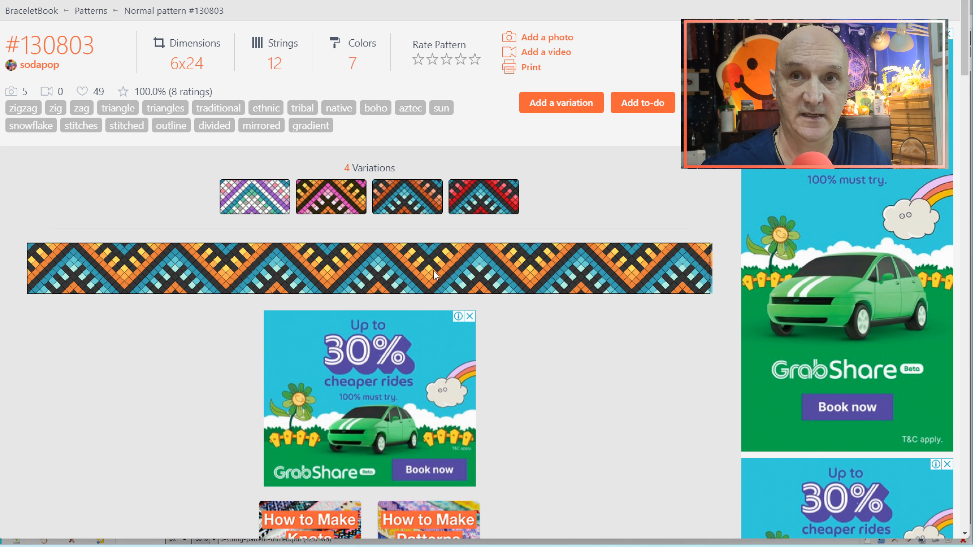
pyautogui.click(254, 196)
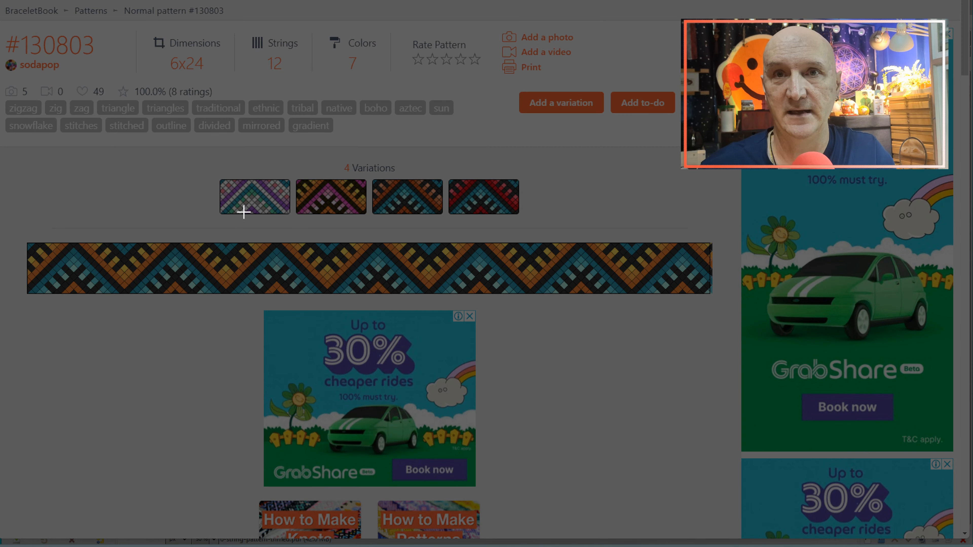
pyautogui.moveTo(205, 243)
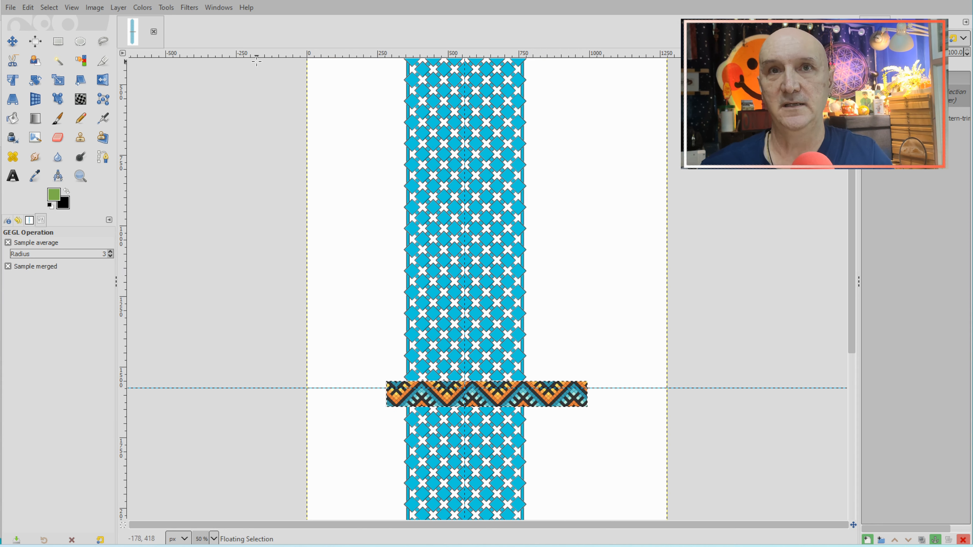
# - Scale the pasted upright zigzag pattern up to span the page height
pyautogui.click(57, 80)
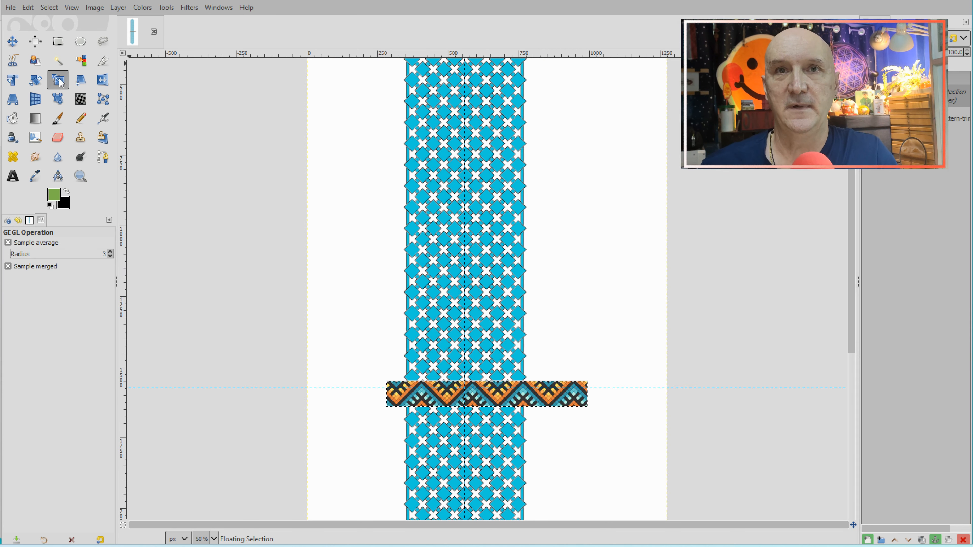
pyautogui.click(35, 80)
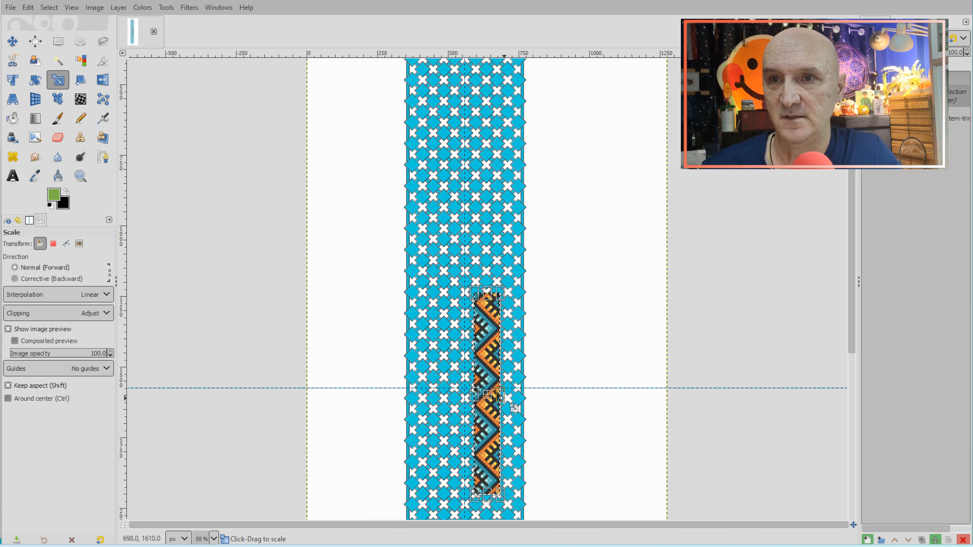
pyautogui.moveTo(515, 409); pyautogui.dragTo(554, 394)
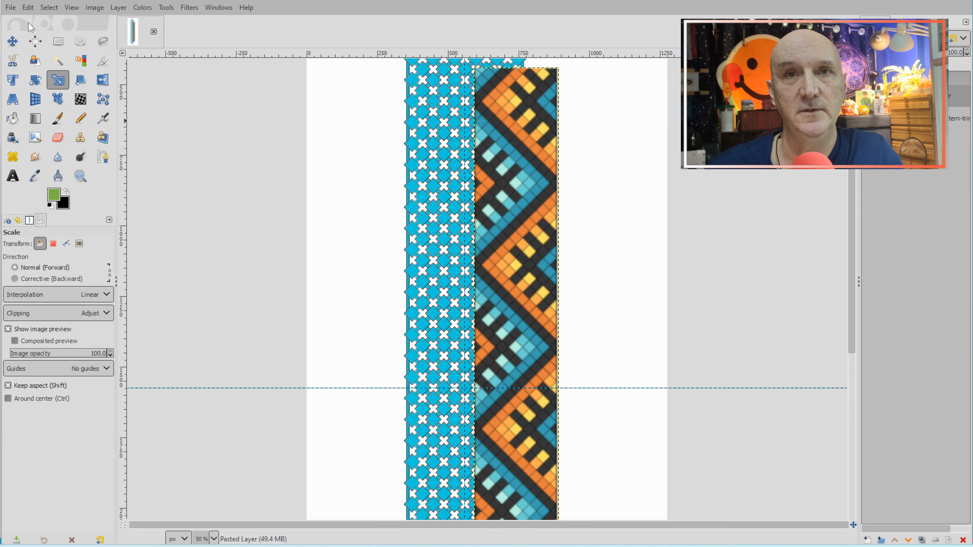
# - Move the pasted zigzag pattern to stand right of the blue bracelet grid
pyautogui.click(12, 41)
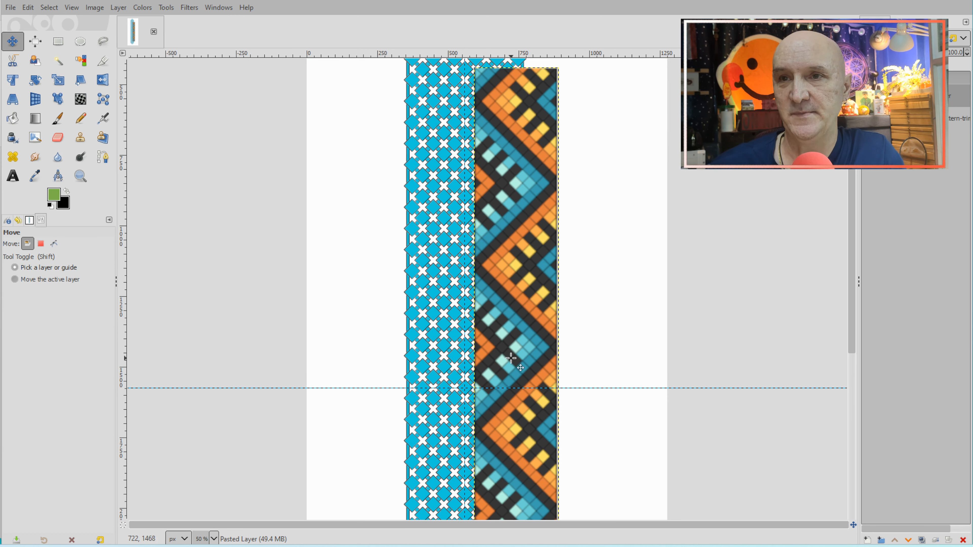
pyautogui.moveTo(512, 366); pyautogui.dragTo(716, 276)
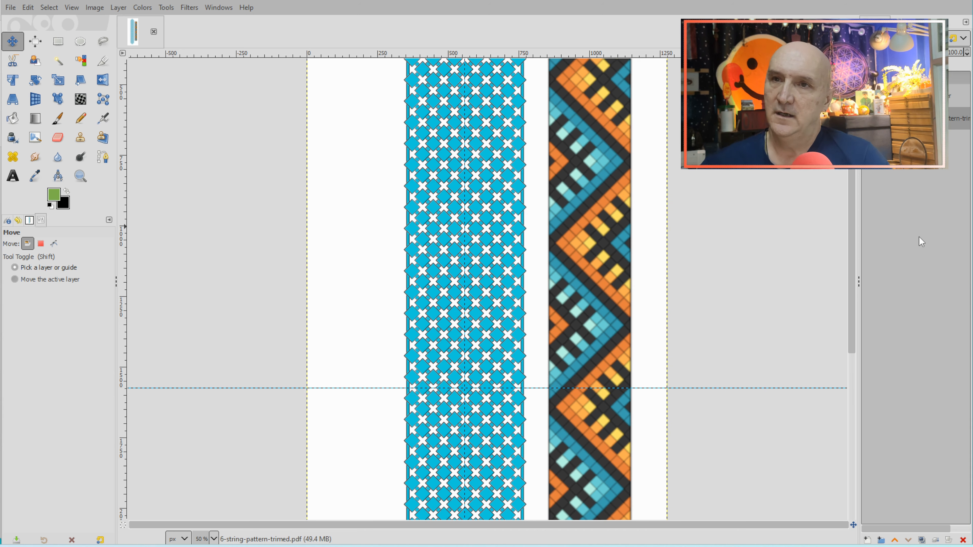
pyautogui.moveTo(572, 329)
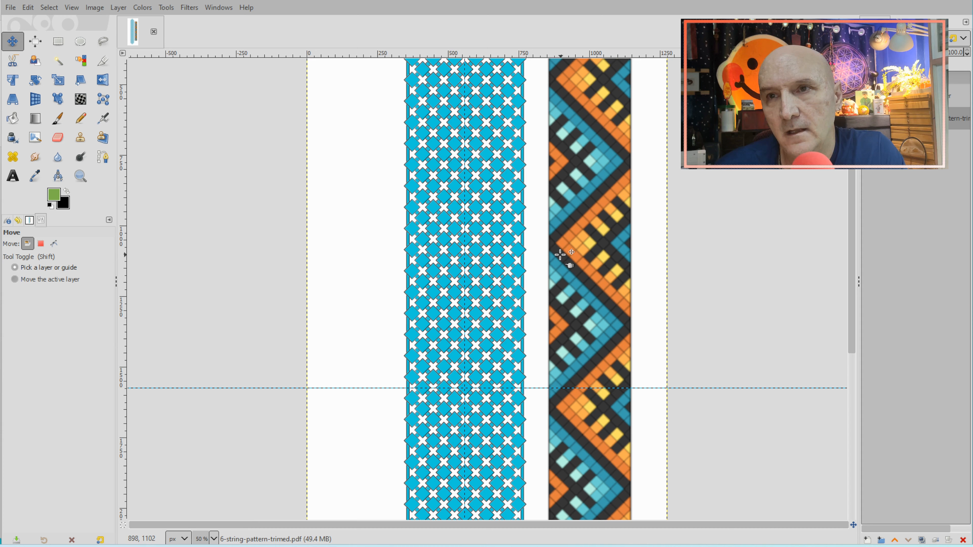
pyautogui.moveTo(619, 183)
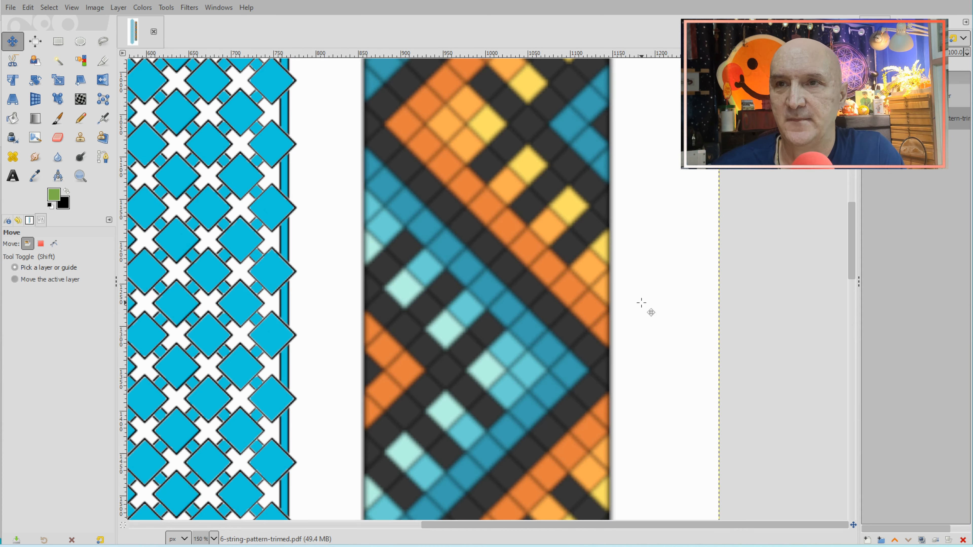
pyautogui.moveTo(608, 366)
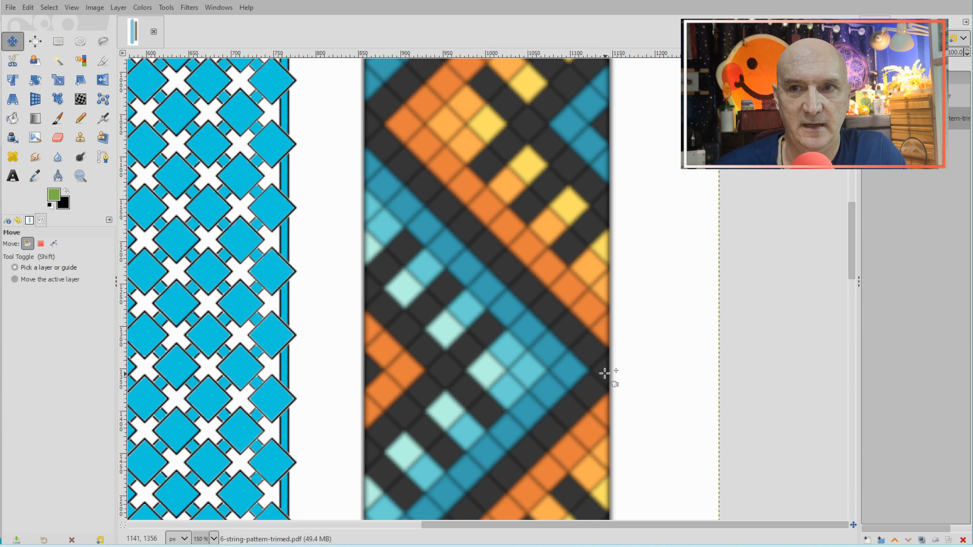
pyautogui.moveTo(601, 334)
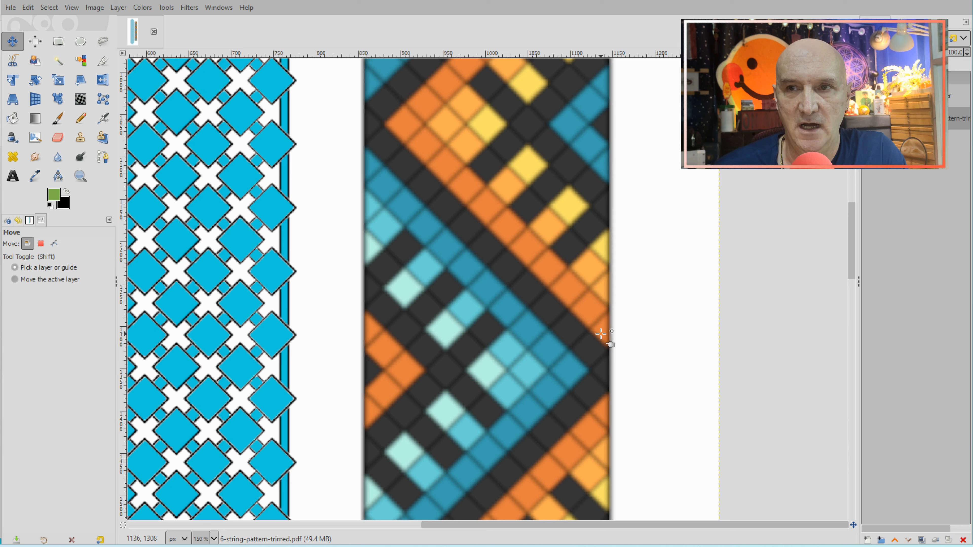
pyautogui.moveTo(586, 352)
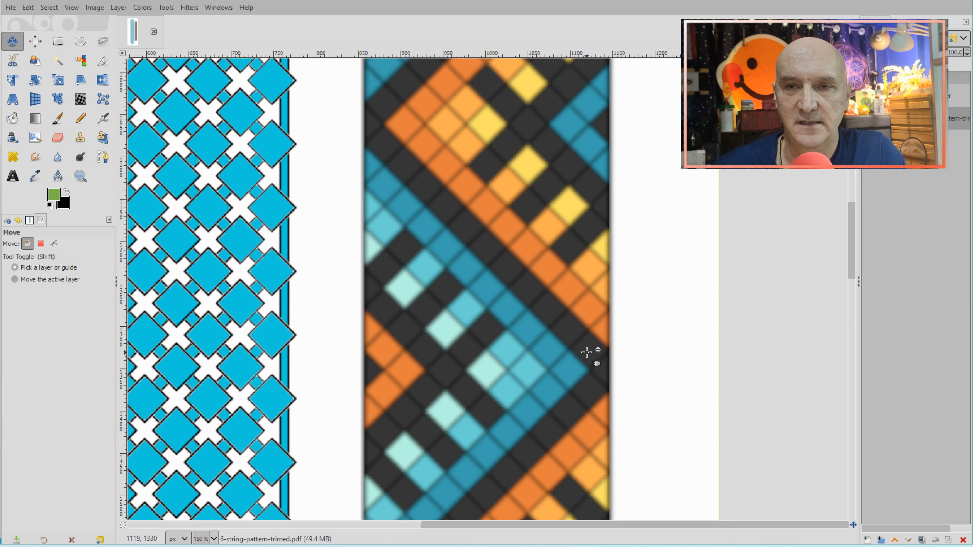
pyautogui.moveTo(546, 317)
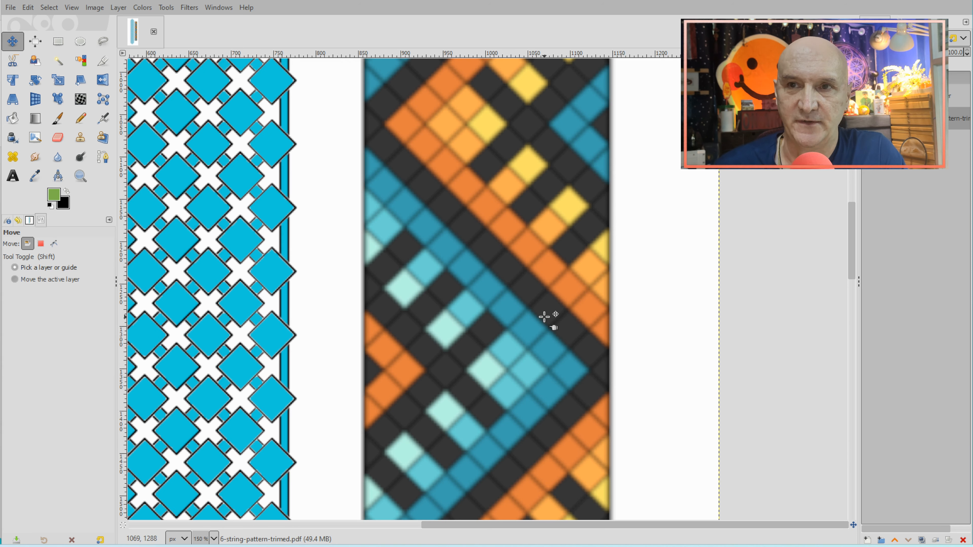
pyautogui.moveTo(387, 199)
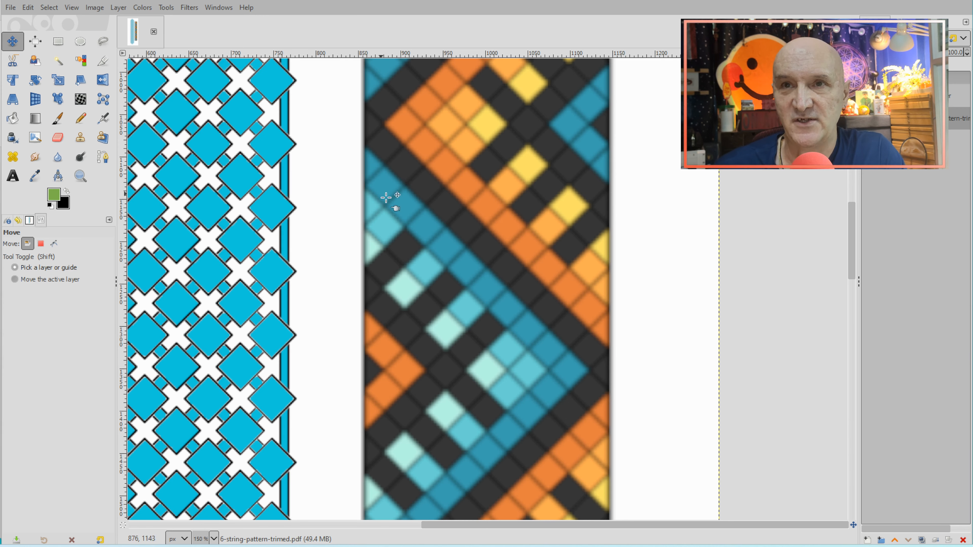
pyautogui.moveTo(618, 397)
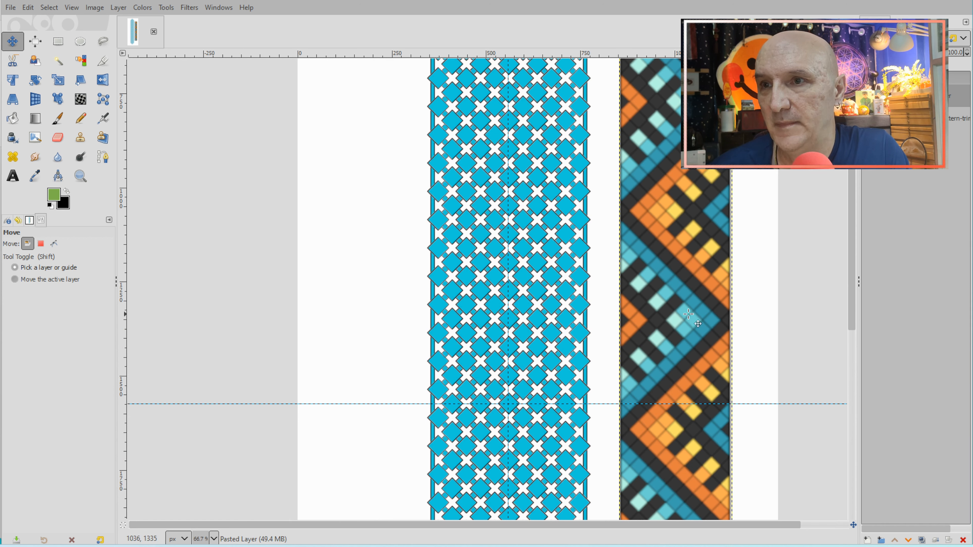
pyautogui.moveTo(687, 314); pyautogui.dragTo(691, 401)
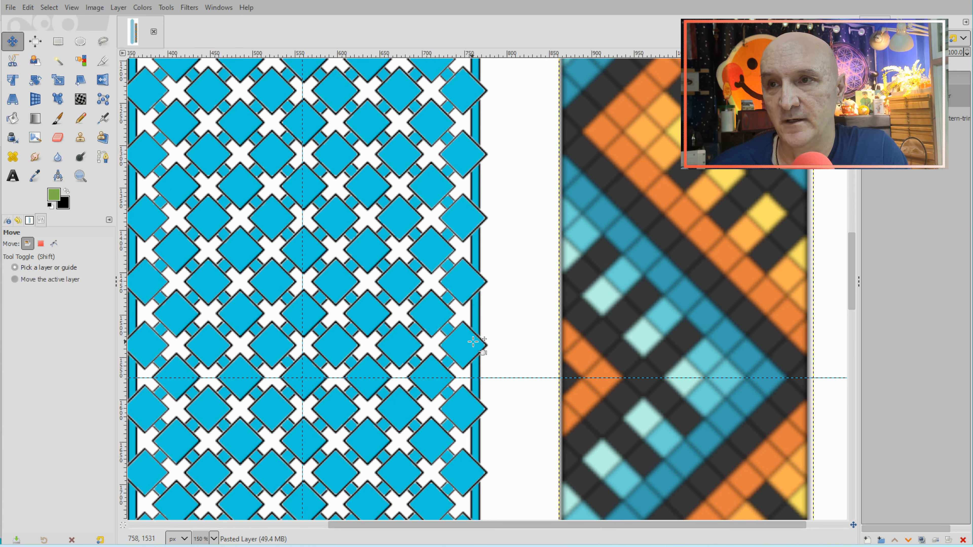
# - Bucket-fill diamonds dark grey along the zigzag diagonal, then start a teal diamond below it
pyautogui.click(12, 119)
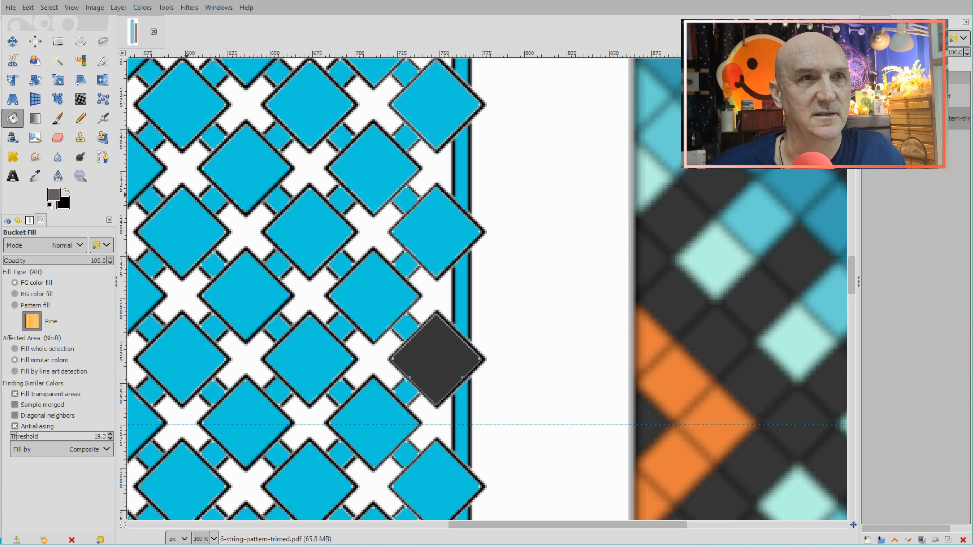
pyautogui.click(437, 360)
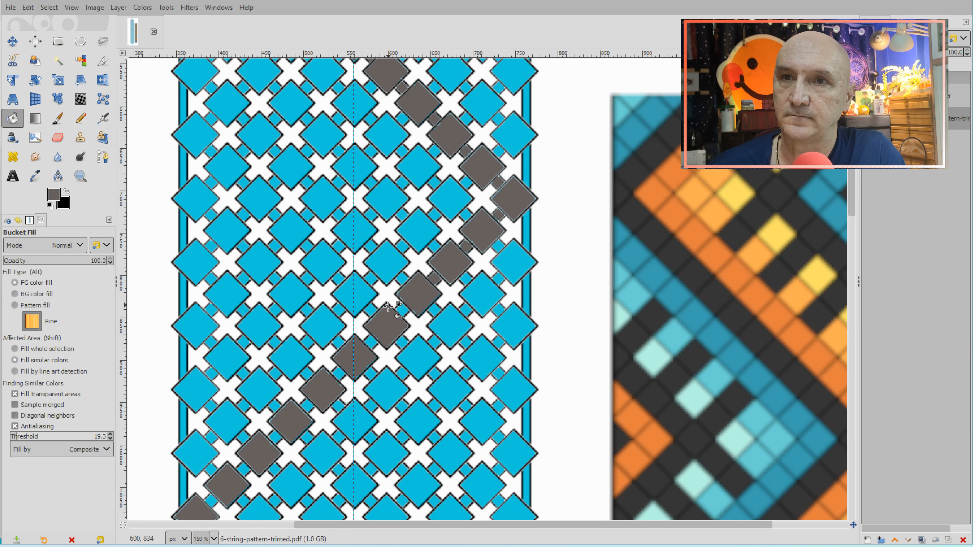
pyautogui.moveTo(375, 348)
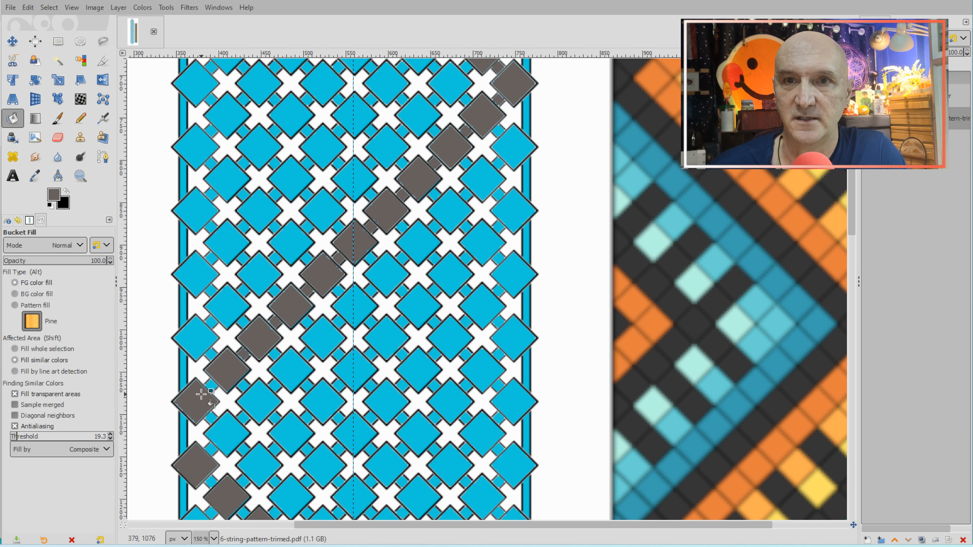
pyautogui.moveTo(186, 435)
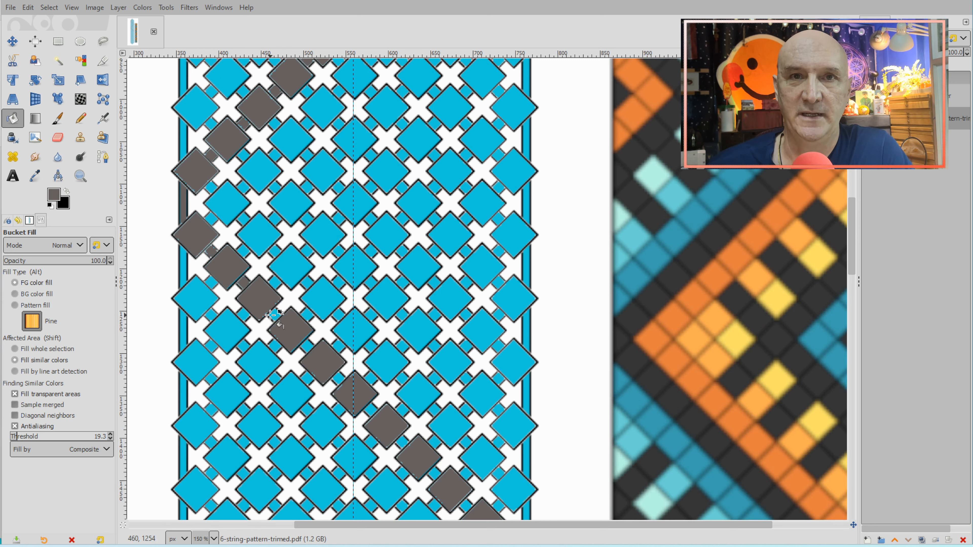
pyautogui.moveTo(304, 344)
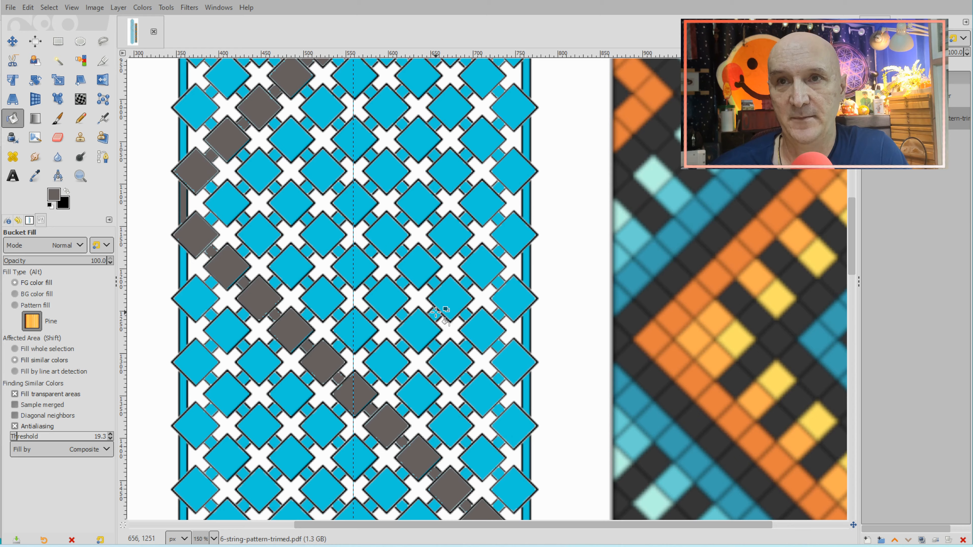
pyautogui.scroll(-3)
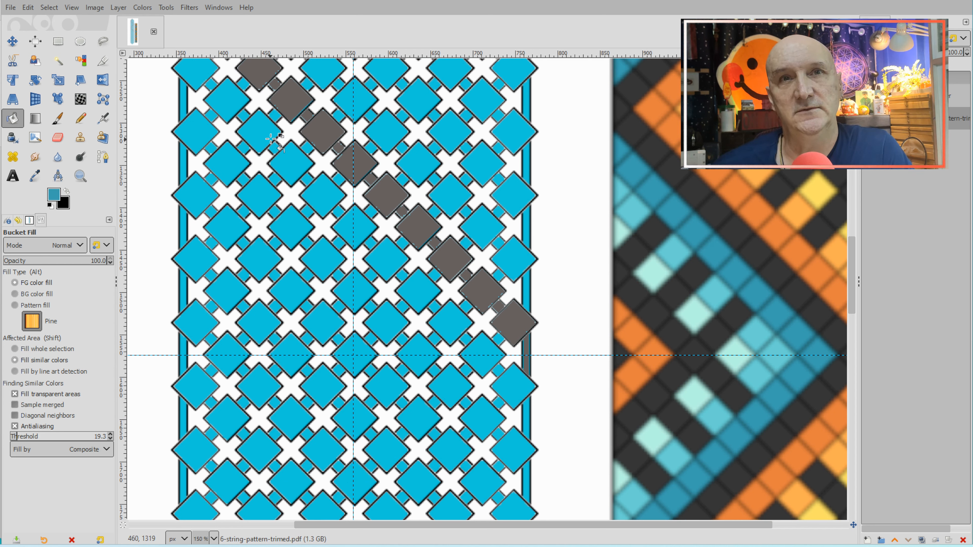
pyautogui.moveTo(363, 267)
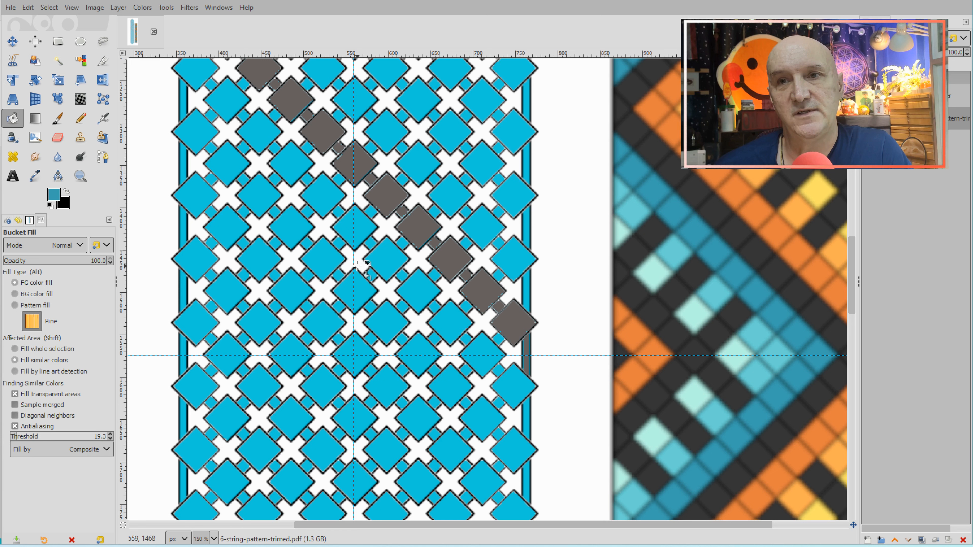
pyautogui.click(481, 357)
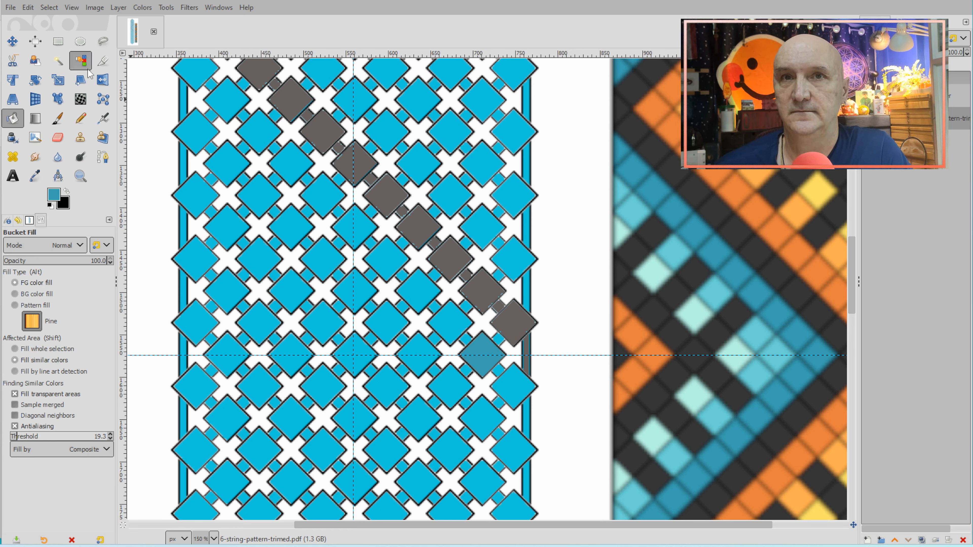
# - Select every blue diamond by colour and bucket-fill the selection green
pyautogui.click(80, 61)
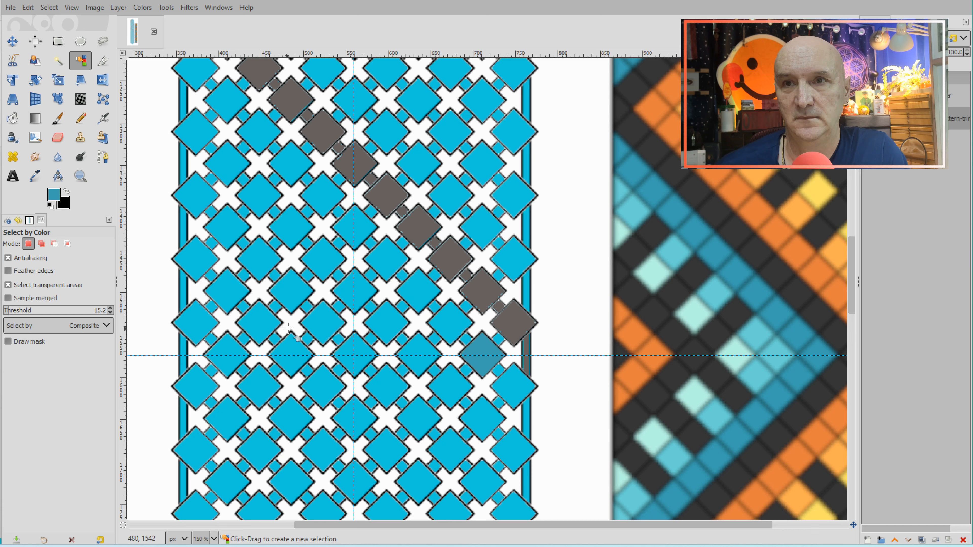
pyautogui.click(348, 288)
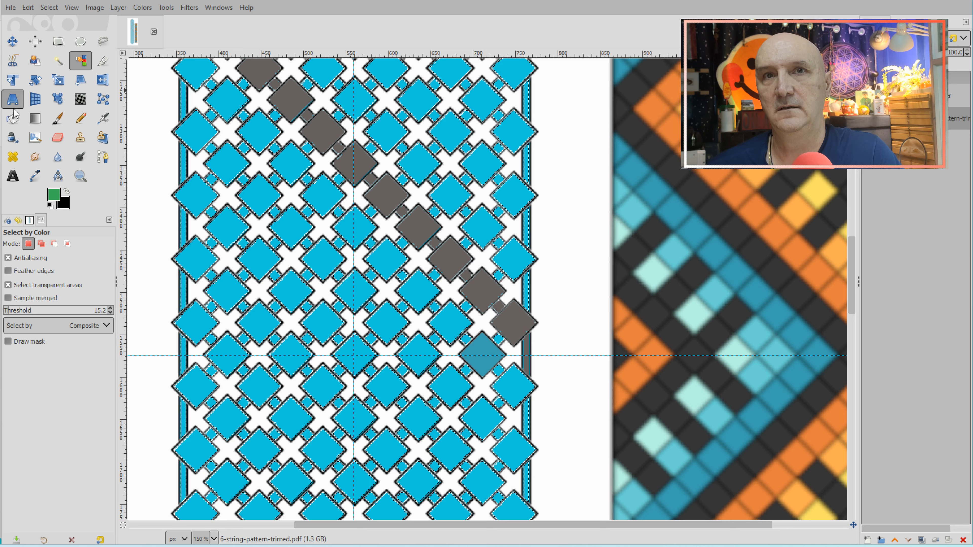
pyautogui.click(13, 118)
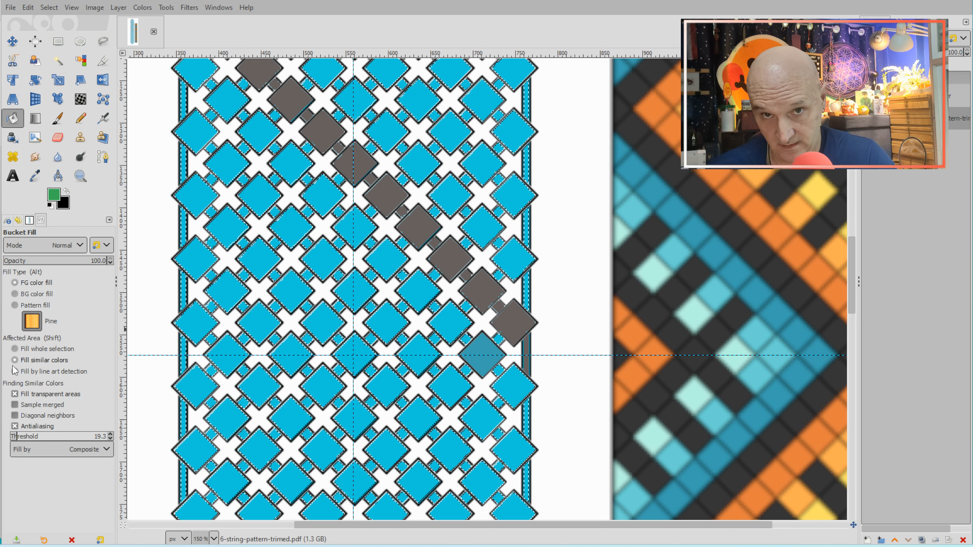
pyautogui.click(14, 349)
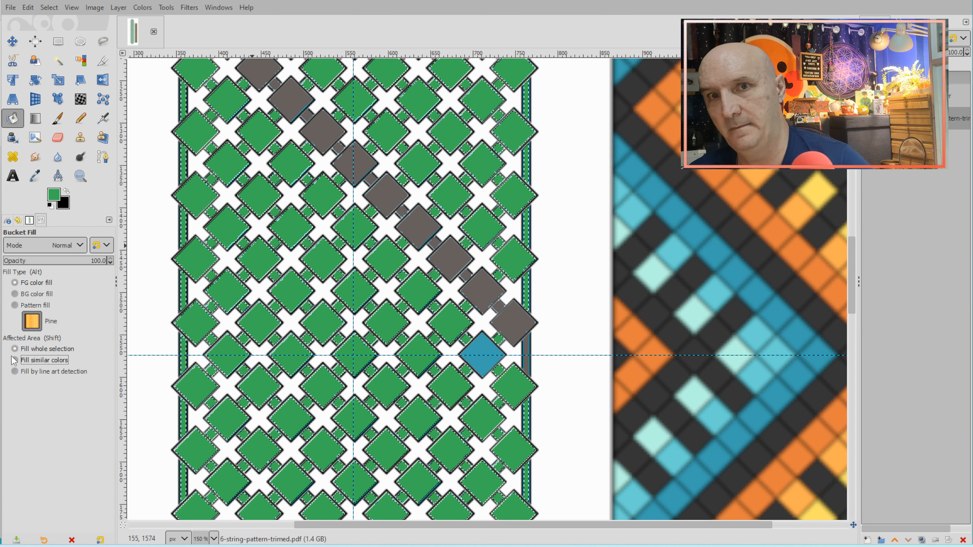
# - Fill diamonds dark blue and light blue along the diagonal bands, sampling colours from the reference
pyautogui.click(15, 360)
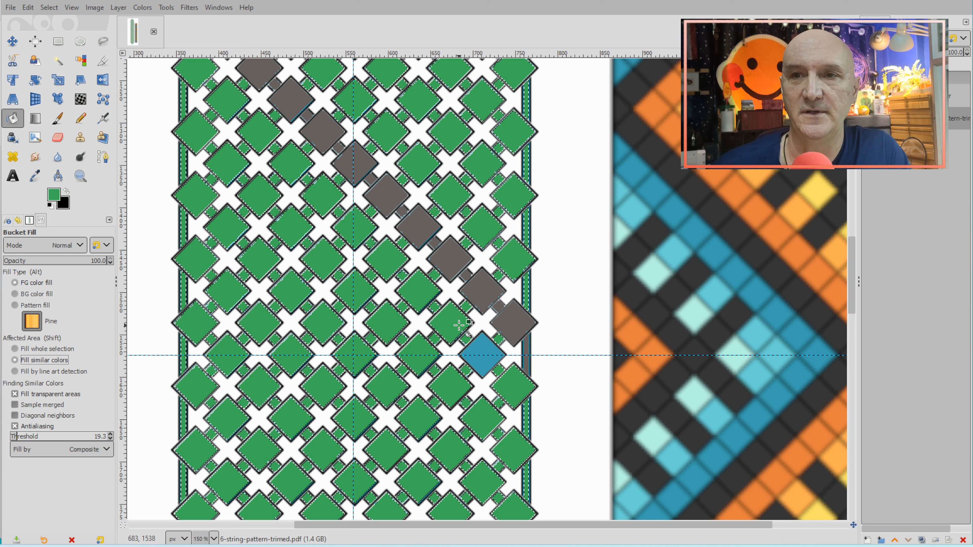
pyautogui.moveTo(453, 286)
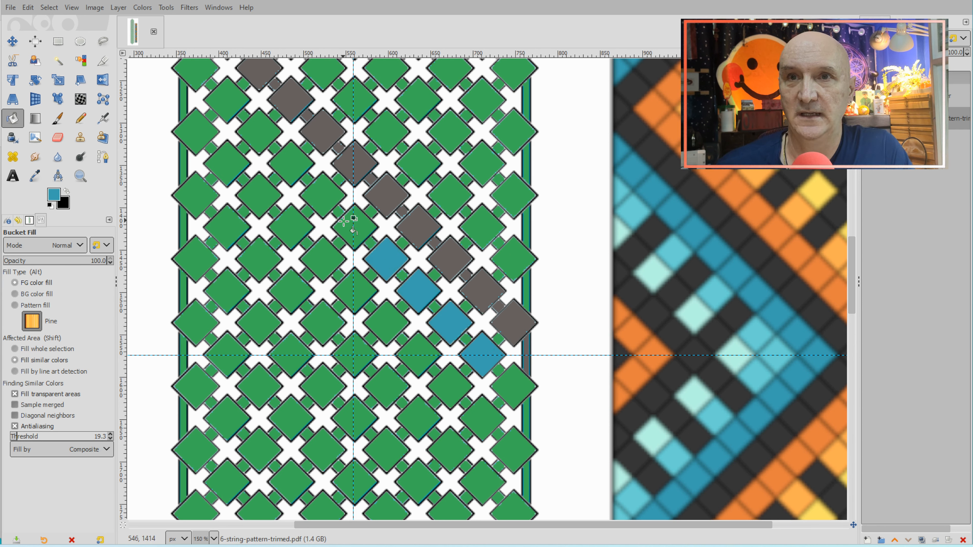
pyautogui.click(292, 167)
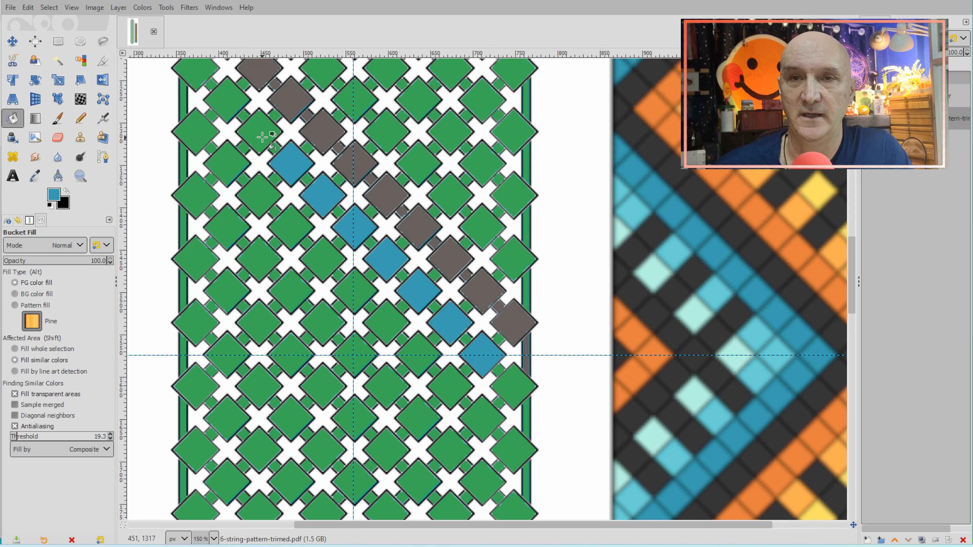
pyautogui.click(214, 94)
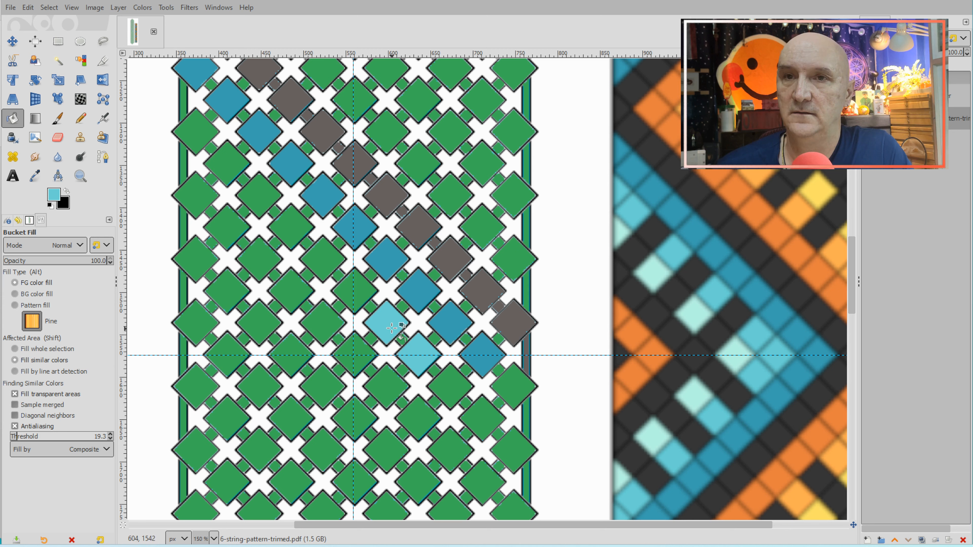
pyautogui.click(353, 292)
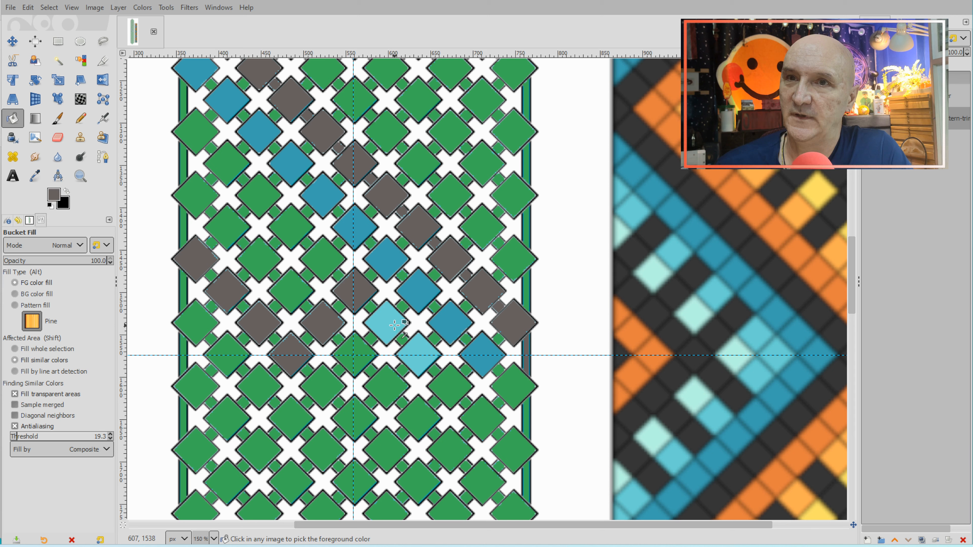
pyautogui.click(322, 258)
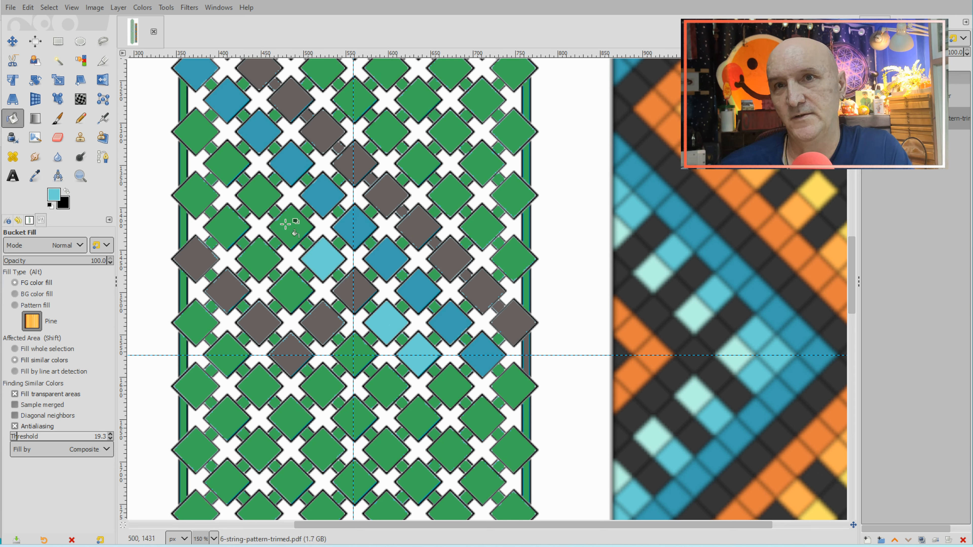
pyautogui.click(260, 196)
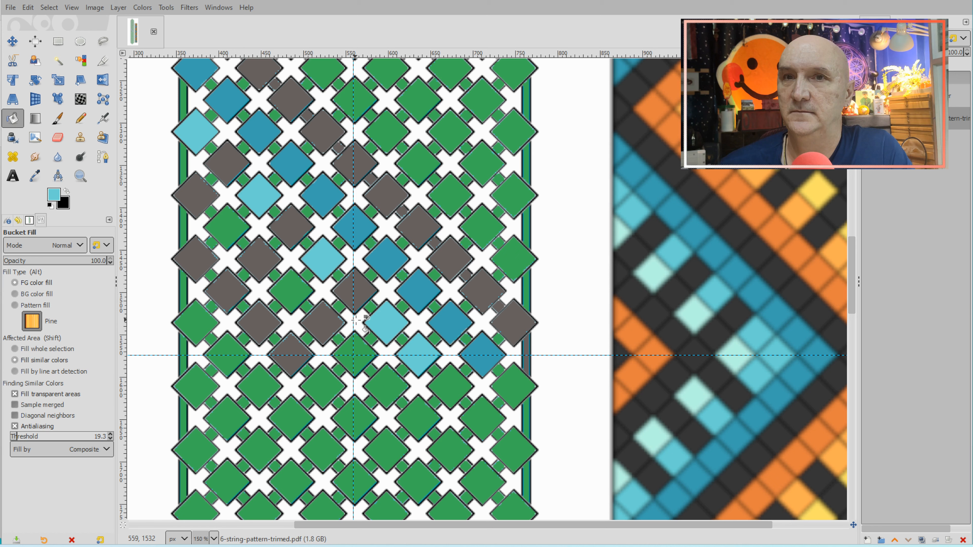
pyautogui.moveTo(391, 338)
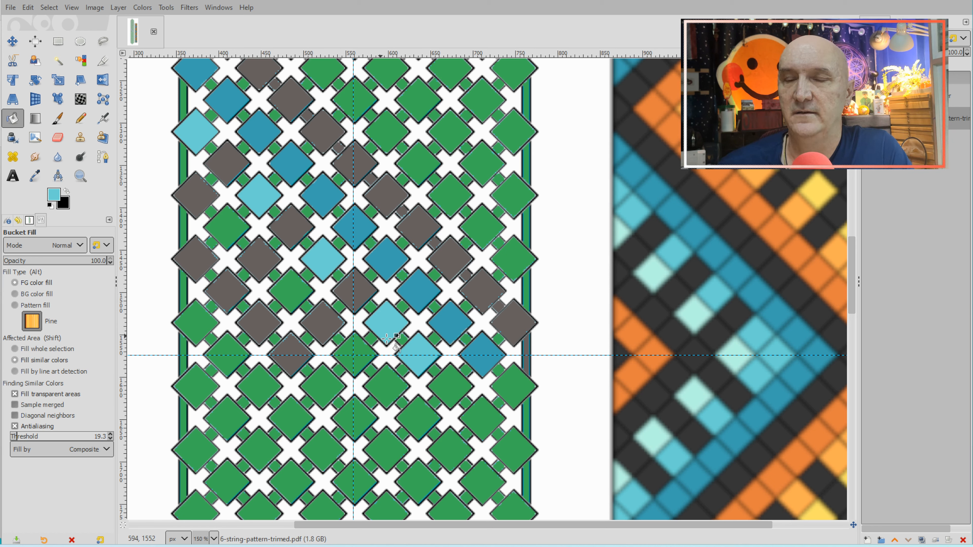
pyautogui.moveTo(404, 342)
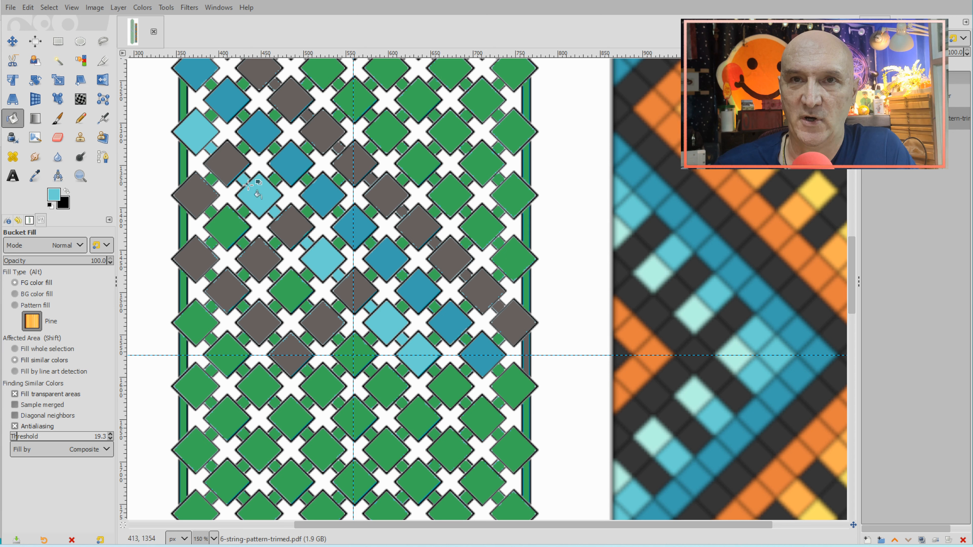
pyautogui.moveTo(462, 320)
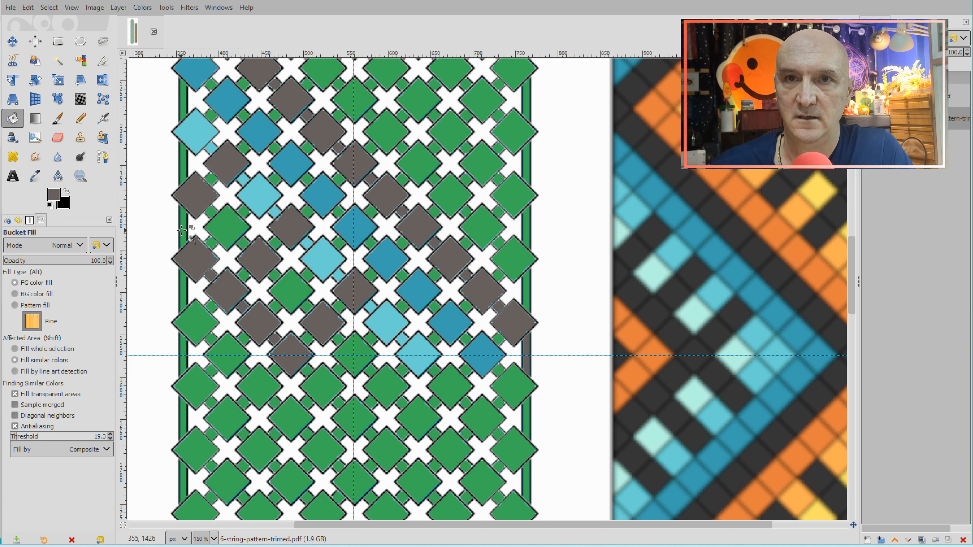
# - Fill further diagonal diamonds grey and pale aqua to match the reference bands
pyautogui.click(214, 180)
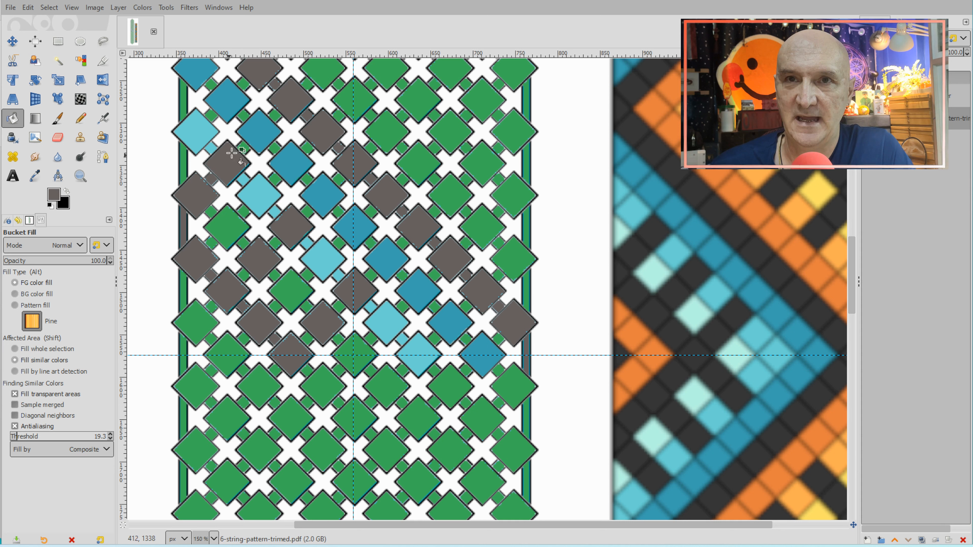
pyautogui.moveTo(251, 276)
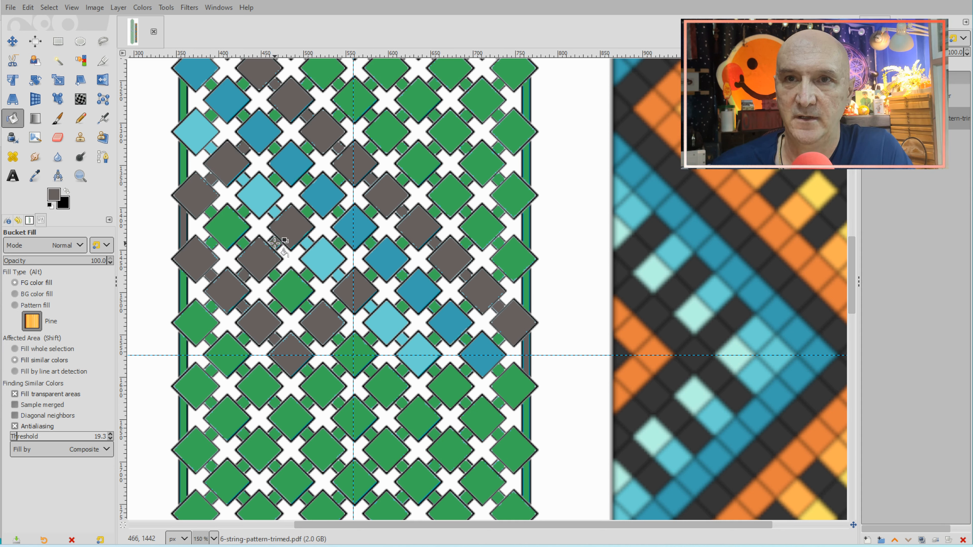
pyautogui.moveTo(311, 210)
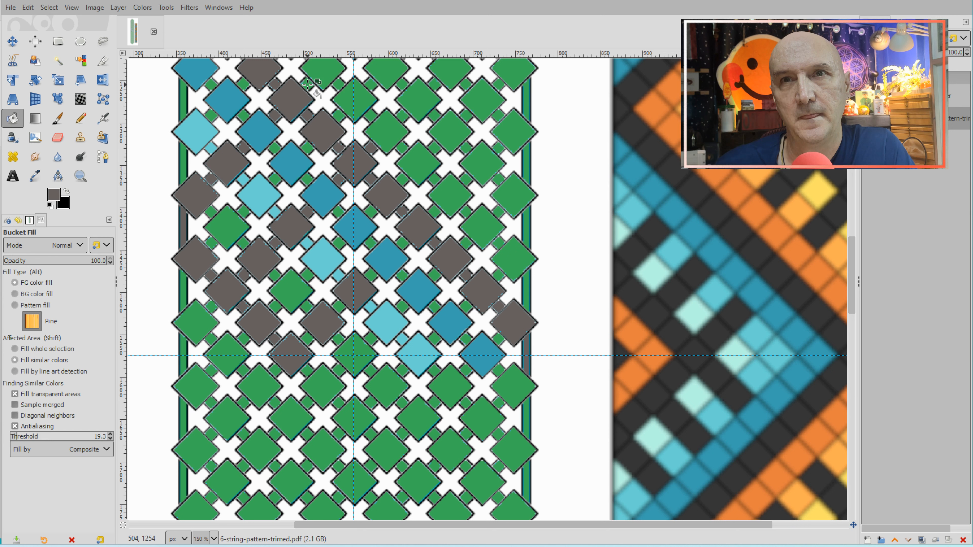
pyautogui.moveTo(311, 338)
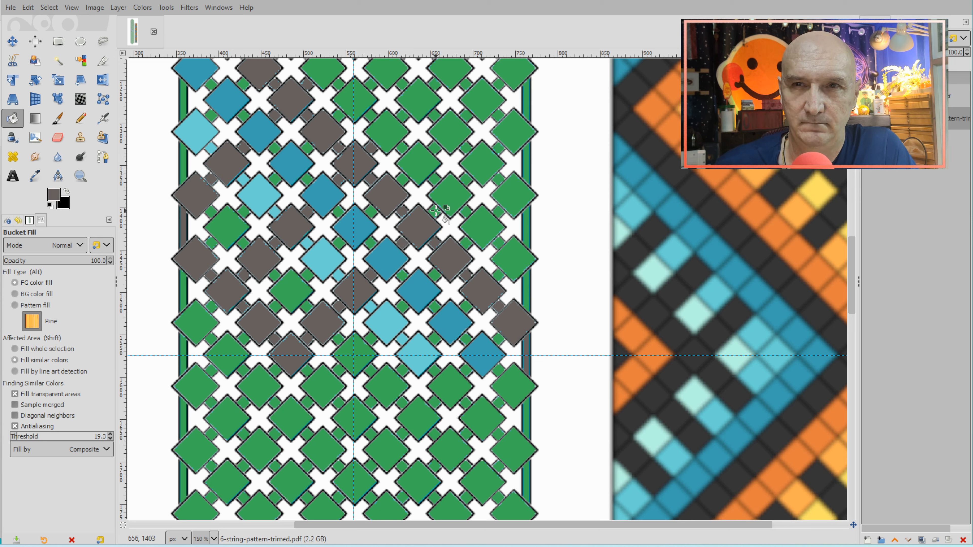
pyautogui.moveTo(472, 320)
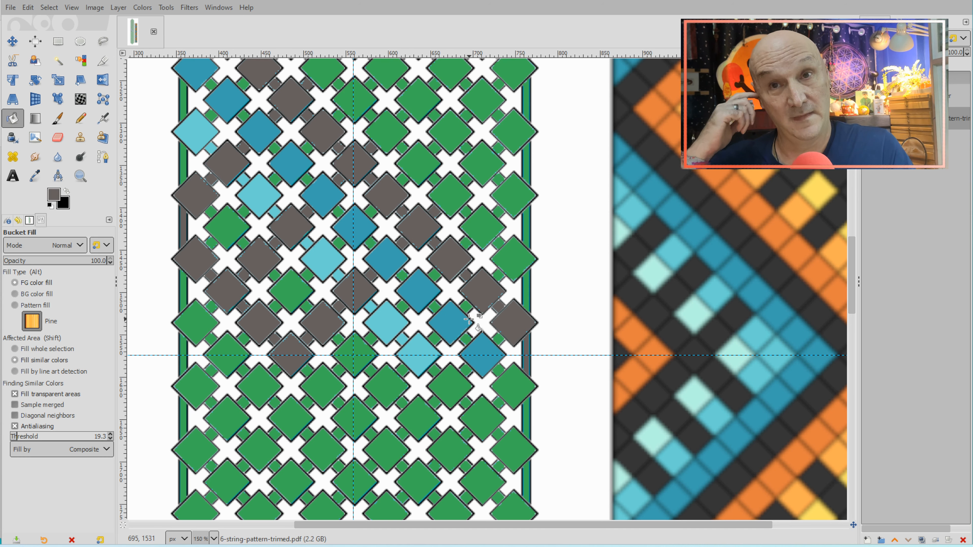
pyautogui.moveTo(448, 256)
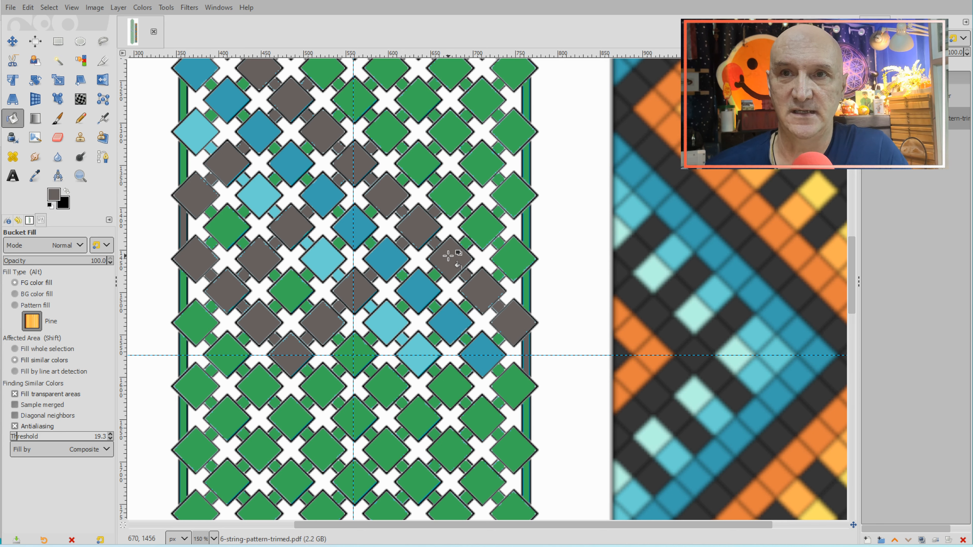
pyautogui.moveTo(481, 334)
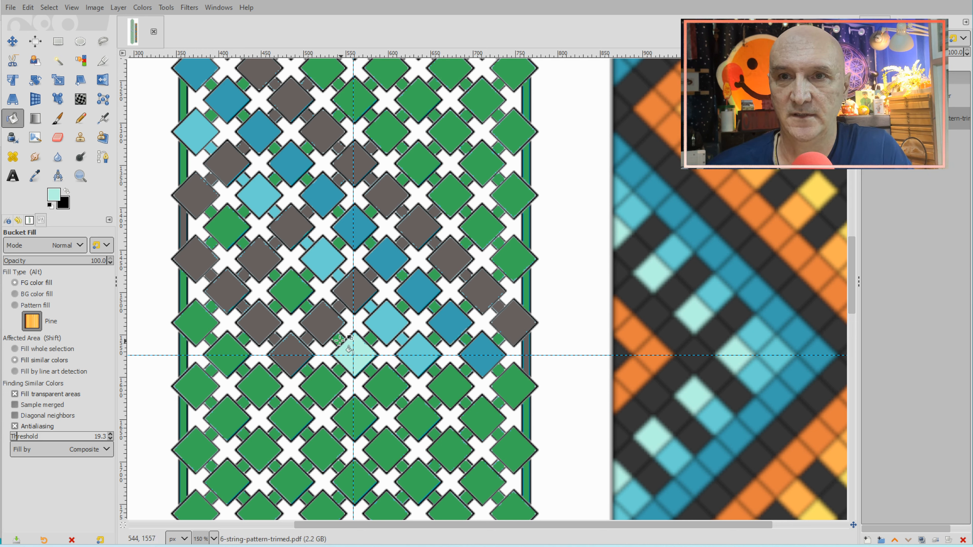
pyautogui.click(289, 292)
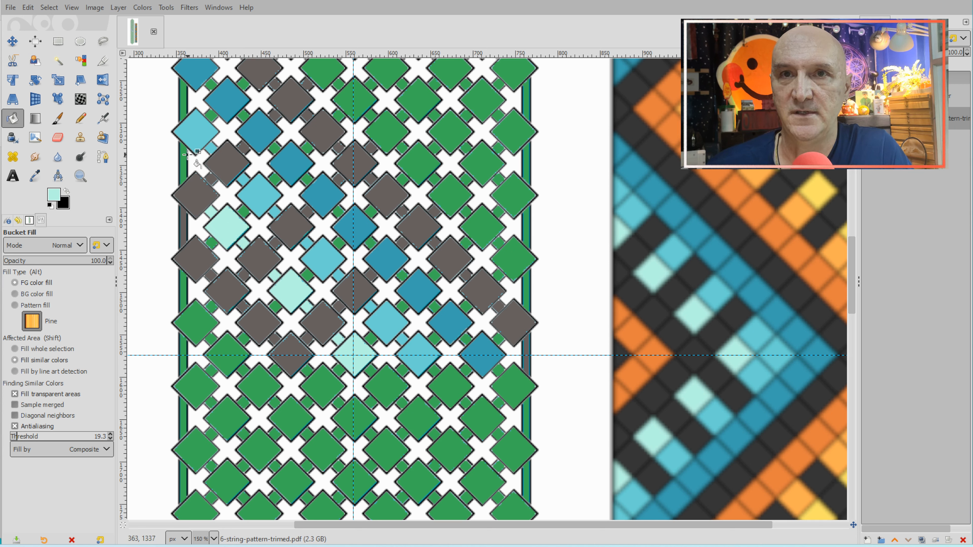
pyautogui.moveTo(214, 118)
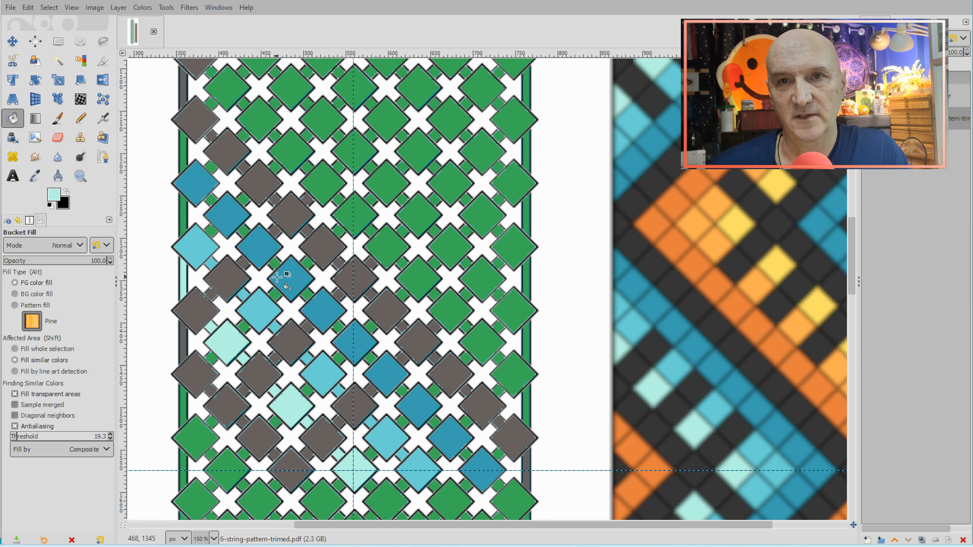
pyautogui.moveTo(351, 155)
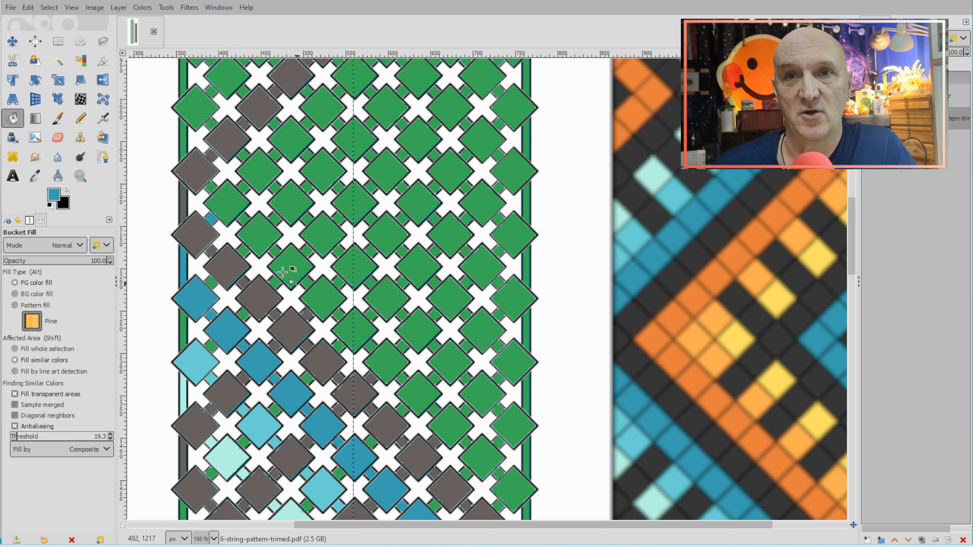
pyautogui.moveTo(221, 189)
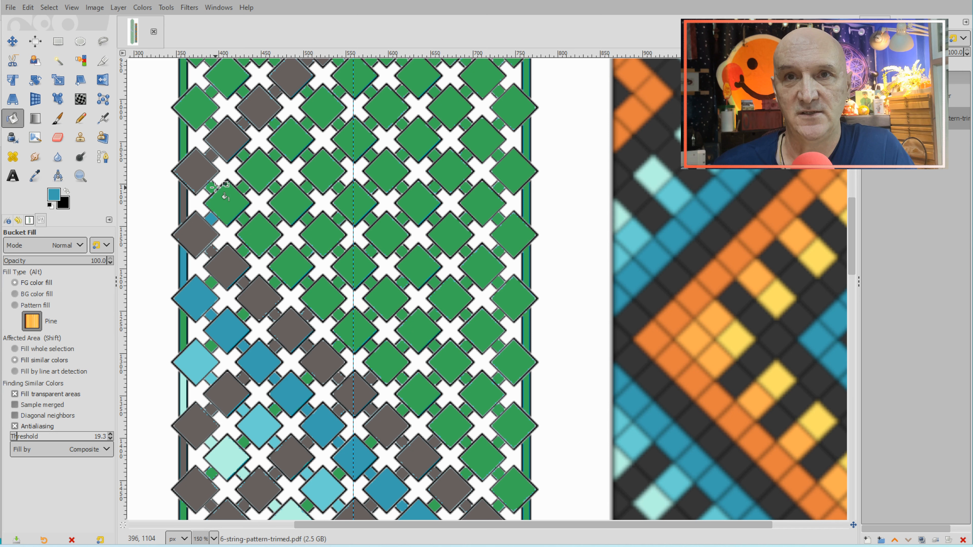
pyautogui.moveTo(214, 174)
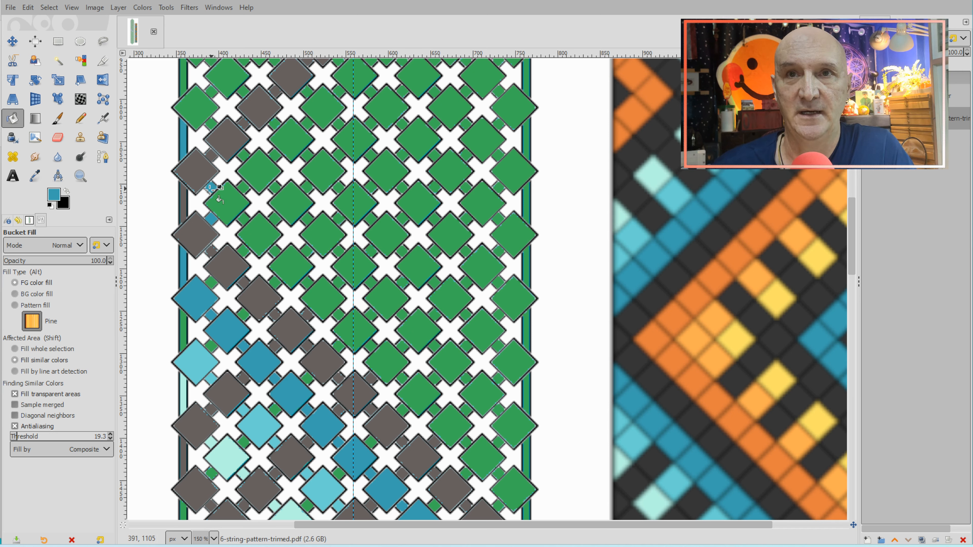
# - Fill left-edge diamonds blue and light blue, then sample orange from the reference bracelet
pyautogui.click(195, 109)
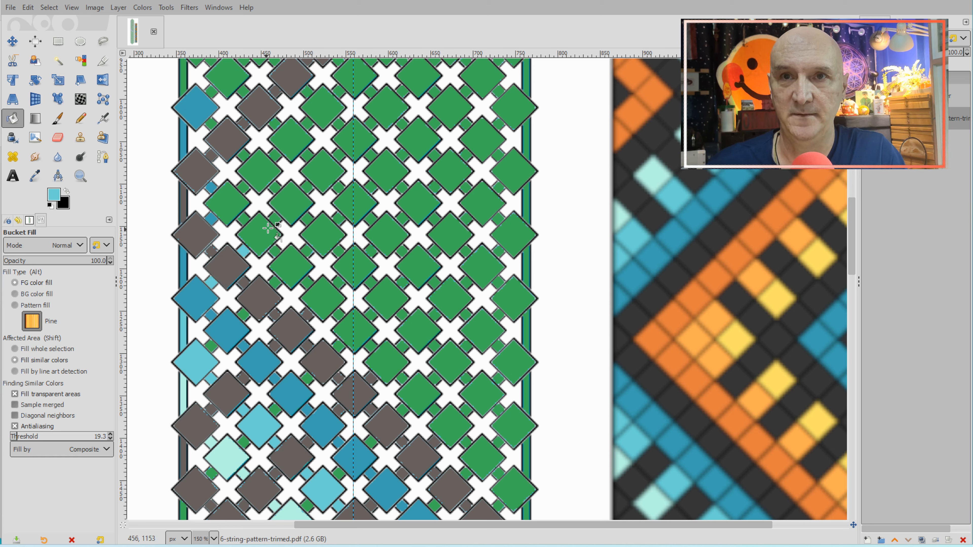
pyautogui.moveTo(705, 339)
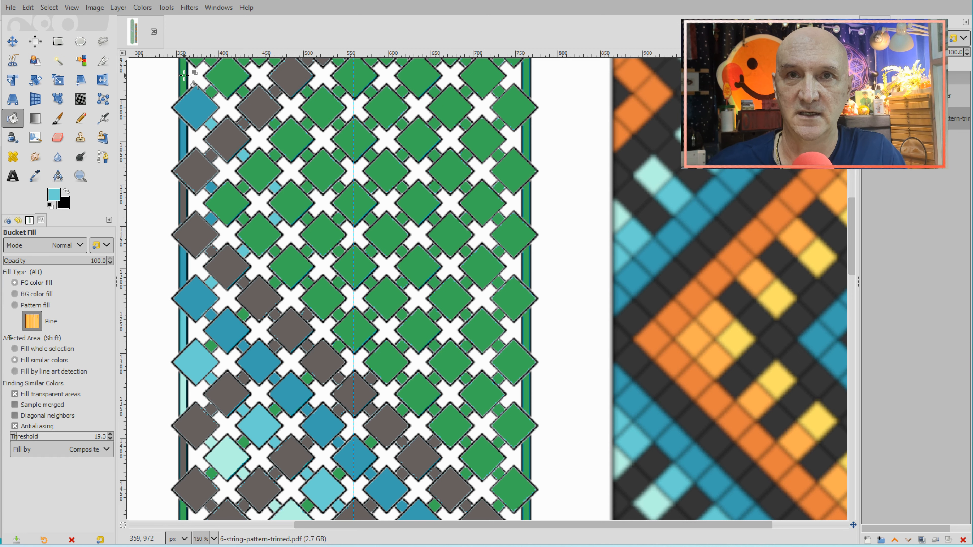
pyautogui.scroll(-3)
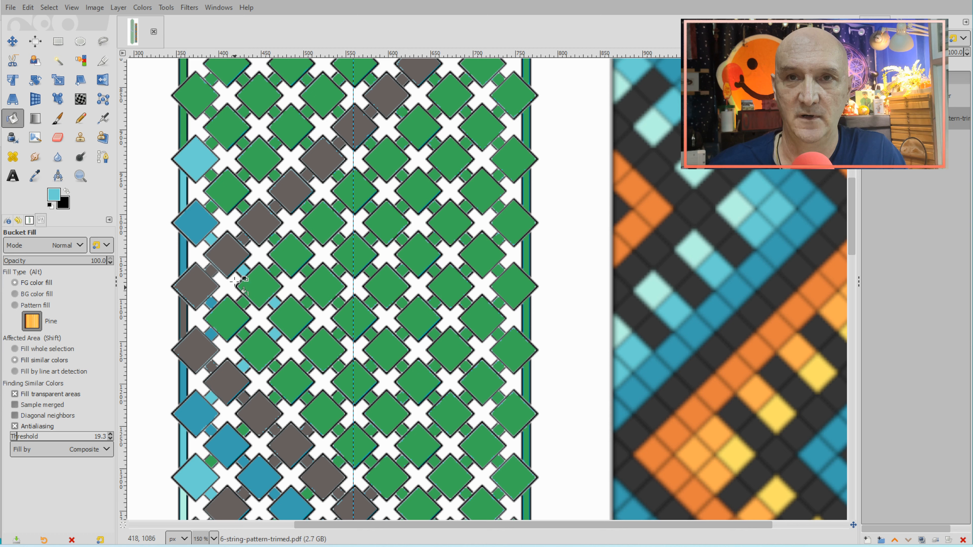
pyautogui.click(224, 193)
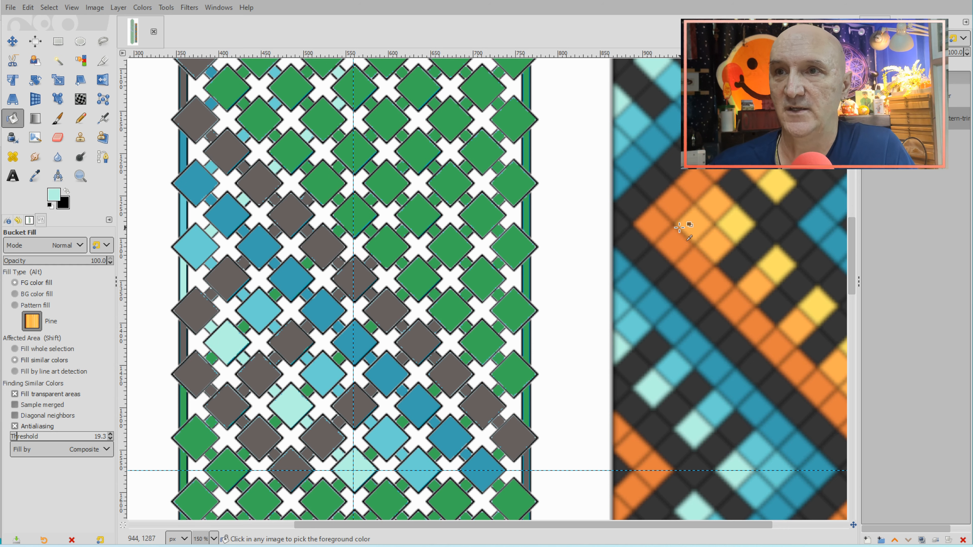
pyautogui.click(683, 227)
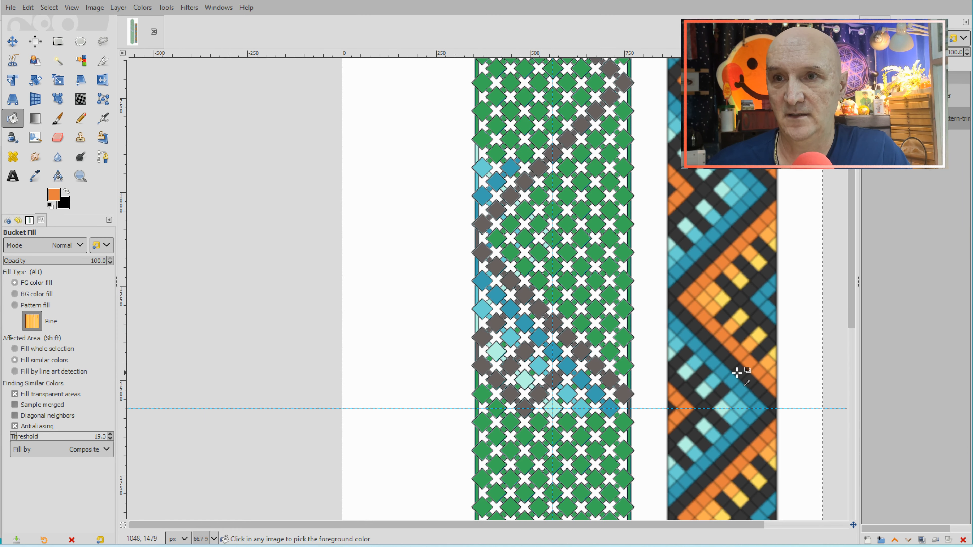
pyautogui.moveTo(453, 394)
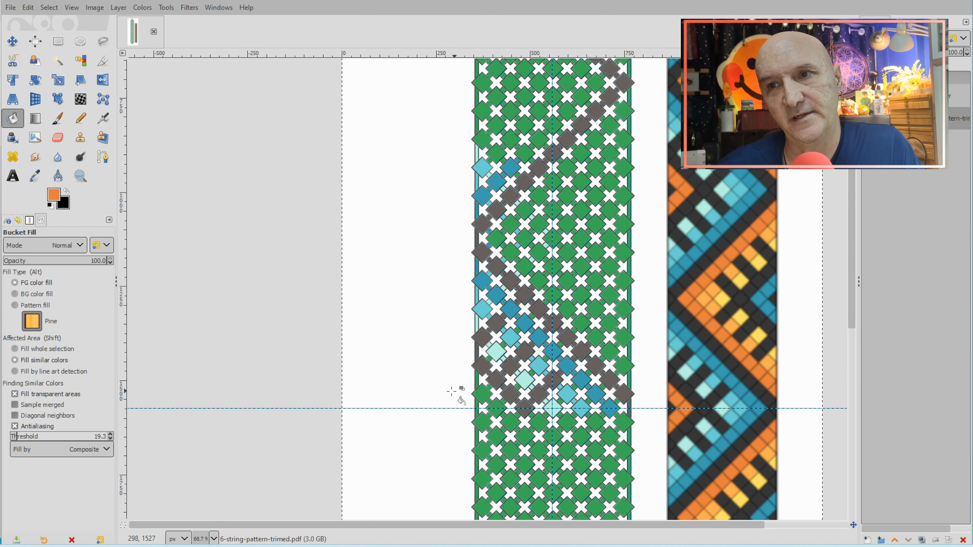
pyautogui.moveTo(633, 371)
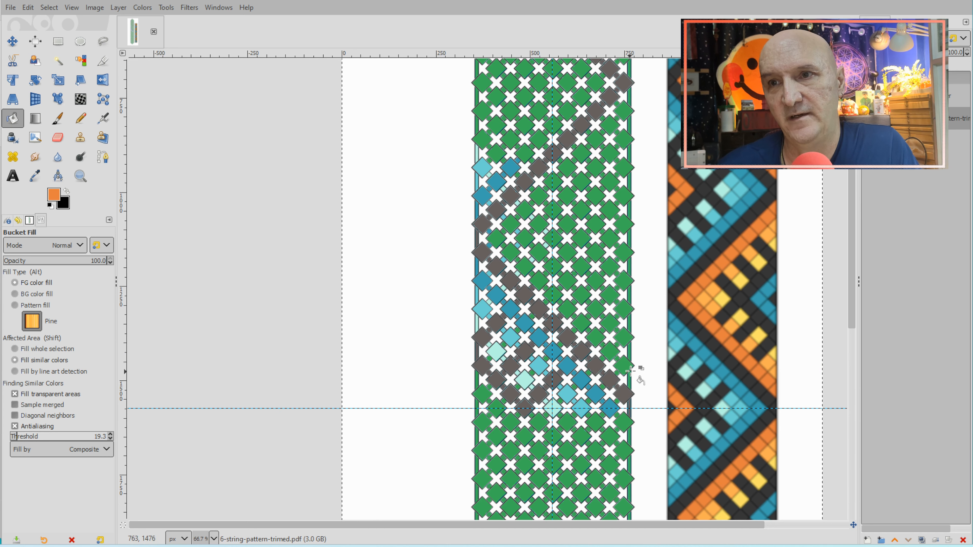
# - Bucket-fill a diagonal band of orange diamonds climbing beside the grey diagonal
pyautogui.click(614, 359)
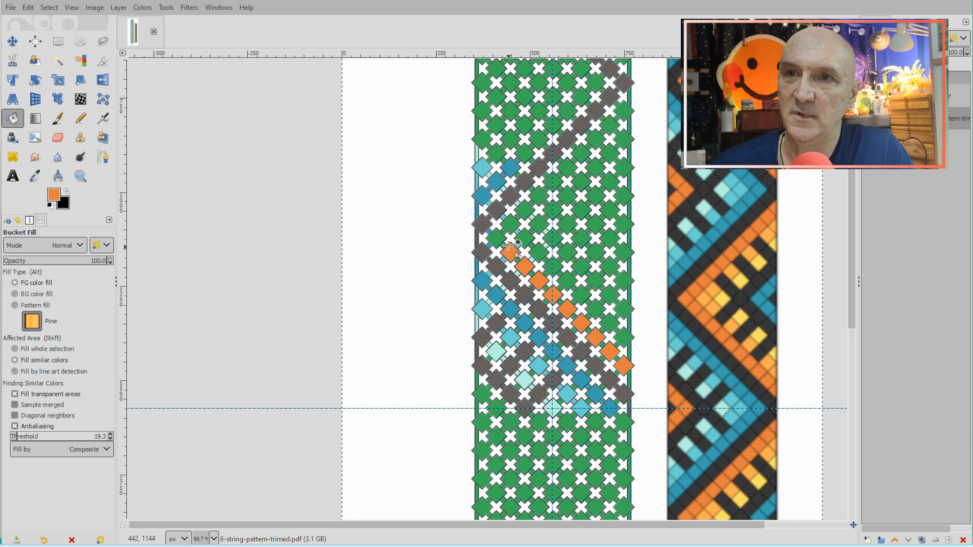
pyautogui.click(527, 214)
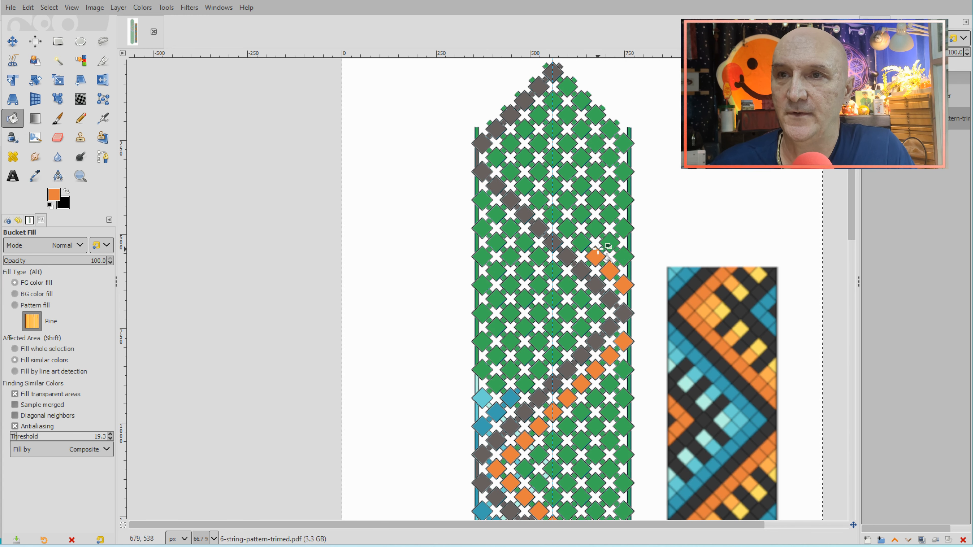
pyautogui.click(550, 214)
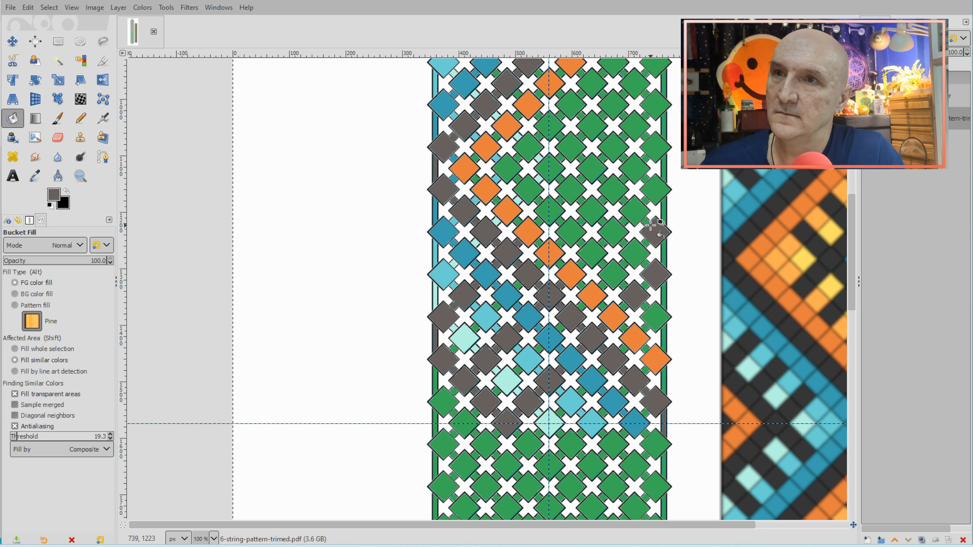
pyautogui.moveTo(596, 255)
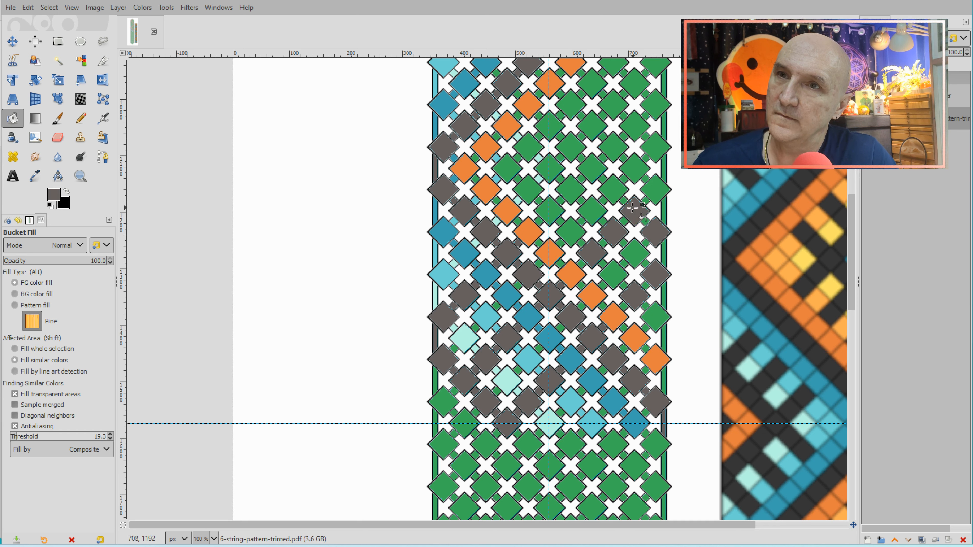
pyautogui.moveTo(572, 189)
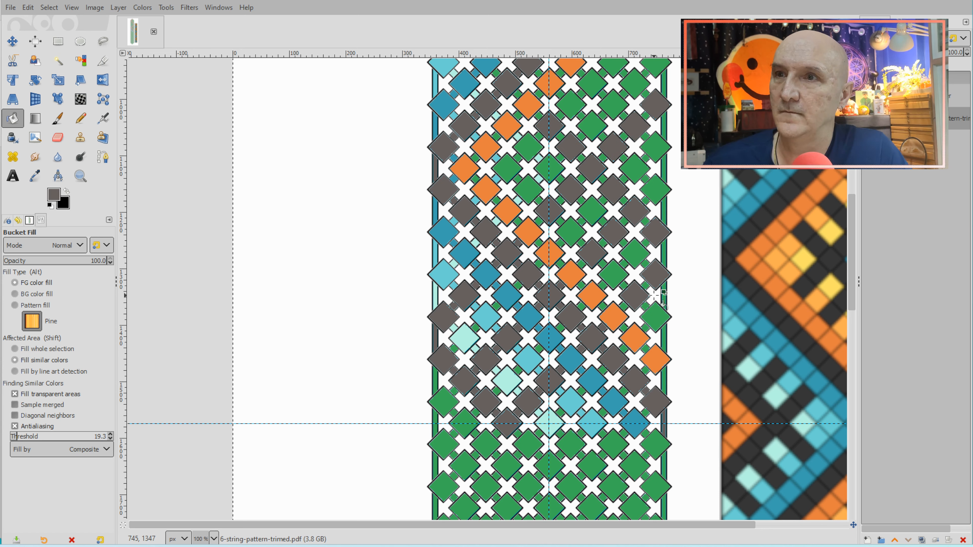
pyautogui.moveTo(655, 316)
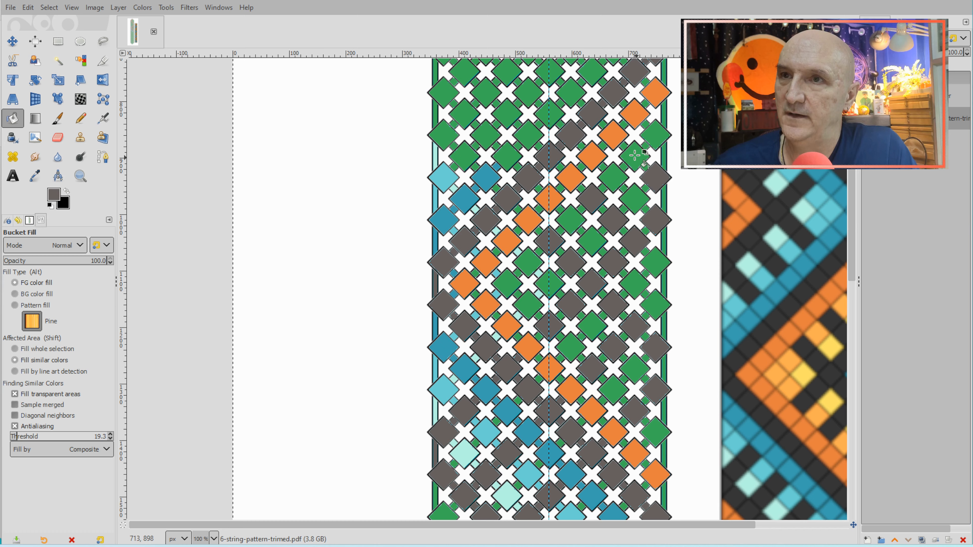
# - Scroll the canvas to reach the upper part of the grey zigzag band
pyautogui.scroll(-3)
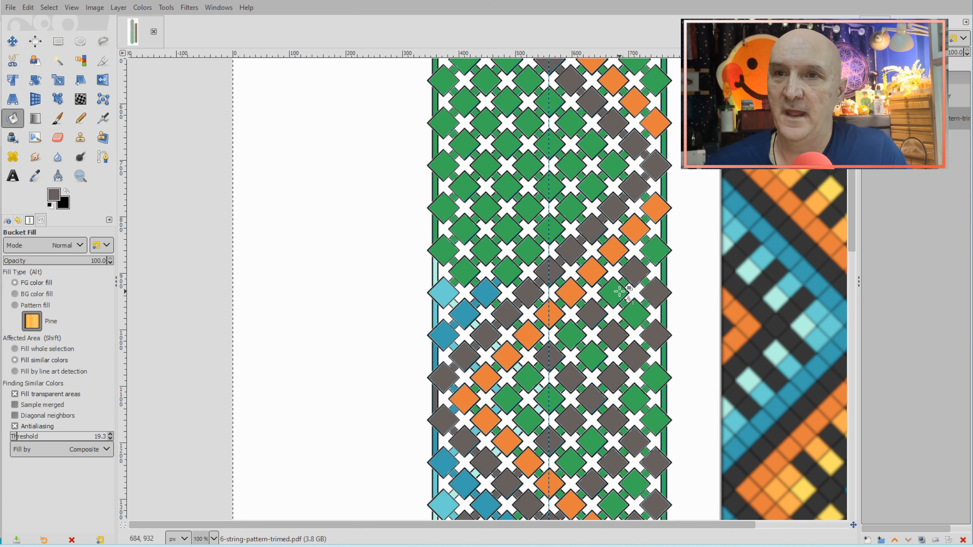
pyautogui.moveTo(493, 249)
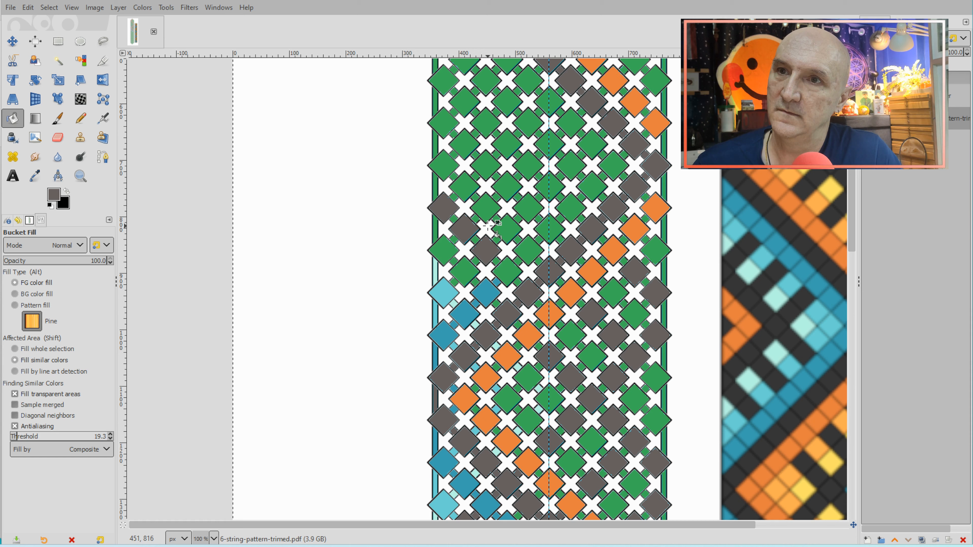
pyautogui.moveTo(509, 205)
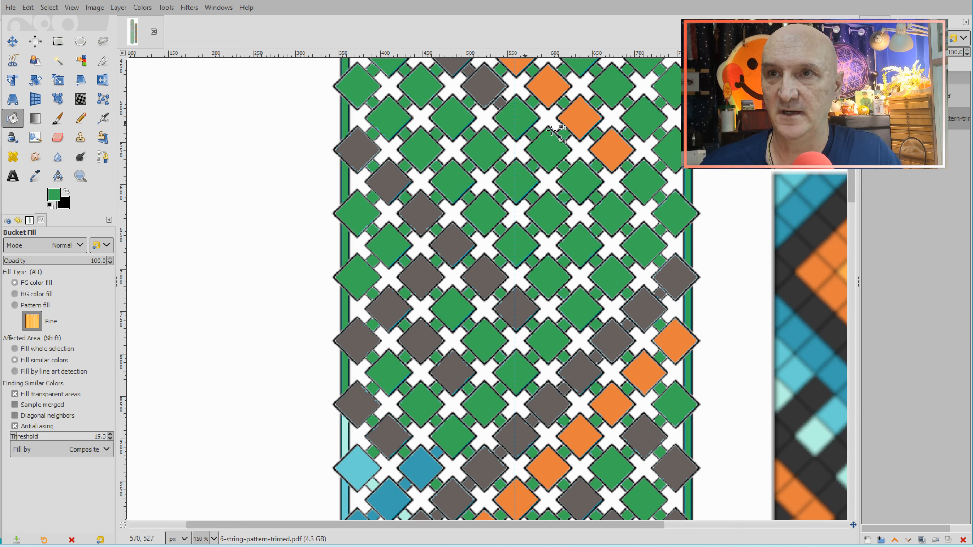
# - Turn the stray grey diamonds near the pointed top back to green
pyautogui.scroll(-3)
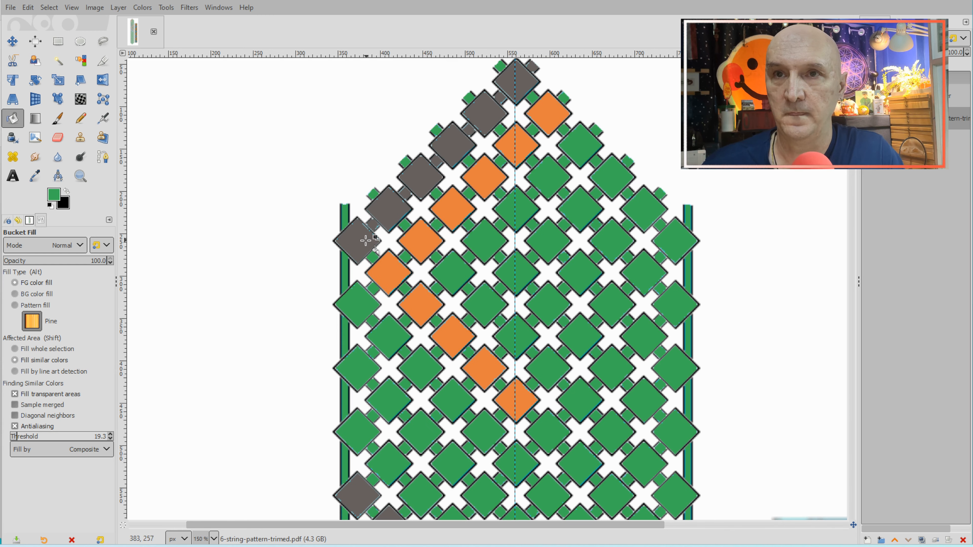
pyautogui.click(363, 242)
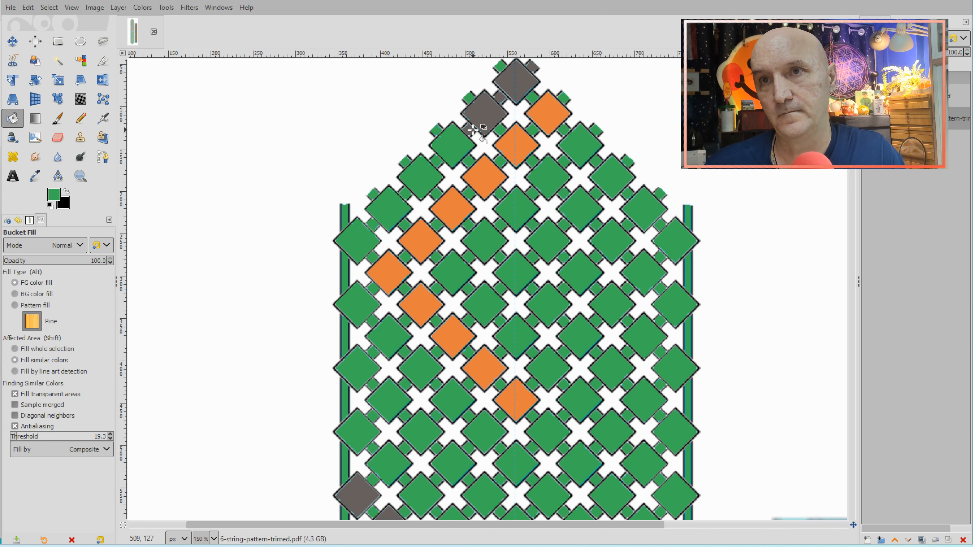
pyautogui.click(484, 127)
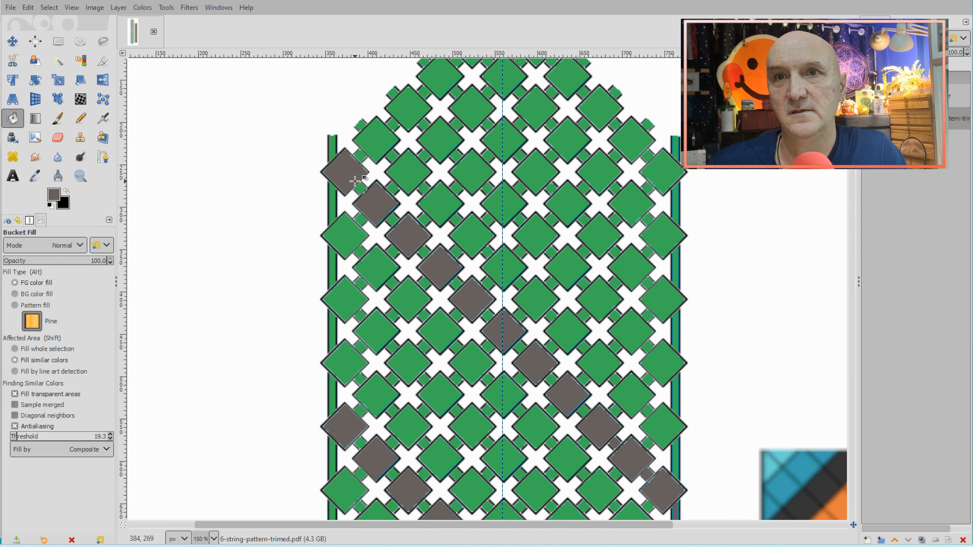
pyautogui.moveTo(412, 238)
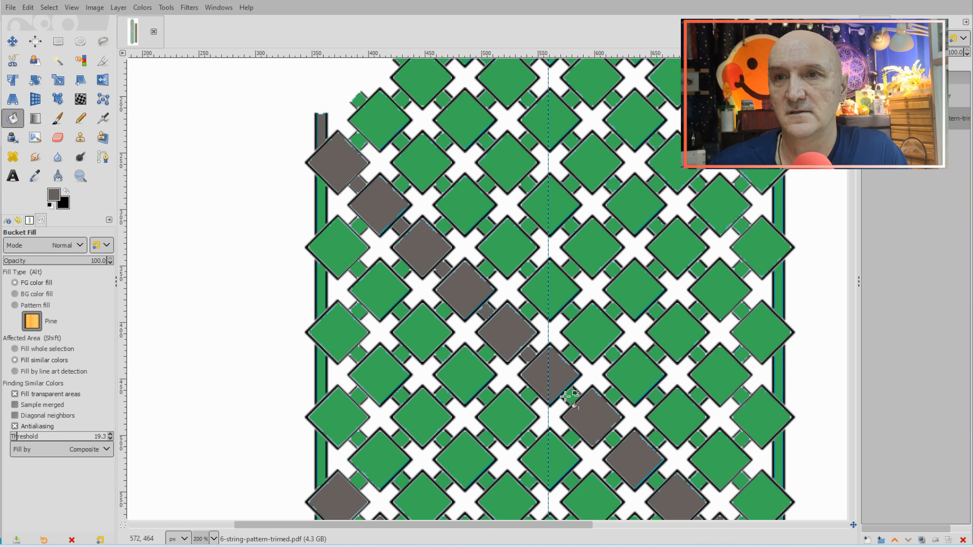
pyautogui.moveTo(614, 437)
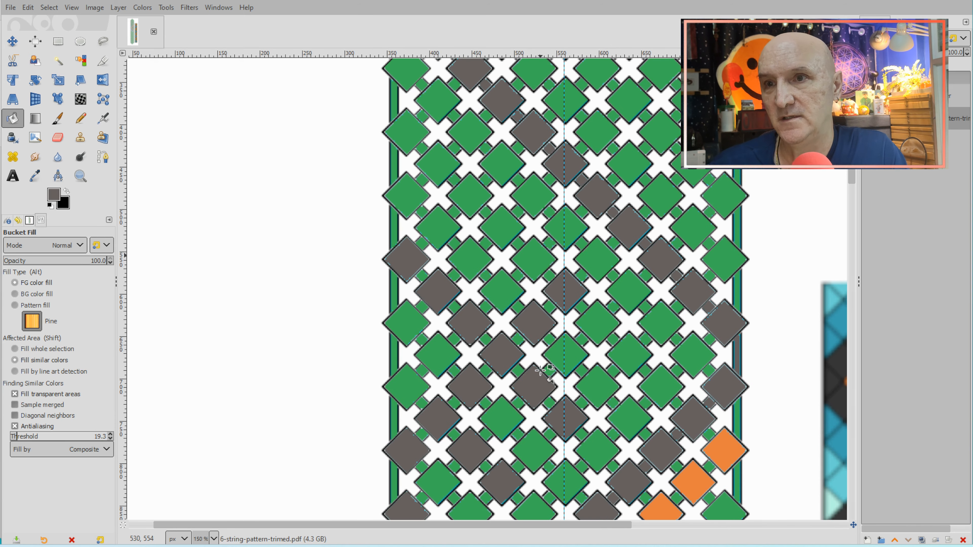
# - Fill grey diamonds along the crossing zigzag rows across the upper pattern
pyautogui.click(481, 295)
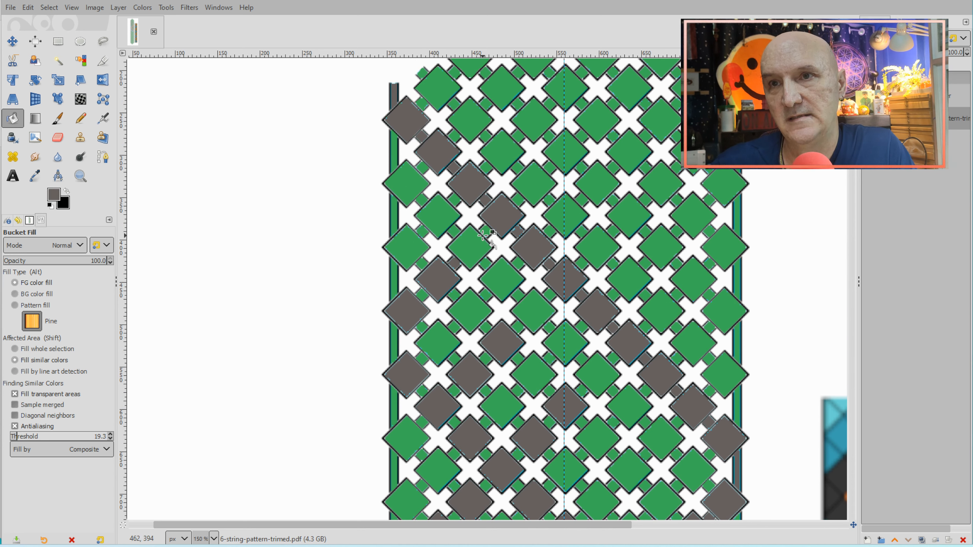
pyautogui.moveTo(425, 296)
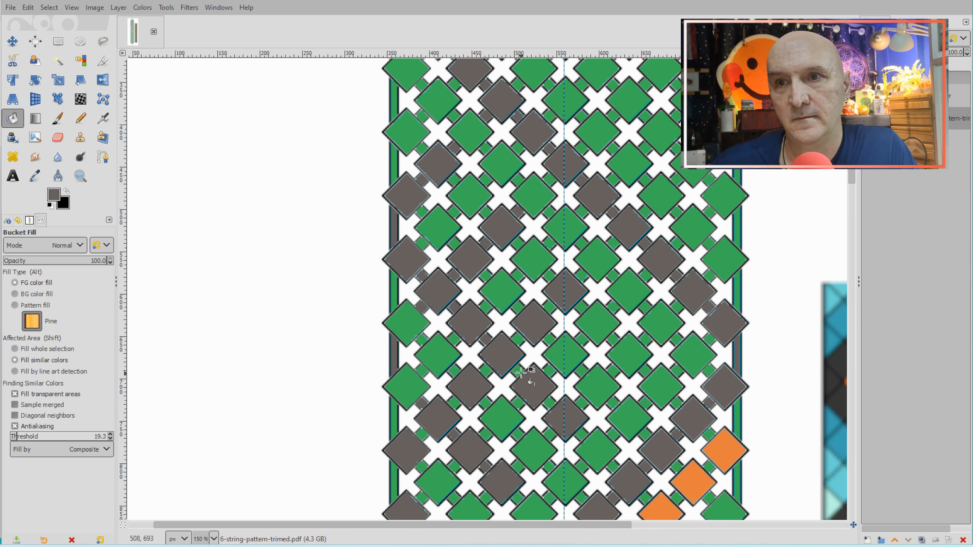
pyautogui.moveTo(603, 394)
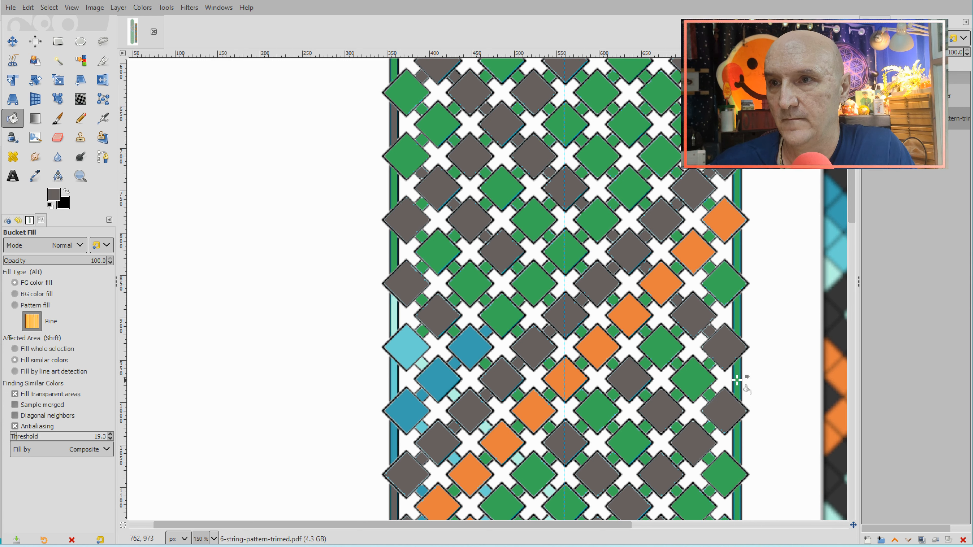
pyautogui.moveTo(683, 459)
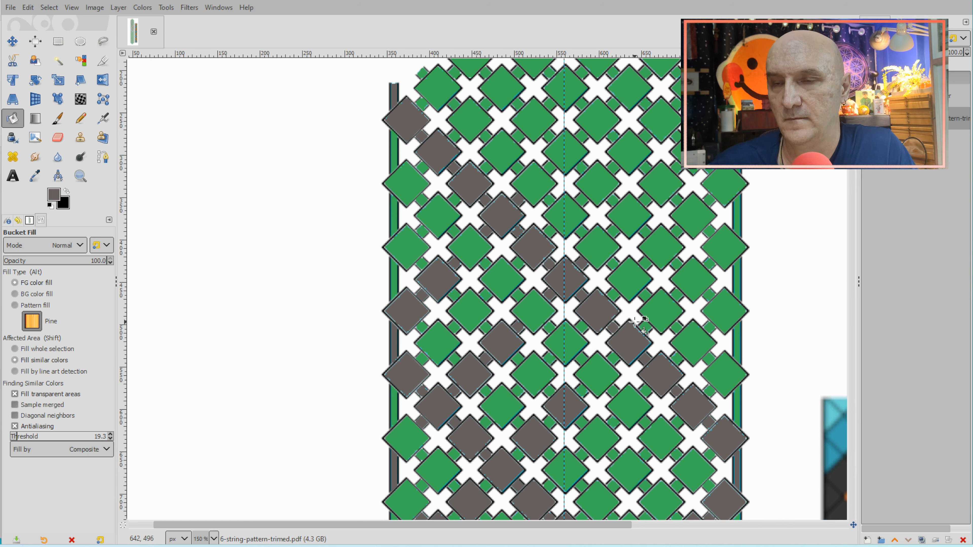
pyautogui.moveTo(571, 143)
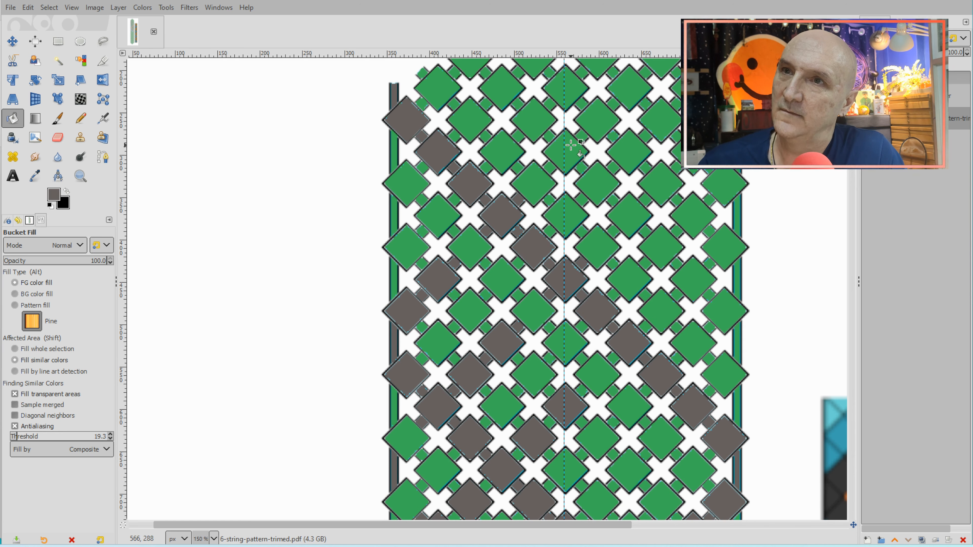
pyautogui.click(571, 143)
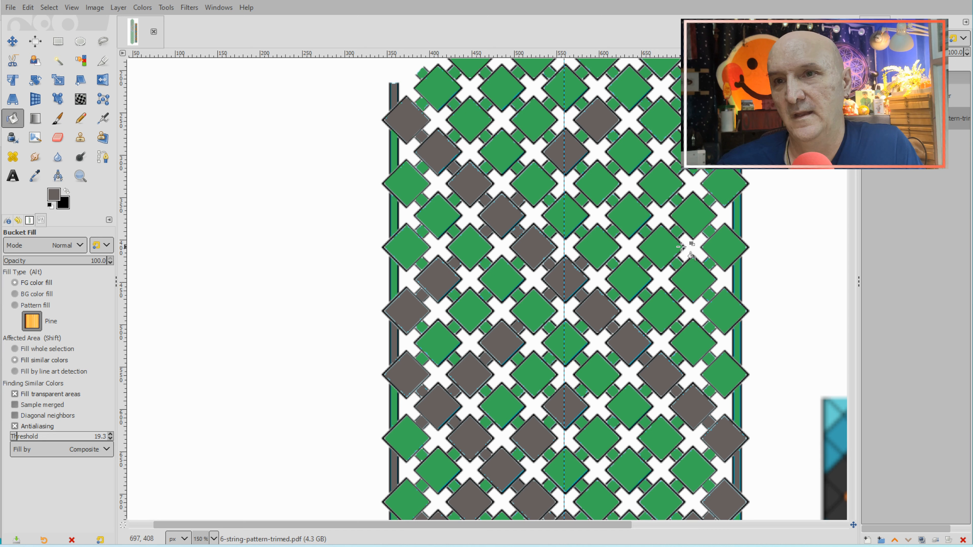
pyautogui.click(627, 213)
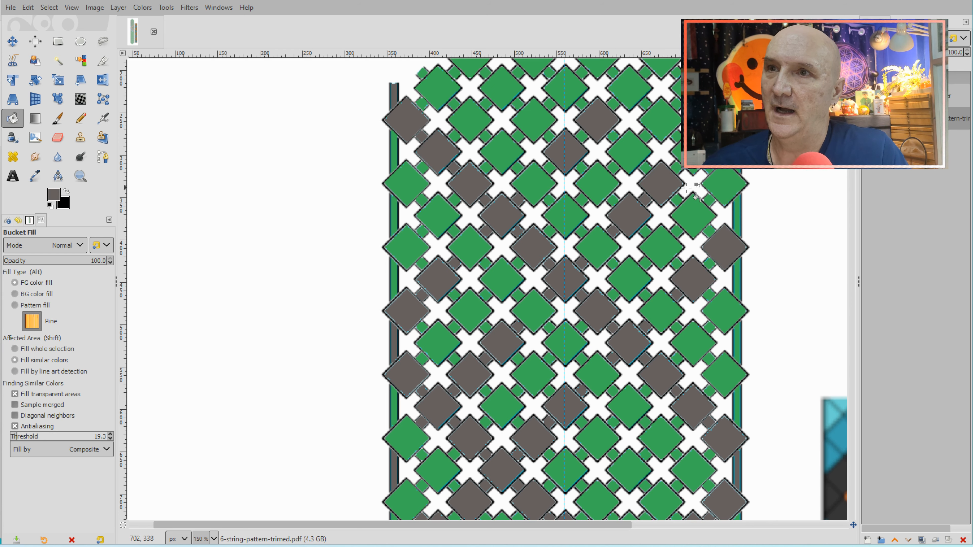
pyautogui.moveTo(714, 286)
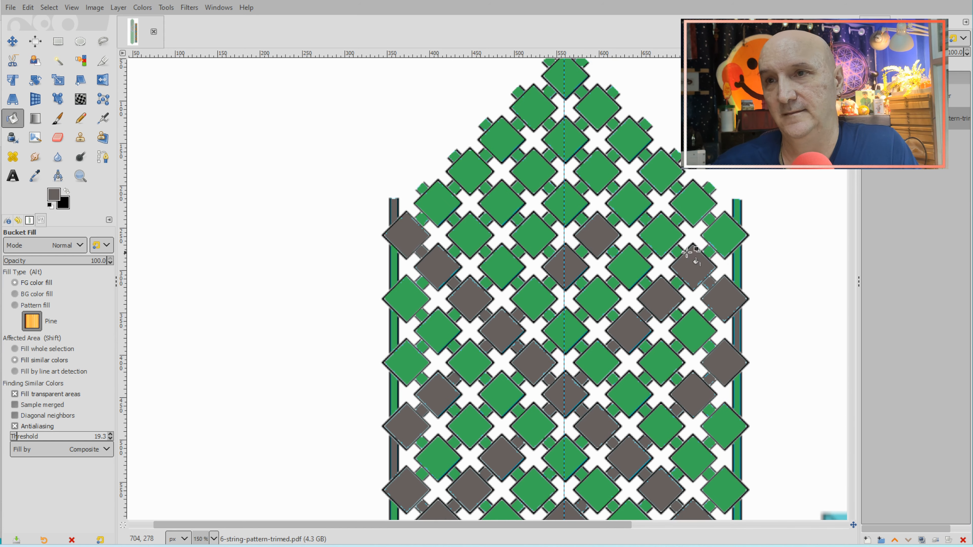
pyautogui.click(673, 251)
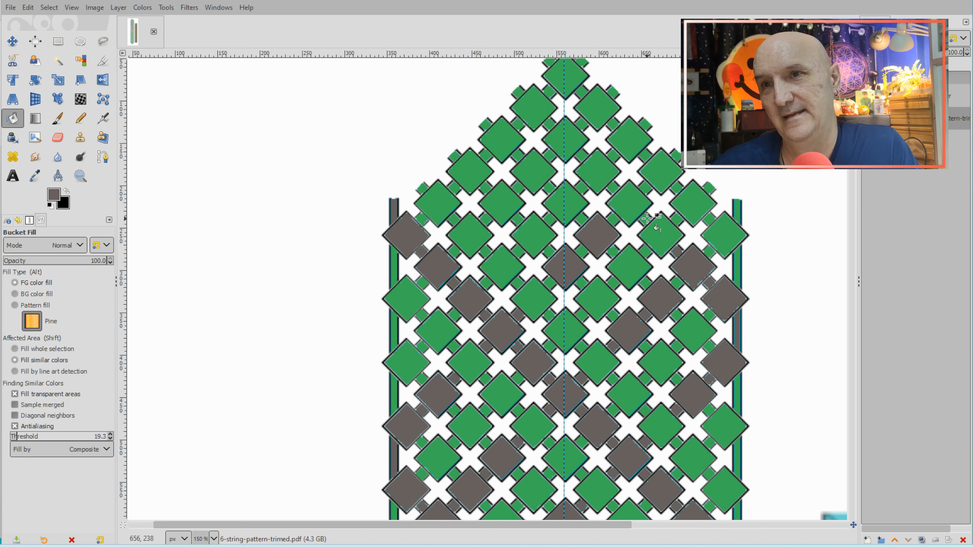
pyautogui.click(629, 199)
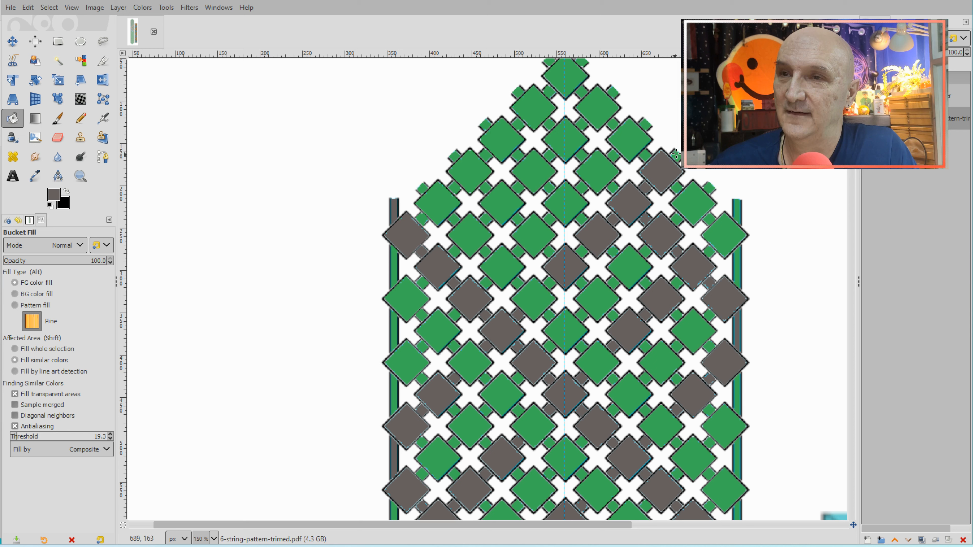
pyautogui.moveTo(605, 161)
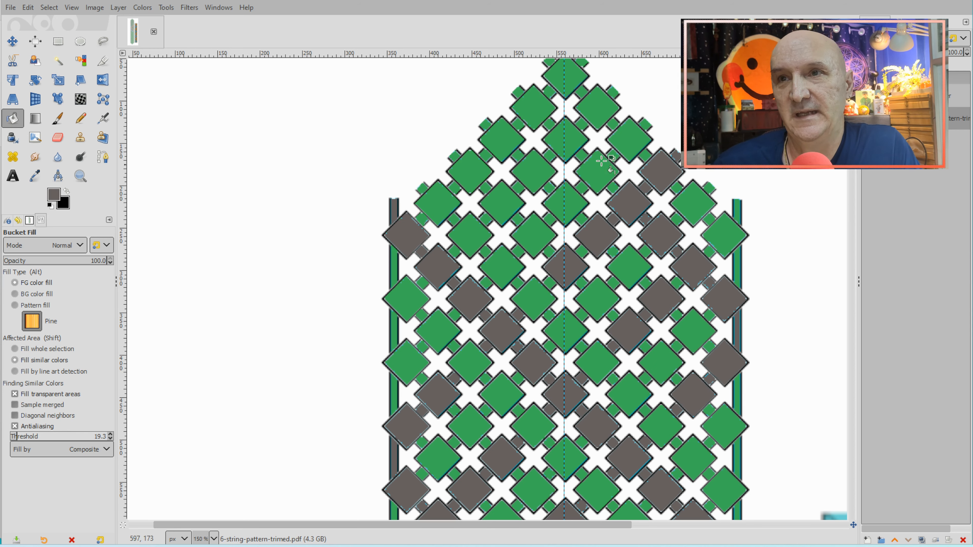
pyautogui.click(611, 164)
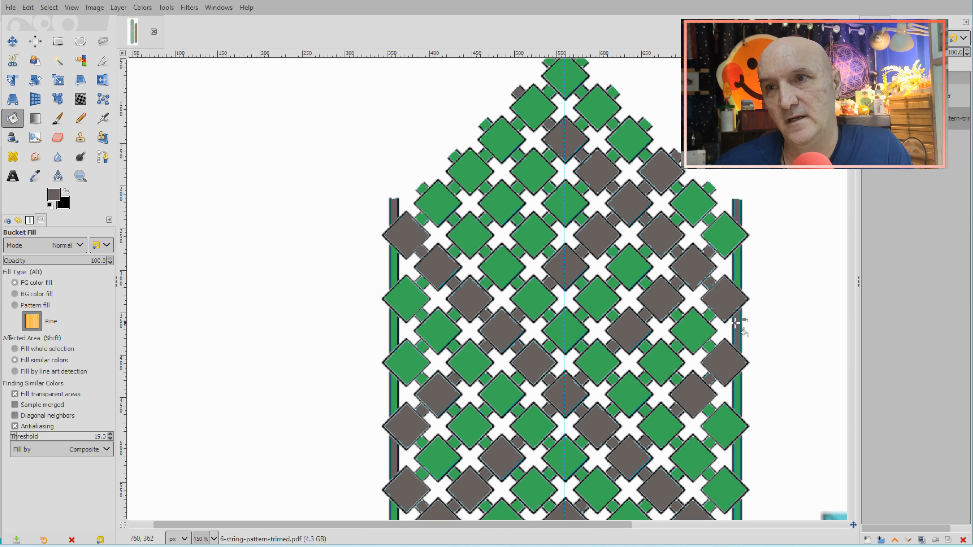
pyautogui.moveTo(738, 334)
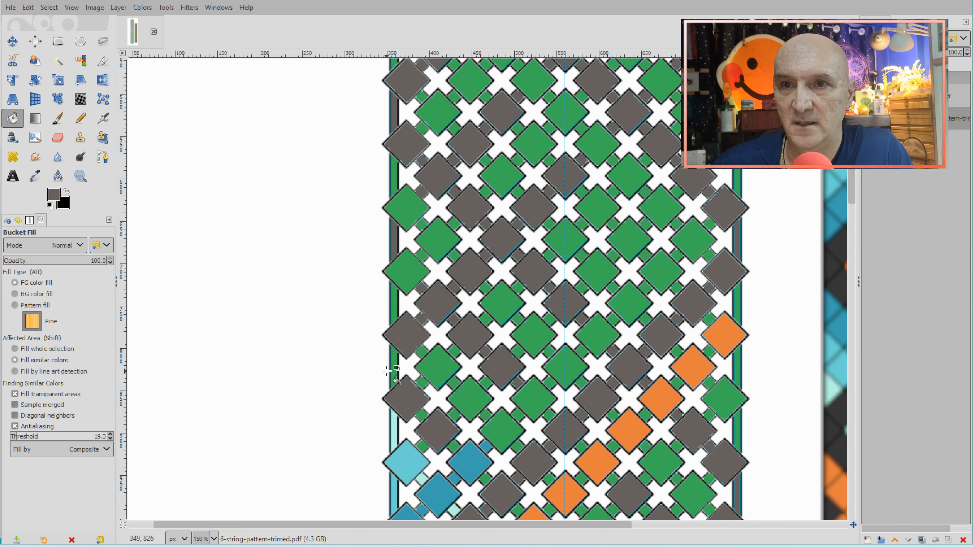
pyautogui.moveTo(453, 450)
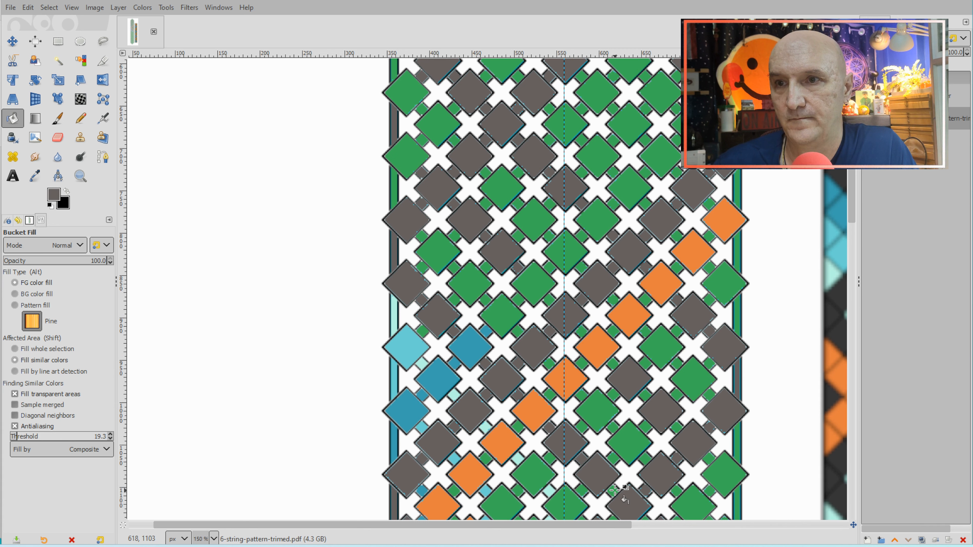
pyautogui.moveTo(556, 301)
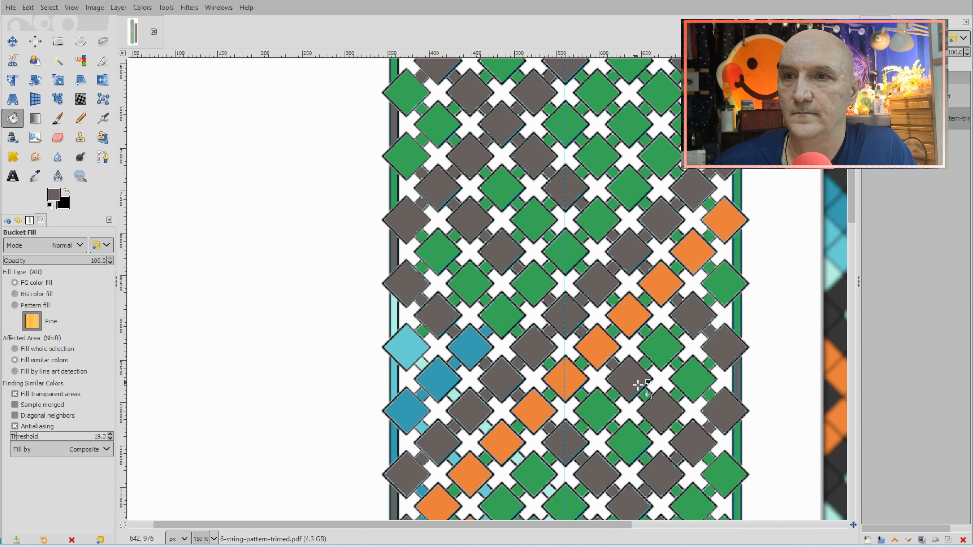
pyautogui.moveTo(676, 425)
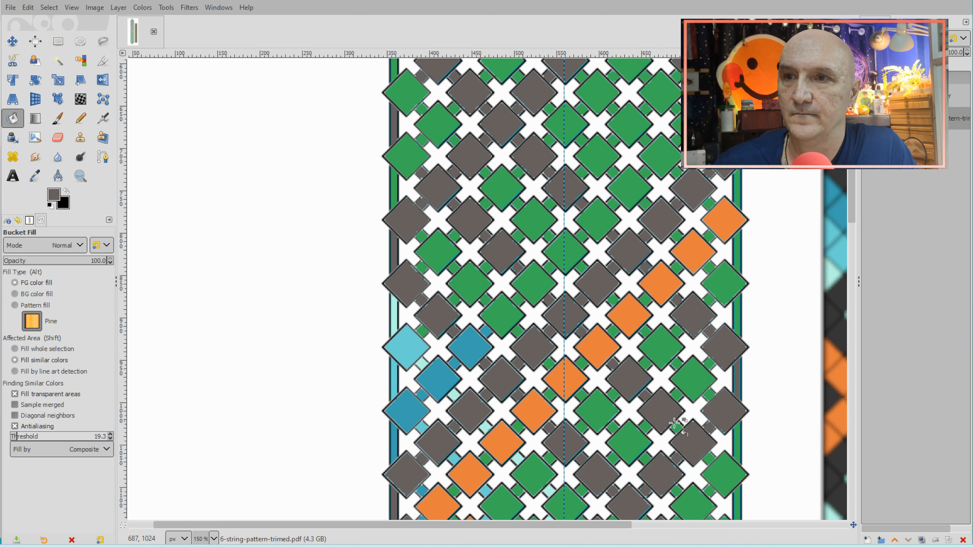
# - Scroll down the chart toward the middle section of the pattern
pyautogui.scroll(-3)
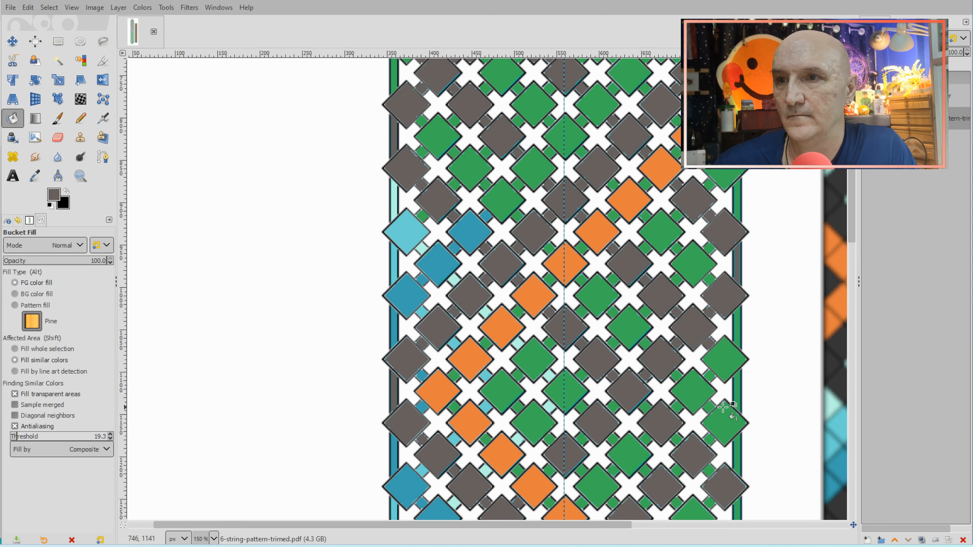
pyautogui.moveTo(717, 432)
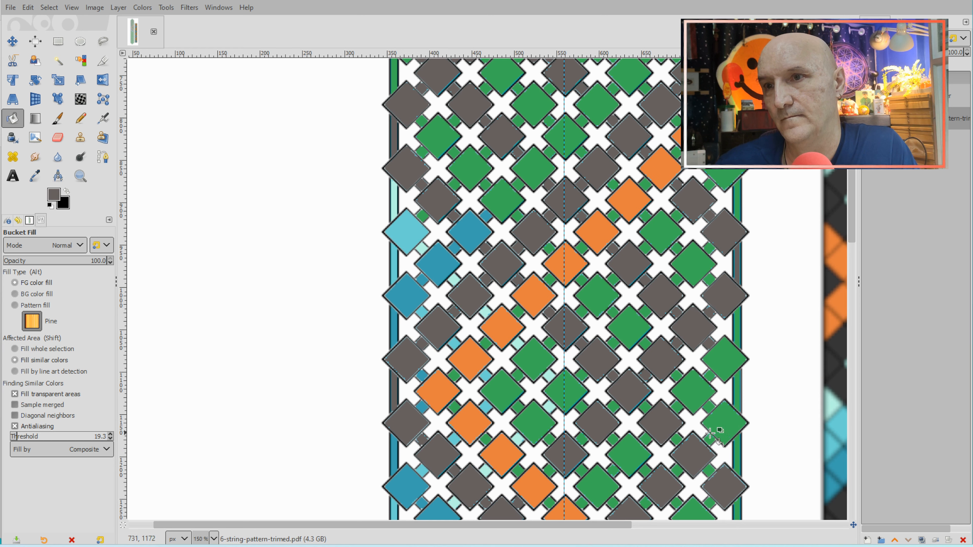
pyautogui.moveTo(739, 400)
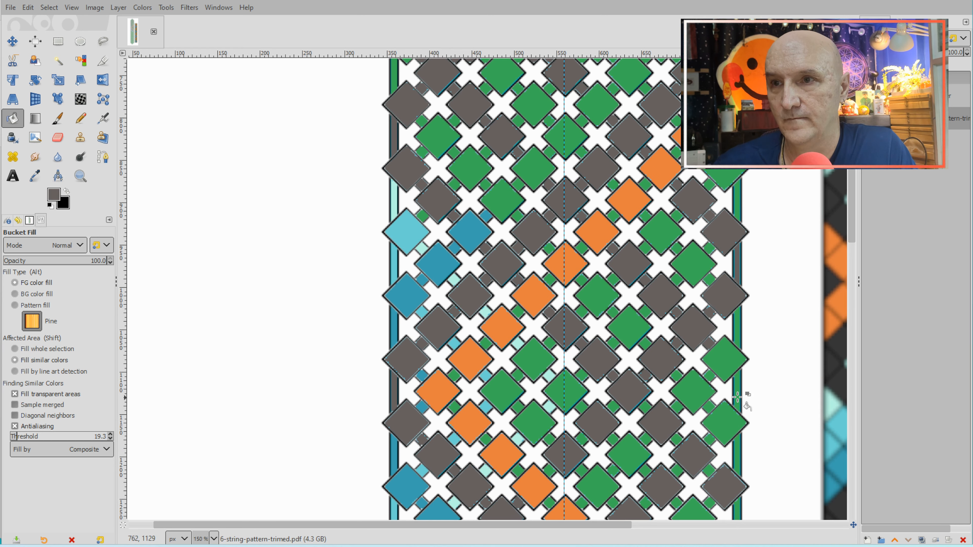
pyautogui.moveTo(655, 413)
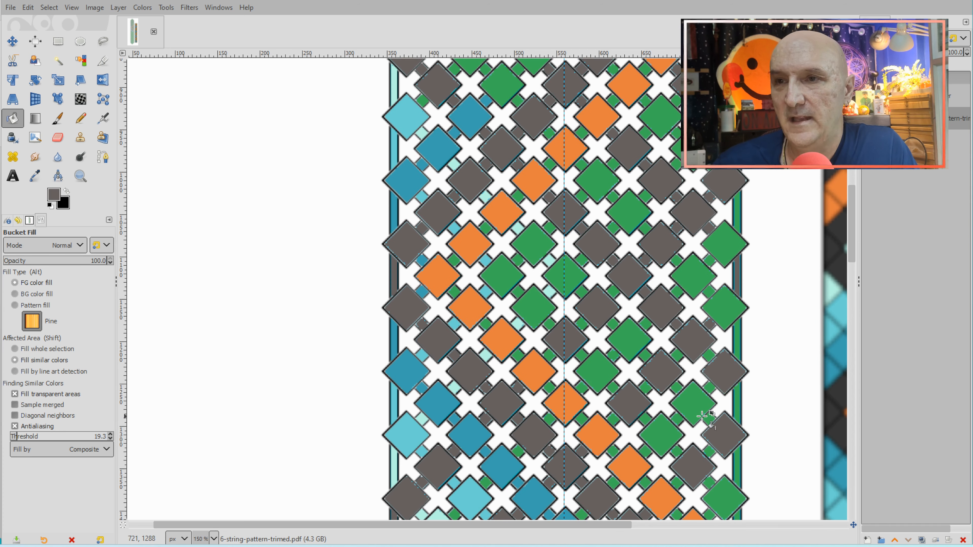
pyautogui.moveTo(741, 419)
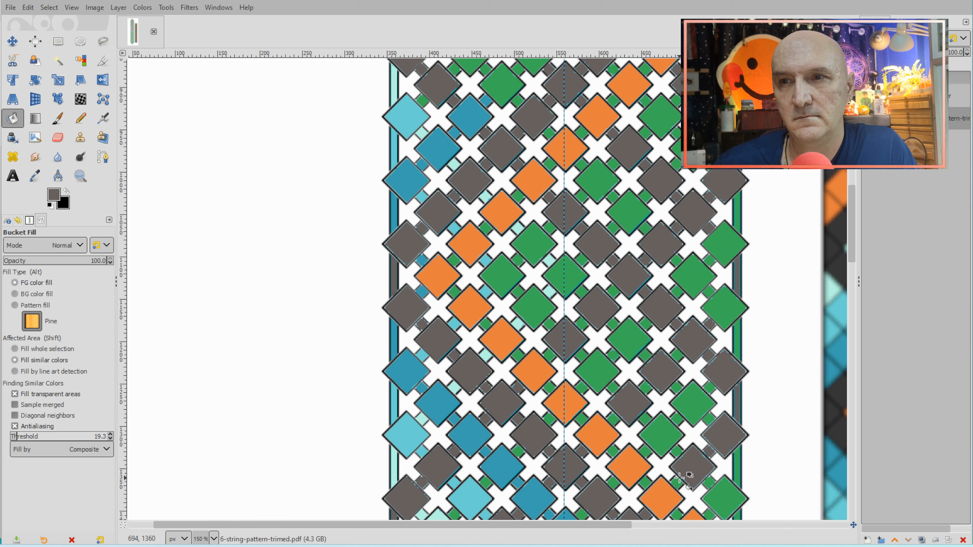
pyautogui.moveTo(683, 357)
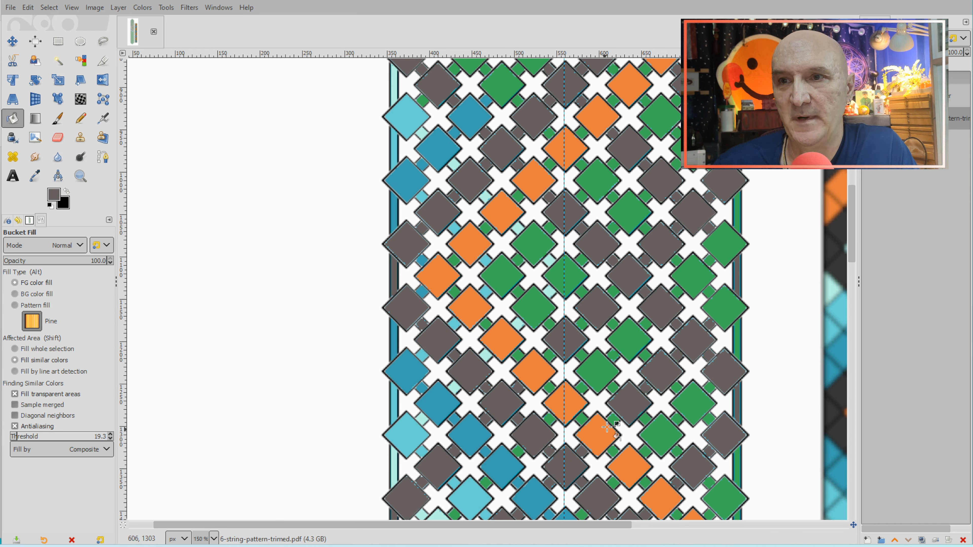
pyautogui.moveTo(624, 288)
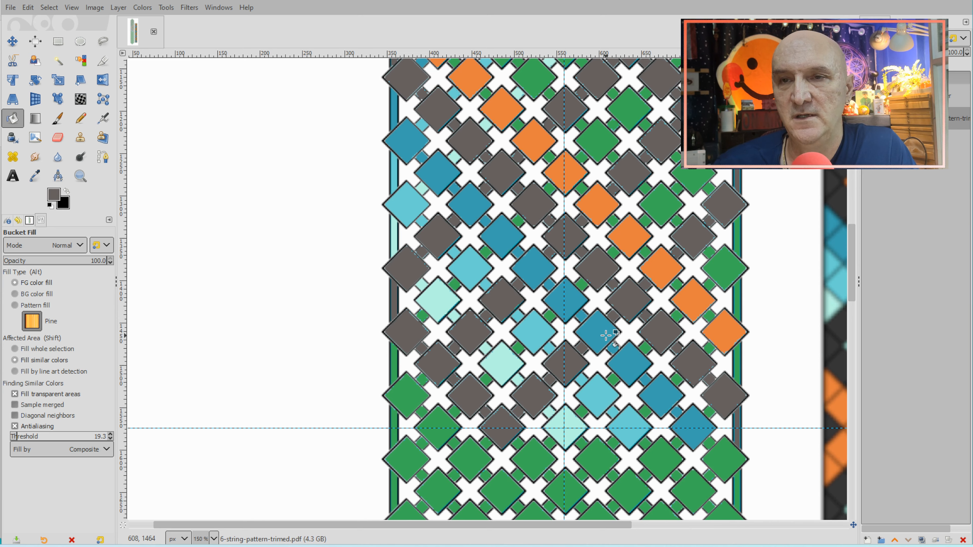
pyautogui.moveTo(612, 348)
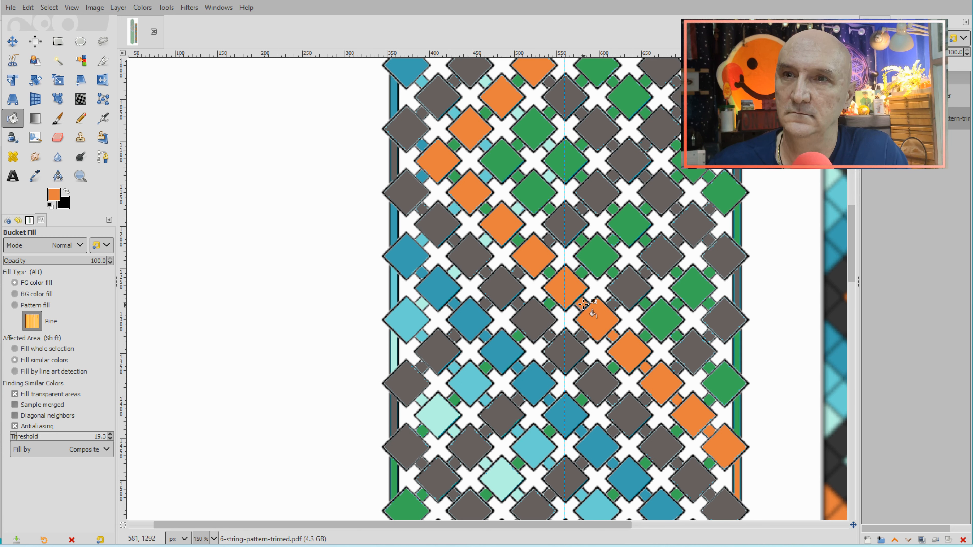
# - Fill the remaining diamonds of the orange diagonal up into the pointed top tip
pyautogui.click(567, 288)
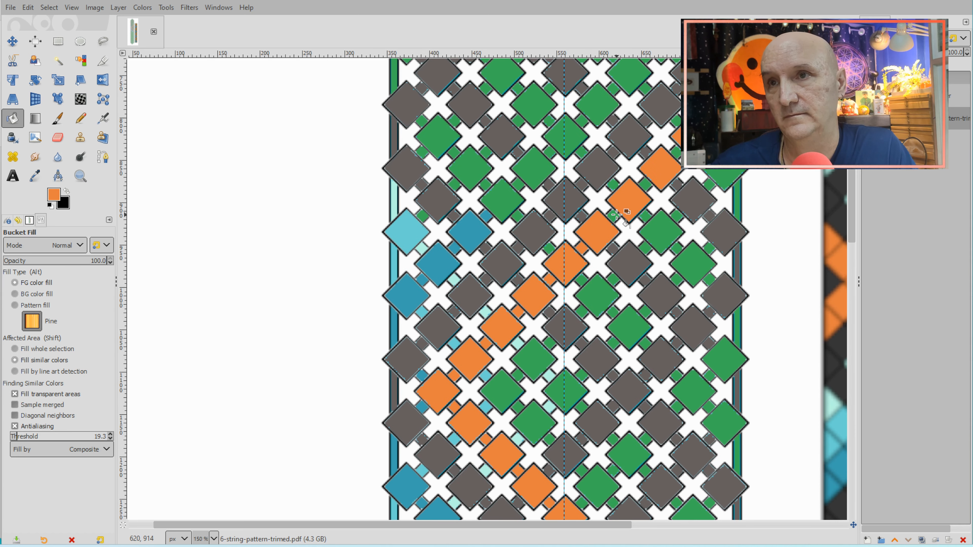
pyautogui.click(611, 218)
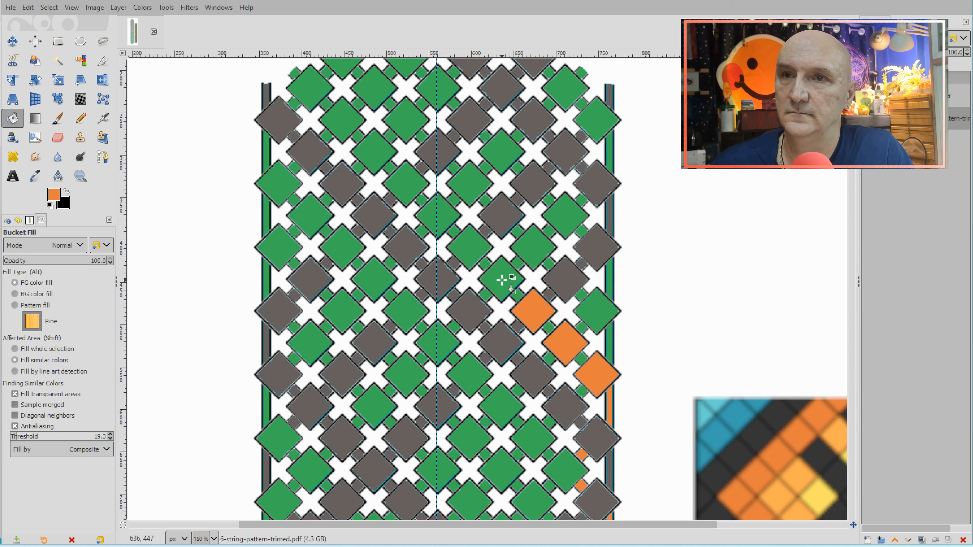
pyautogui.click(435, 214)
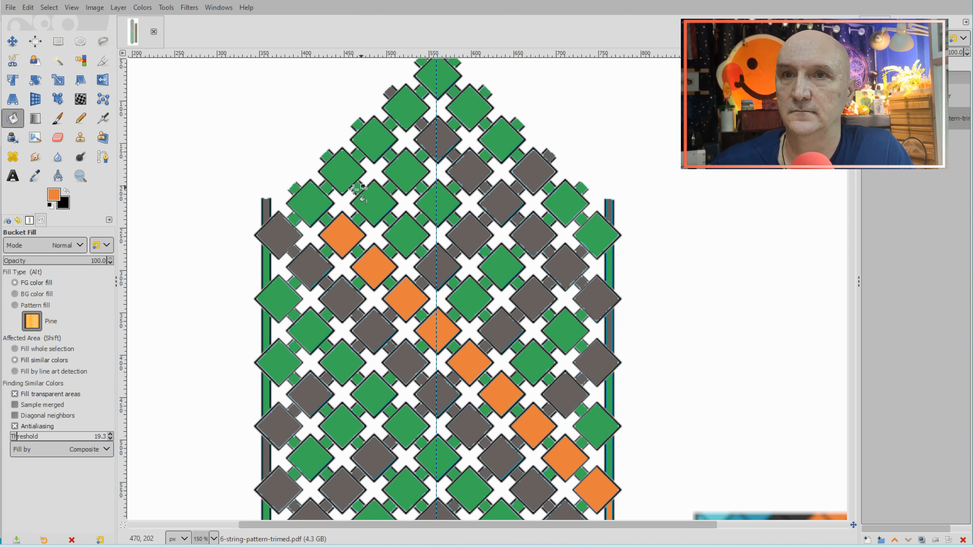
pyautogui.click(415, 119)
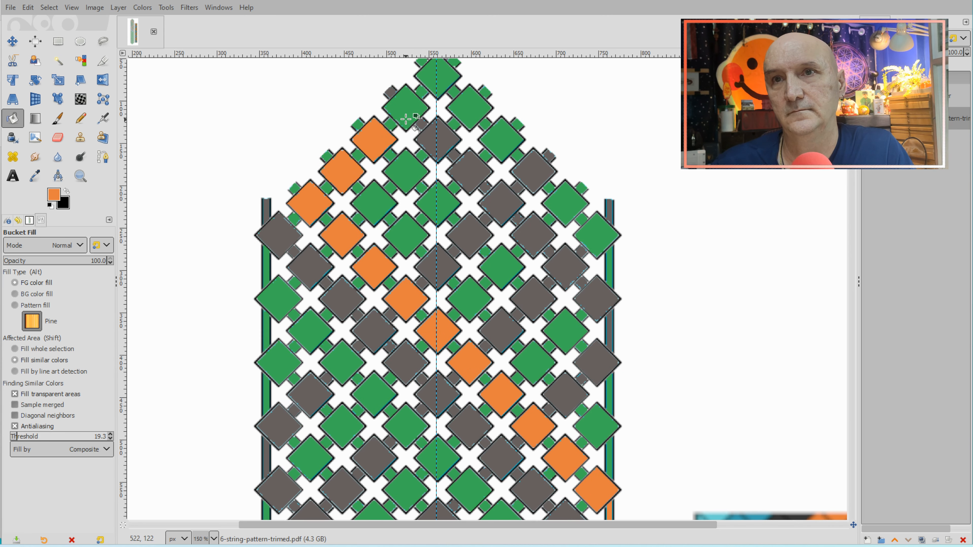
pyautogui.click(438, 75)
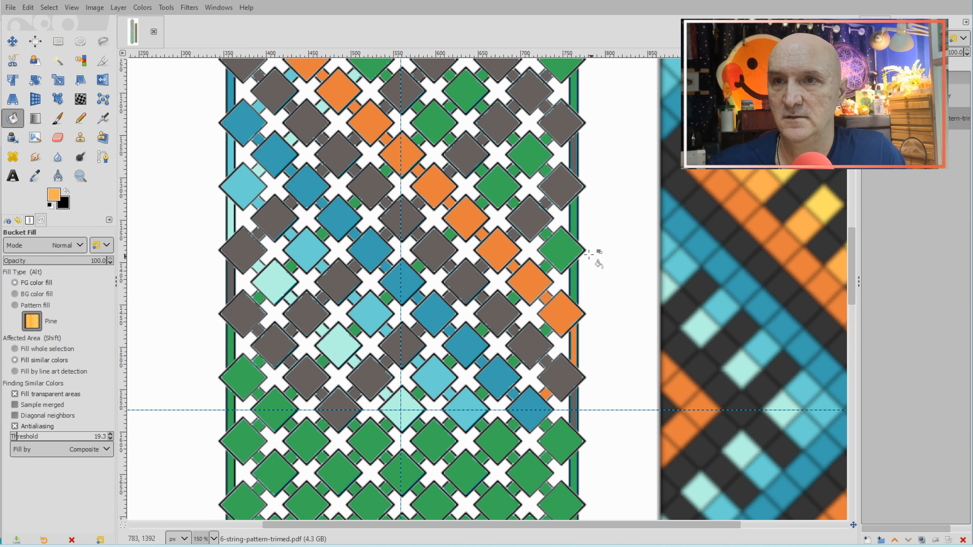
# - Fill a row of light orange diamonds beside the dark orange band up to the top point
pyautogui.click(559, 254)
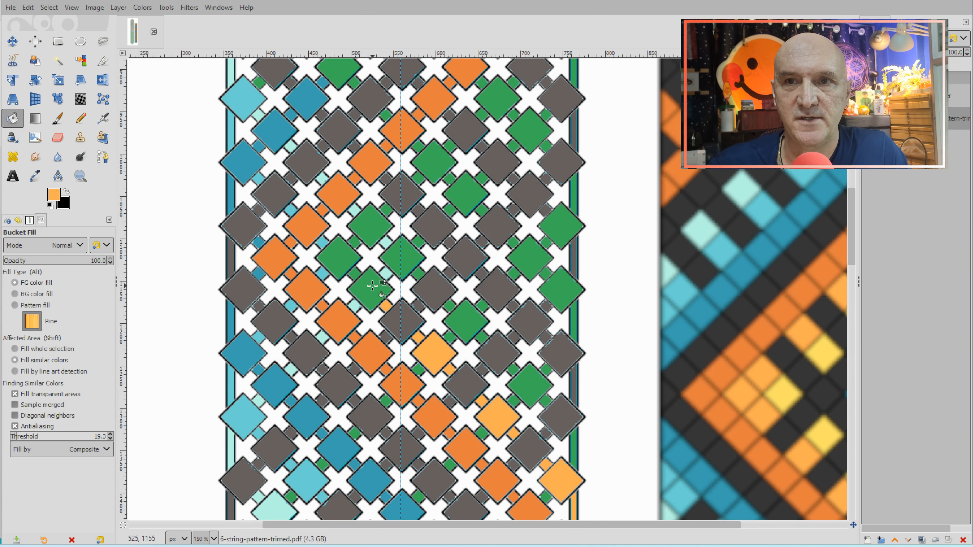
pyautogui.click(370, 288)
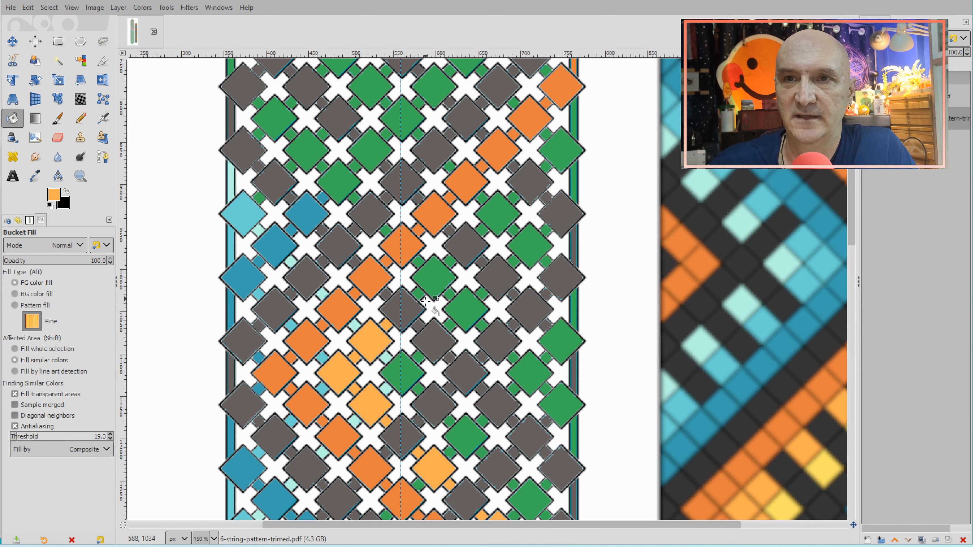
pyautogui.click(431, 276)
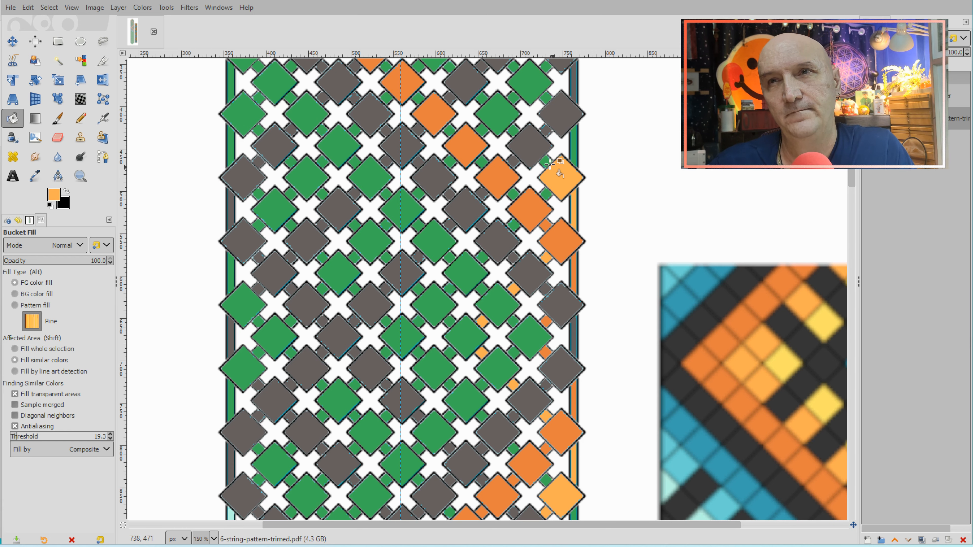
pyautogui.scroll(-3)
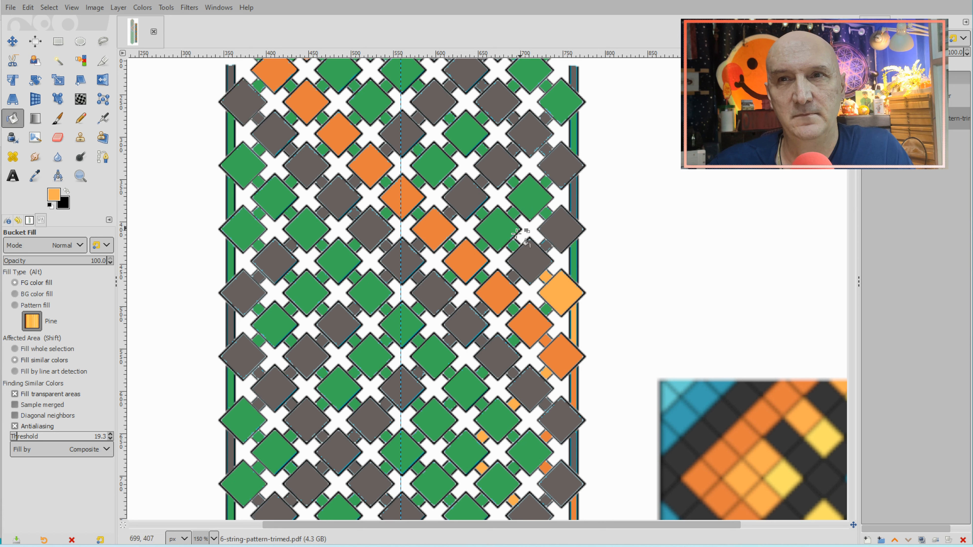
pyautogui.click(496, 227)
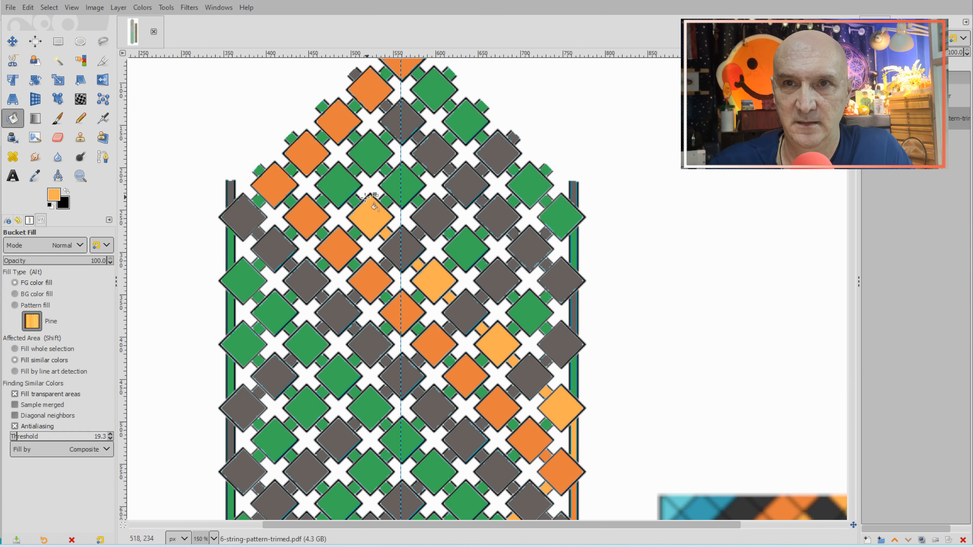
pyautogui.click(335, 179)
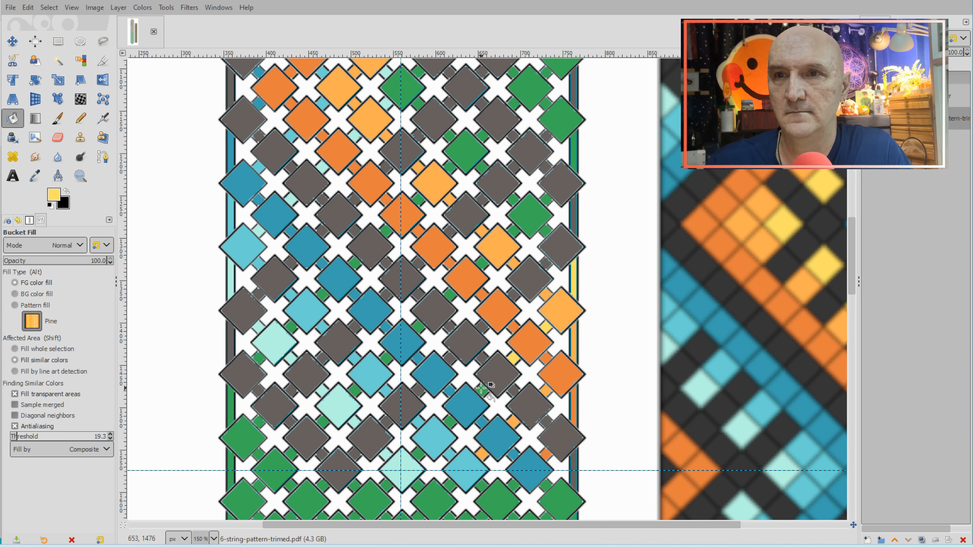
pyautogui.moveTo(456, 423)
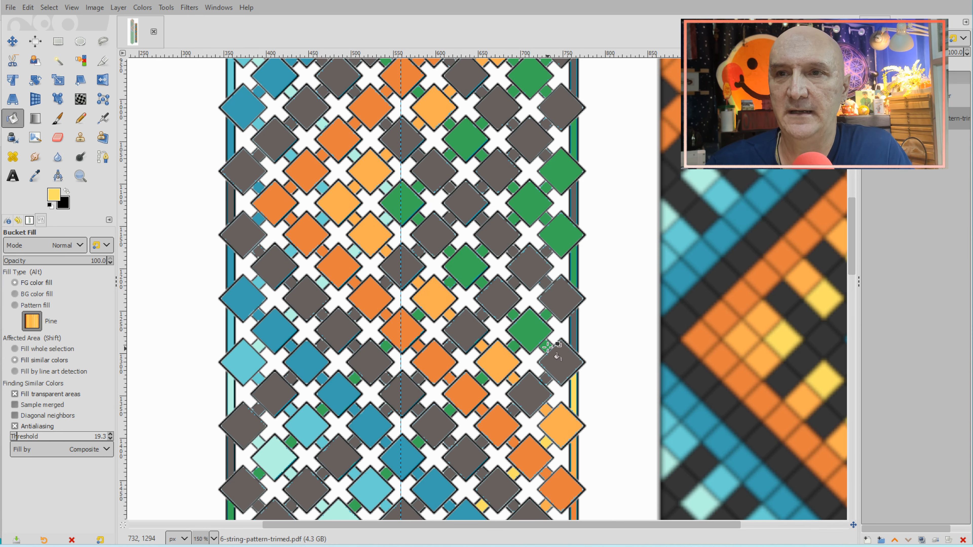
# - Fill a third row of yellow diamonds inside the orange band up toward the top
pyautogui.click(526, 329)
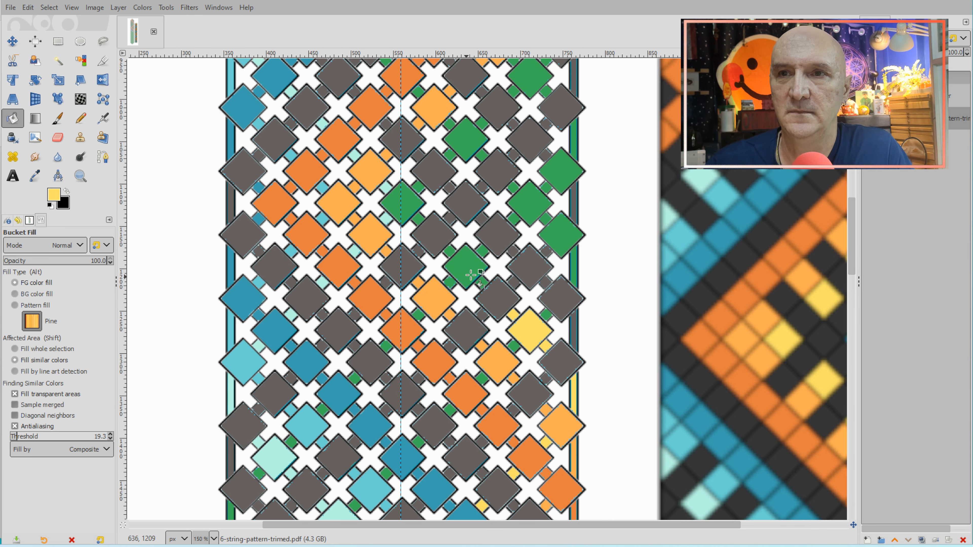
pyautogui.click(464, 268)
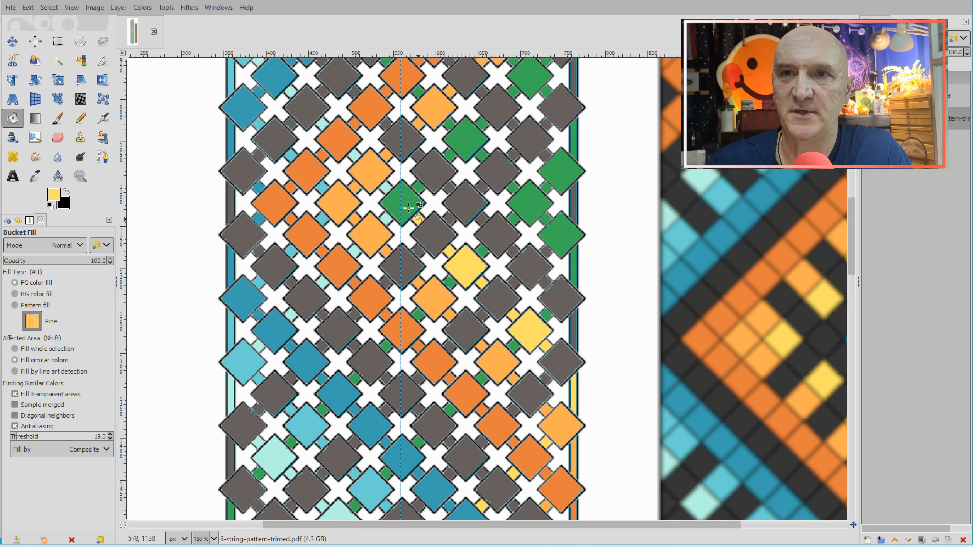
pyautogui.click(403, 204)
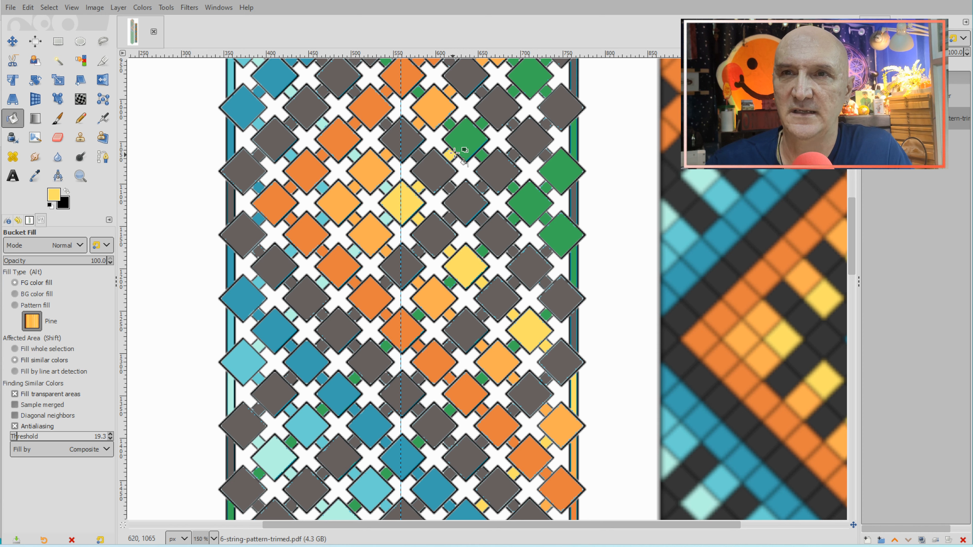
pyautogui.click(465, 133)
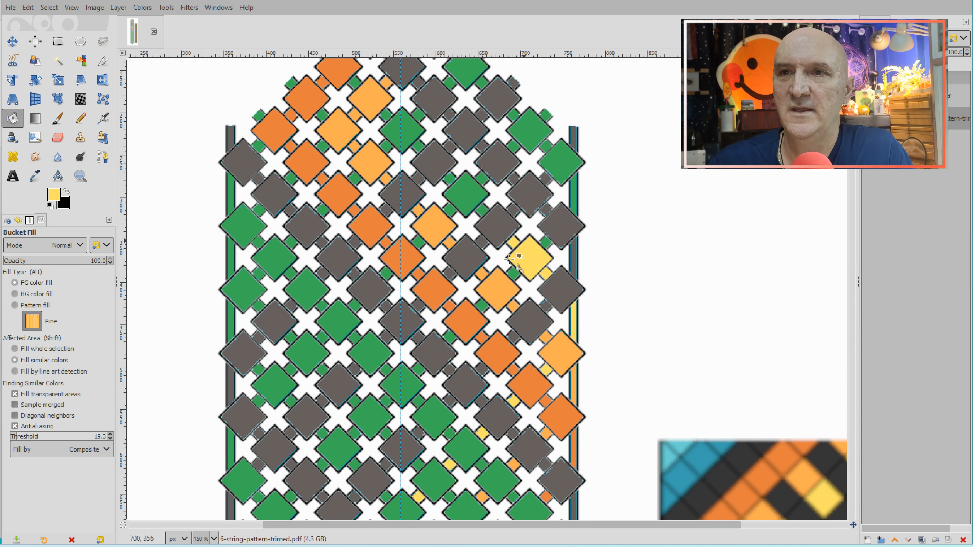
pyautogui.click(468, 196)
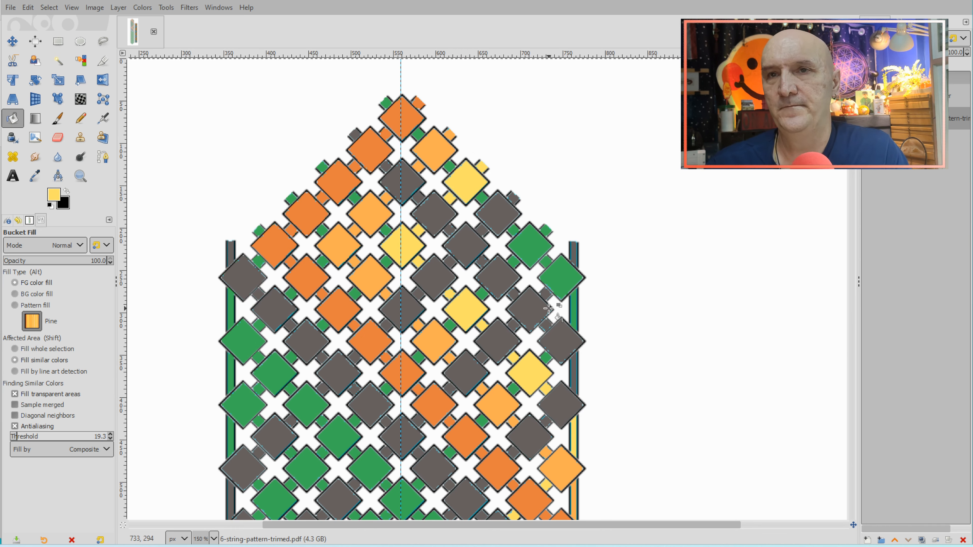
pyautogui.moveTo(424, 52)
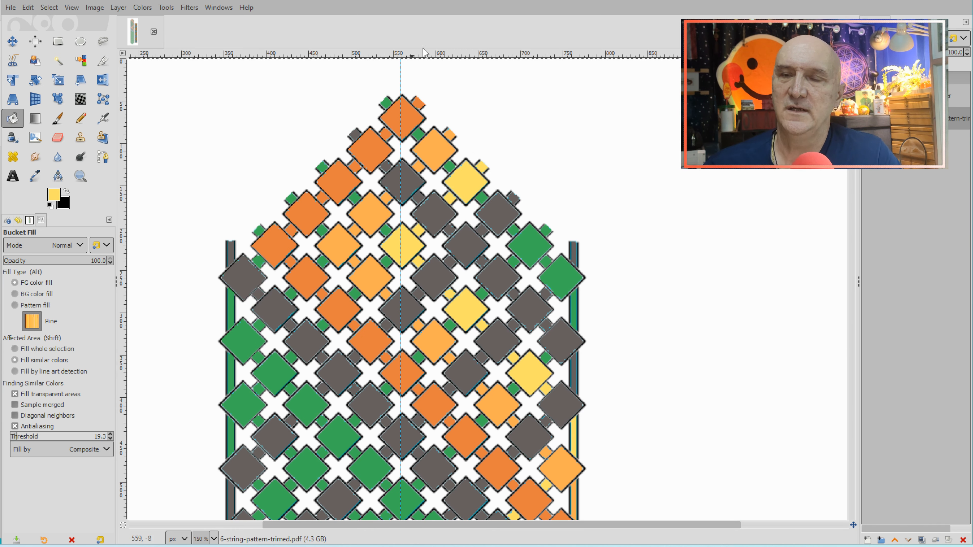
pyautogui.moveTo(599, 264)
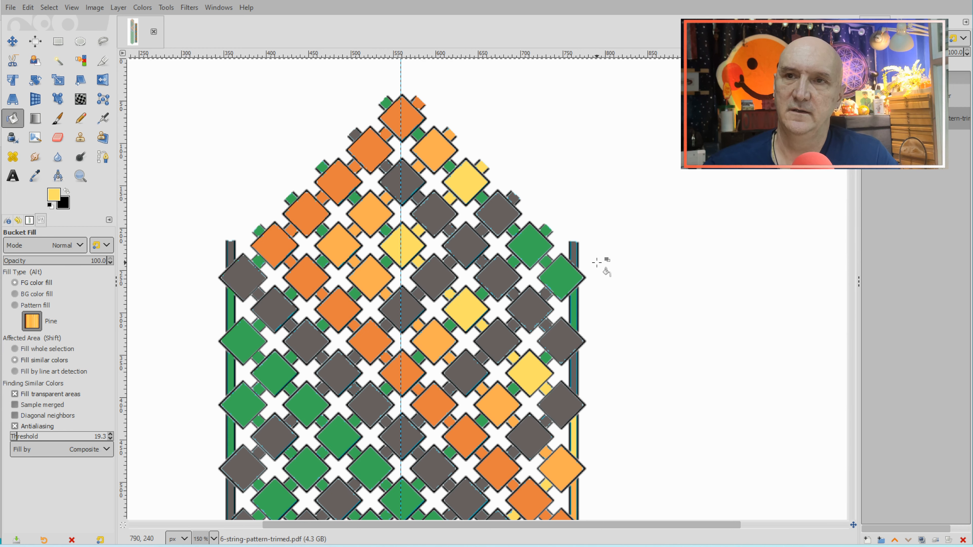
pyautogui.moveTo(600, 180)
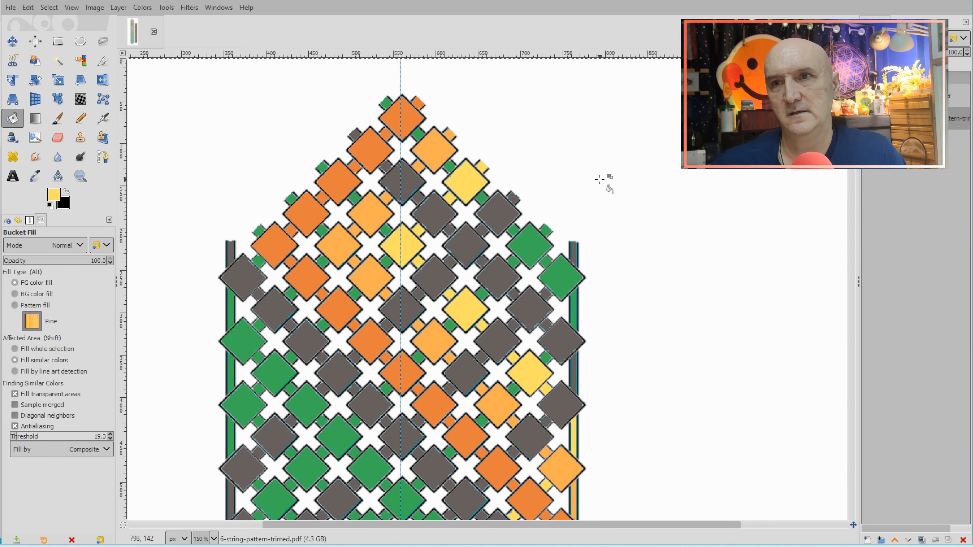
pyautogui.moveTo(276, 491)
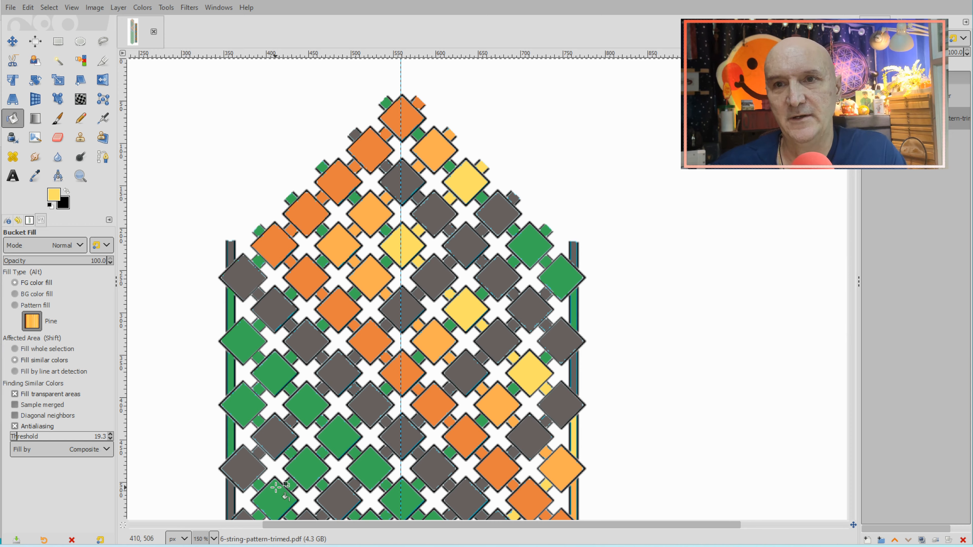
pyautogui.moveTo(453, 242)
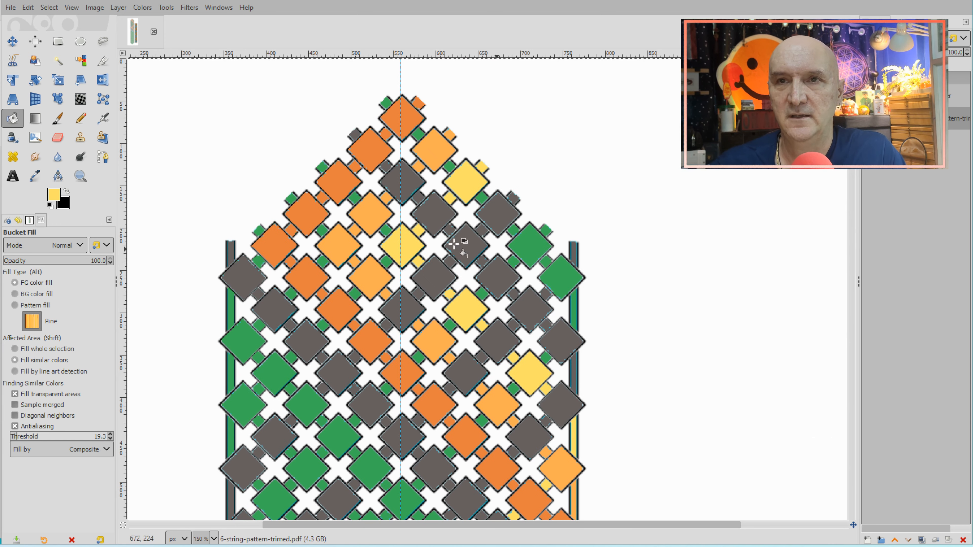
pyautogui.moveTo(531, 401)
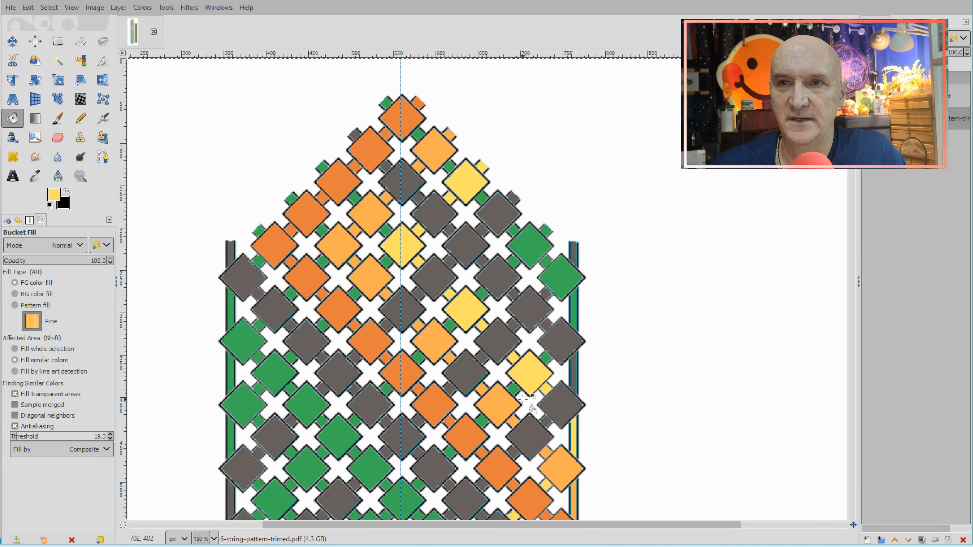
pyautogui.scroll(-3)
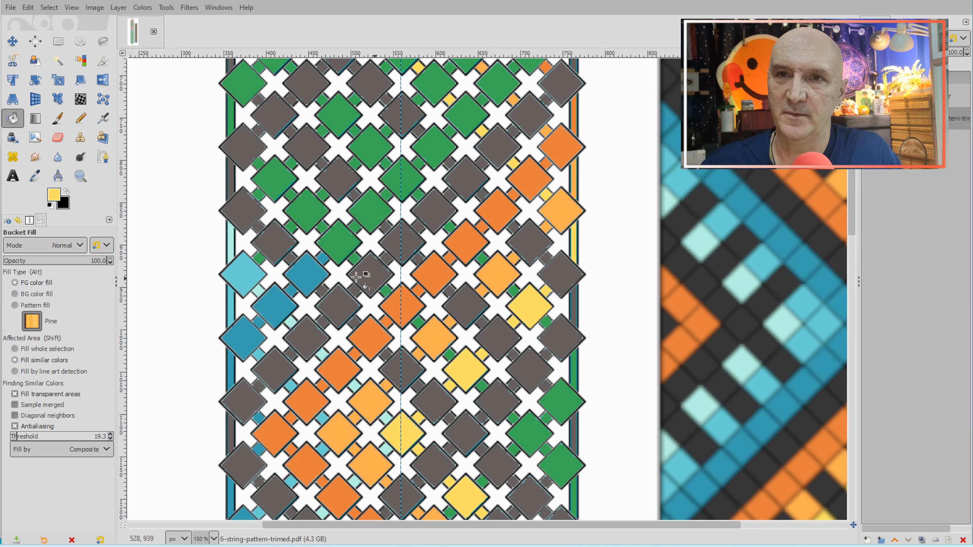
# - Finish a yellow diamond, then recolour green diamonds dark blue in the cool band
pyautogui.click(335, 243)
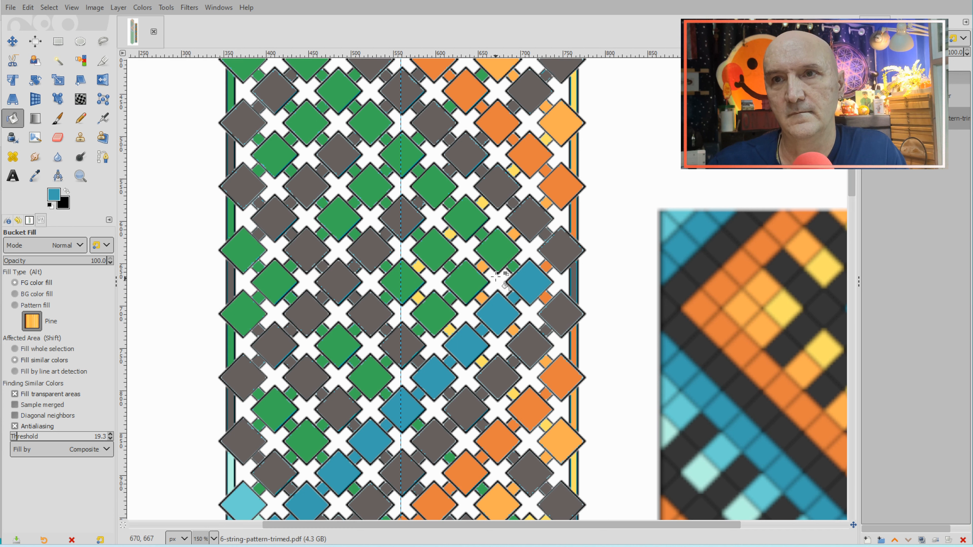
pyautogui.click(496, 252)
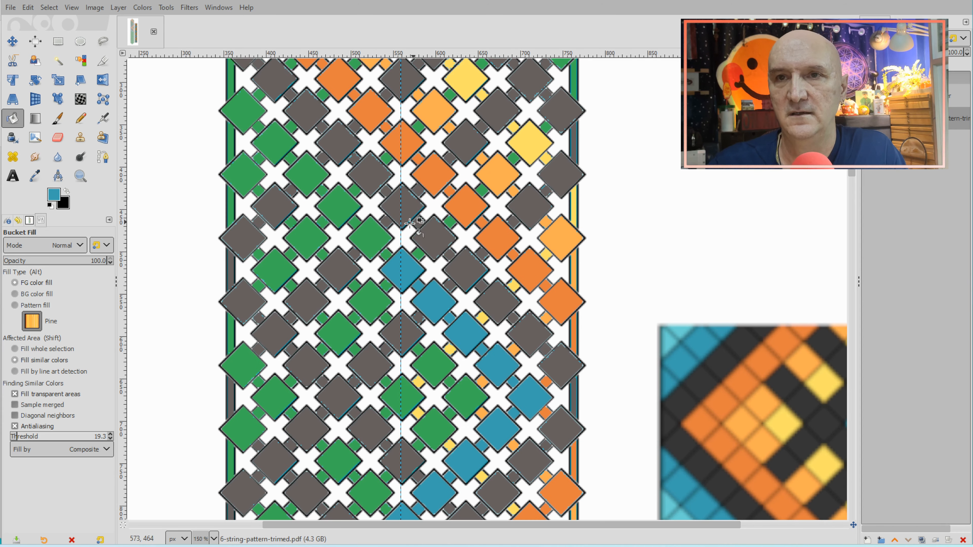
pyautogui.click(366, 239)
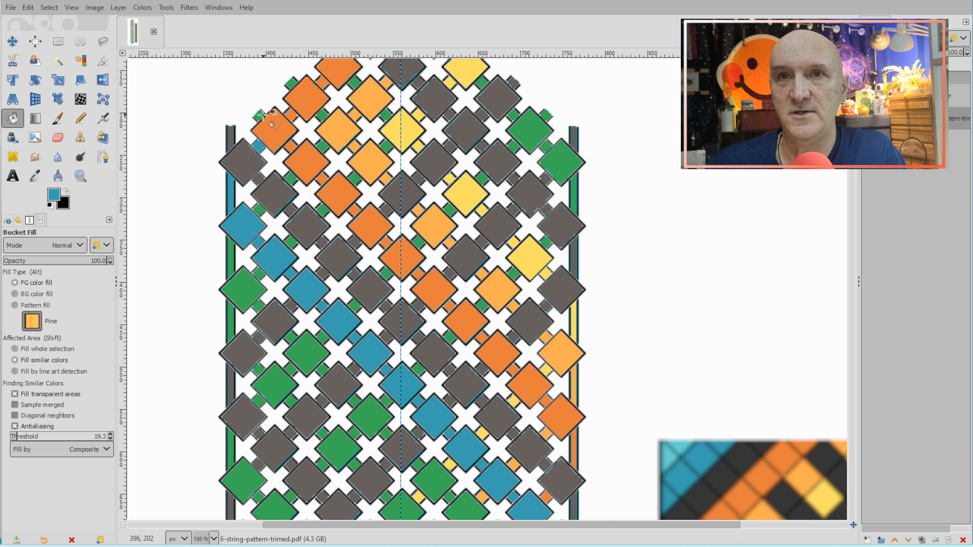
# - Fill light teal diamonds beside the dark blue ones toward the centre line
pyautogui.scroll(-3)
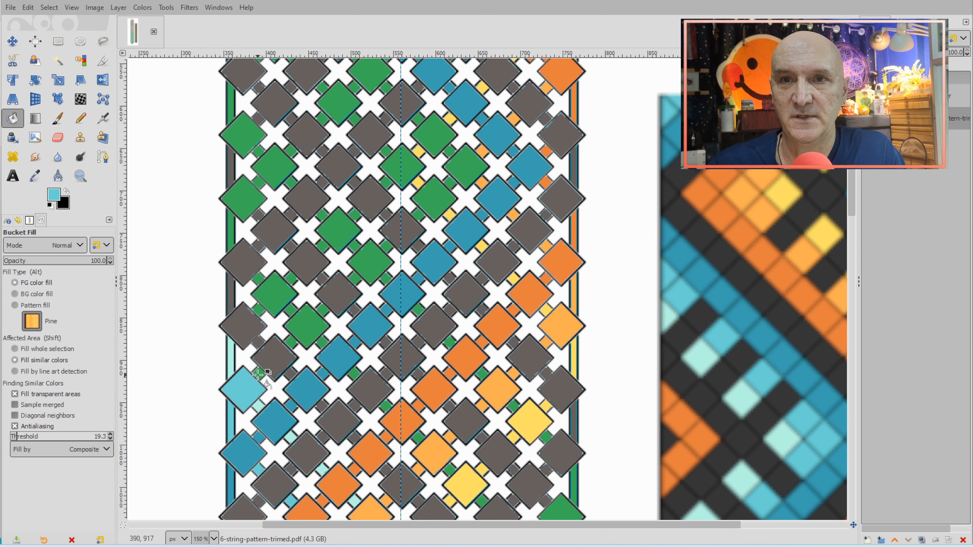
pyautogui.click(304, 323)
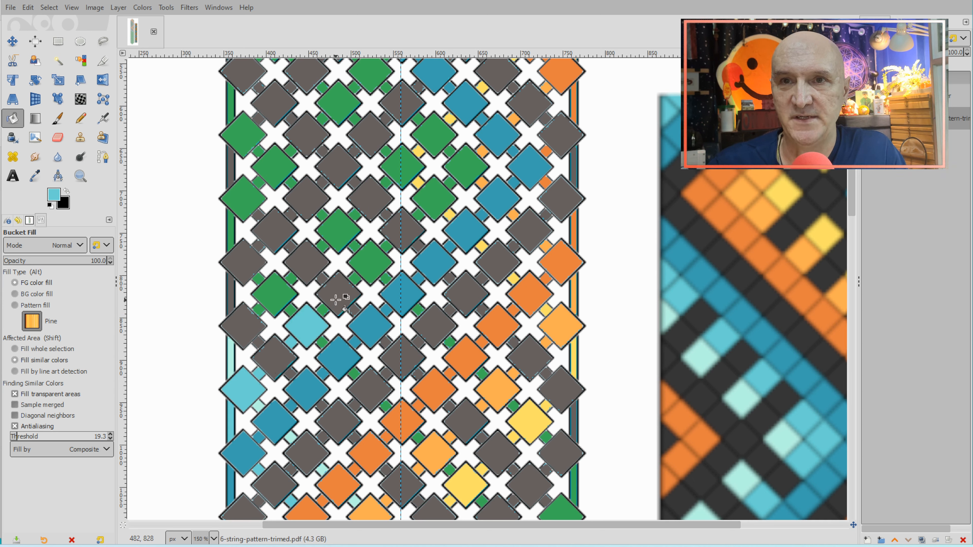
pyautogui.moveTo(357, 279)
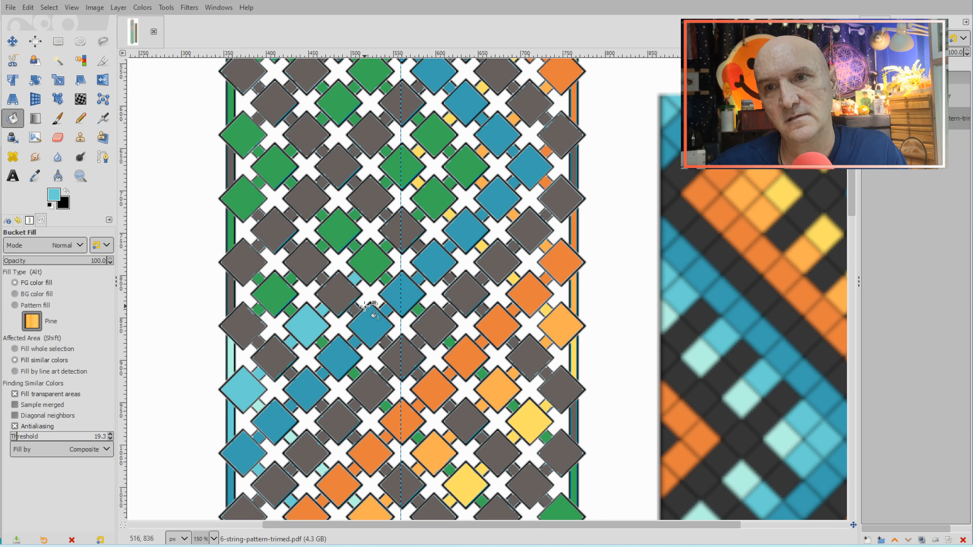
pyautogui.moveTo(375, 264)
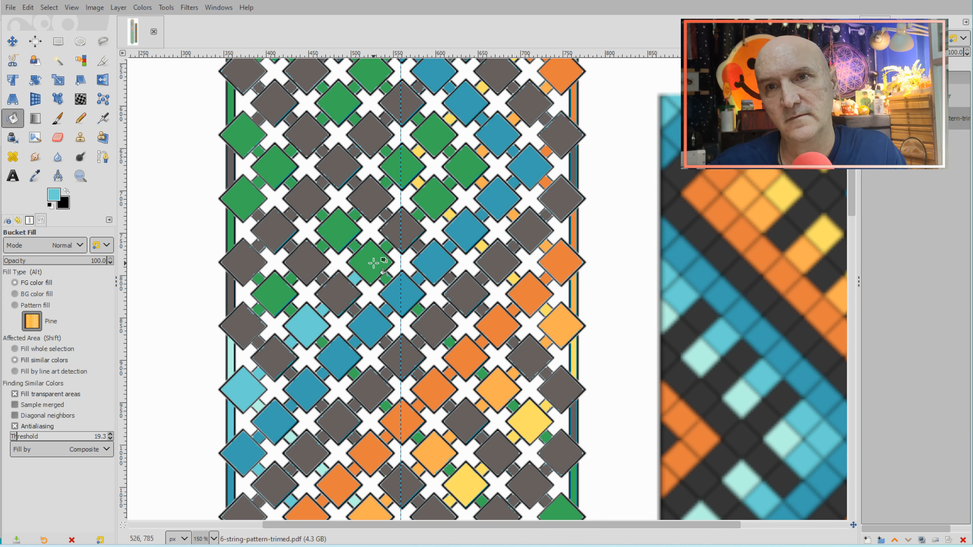
pyautogui.click(373, 262)
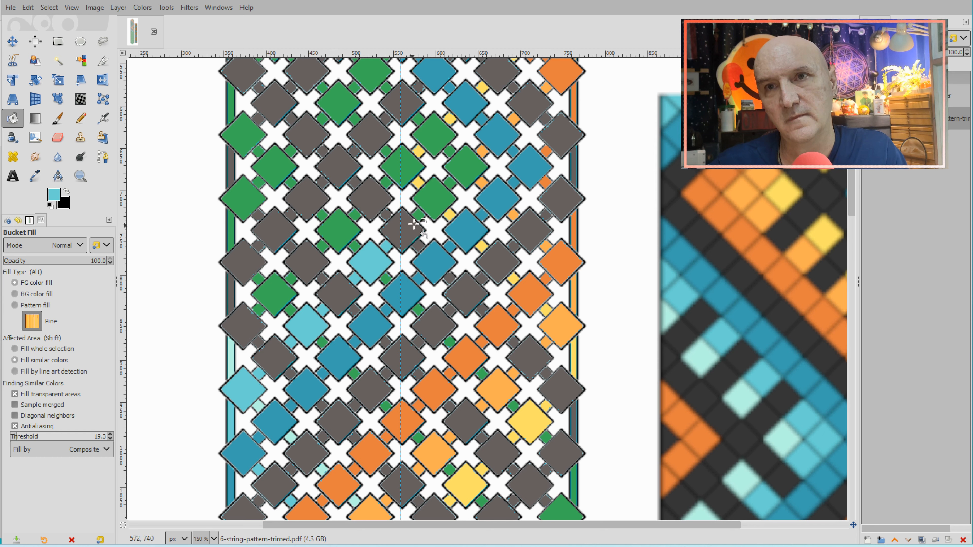
pyautogui.click(434, 192)
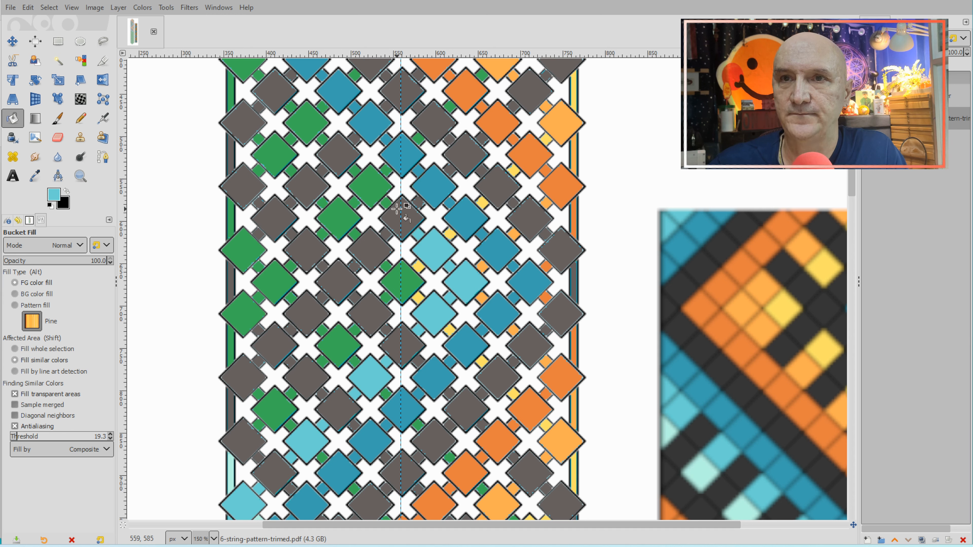
pyautogui.moveTo(382, 239)
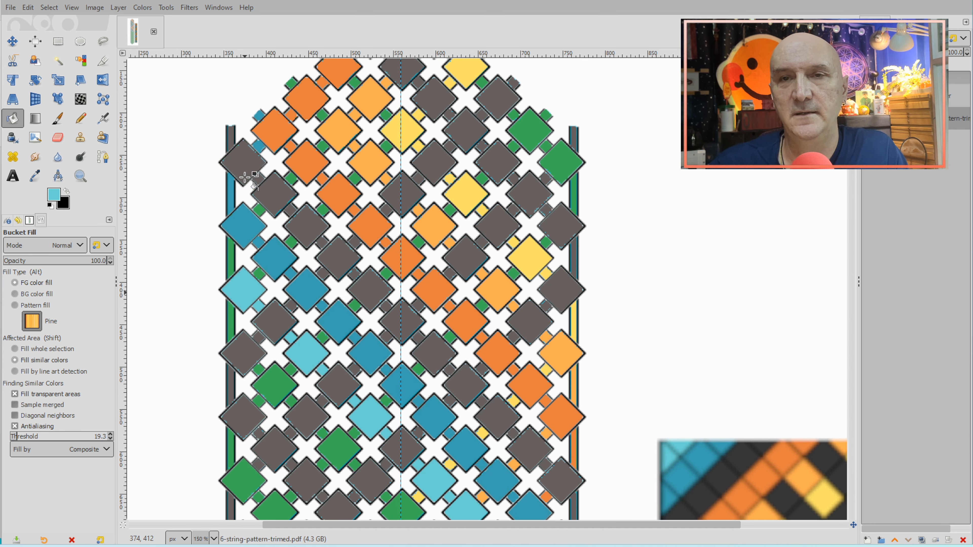
pyautogui.moveTo(233, 263)
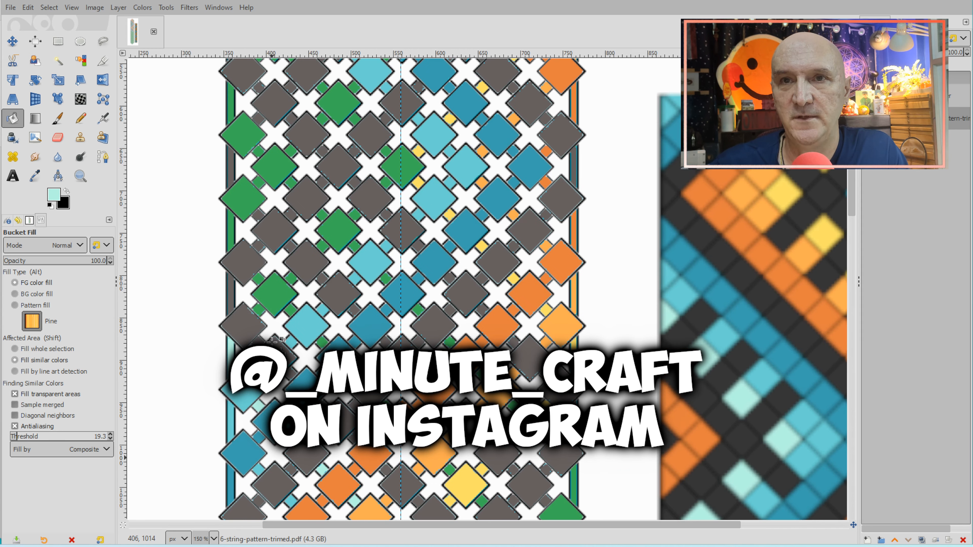
# - Fill a diamond in the blue band with the pale mint shade
pyautogui.click(270, 292)
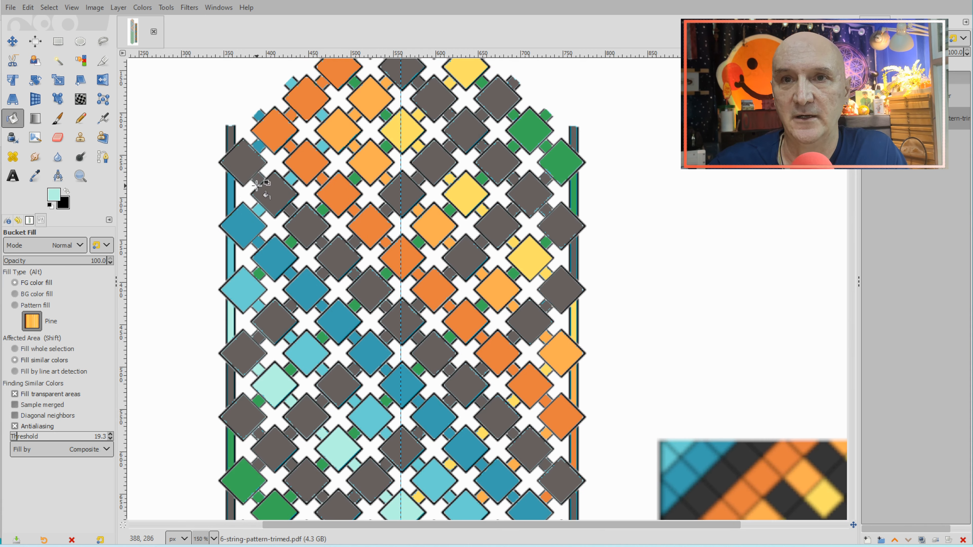
pyautogui.moveTo(292, 242)
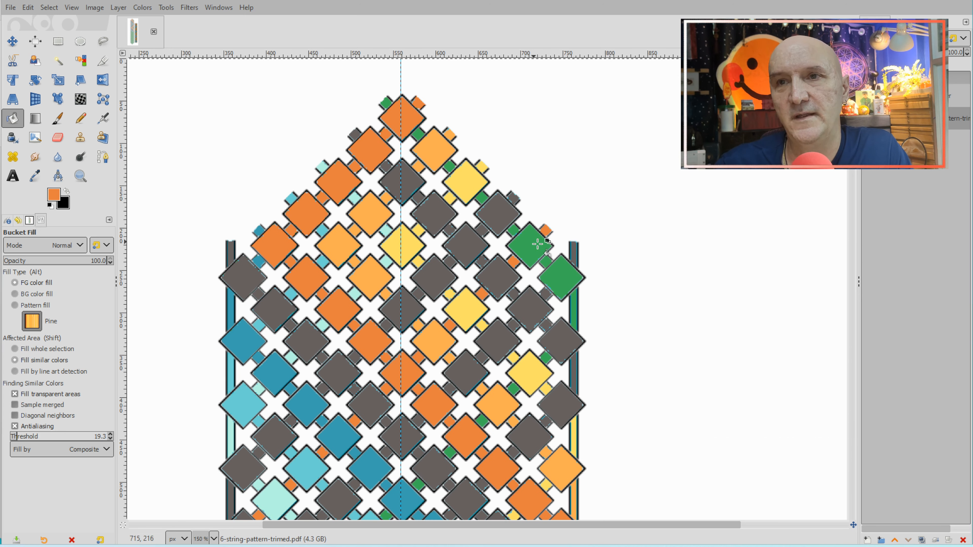
pyautogui.moveTo(547, 323)
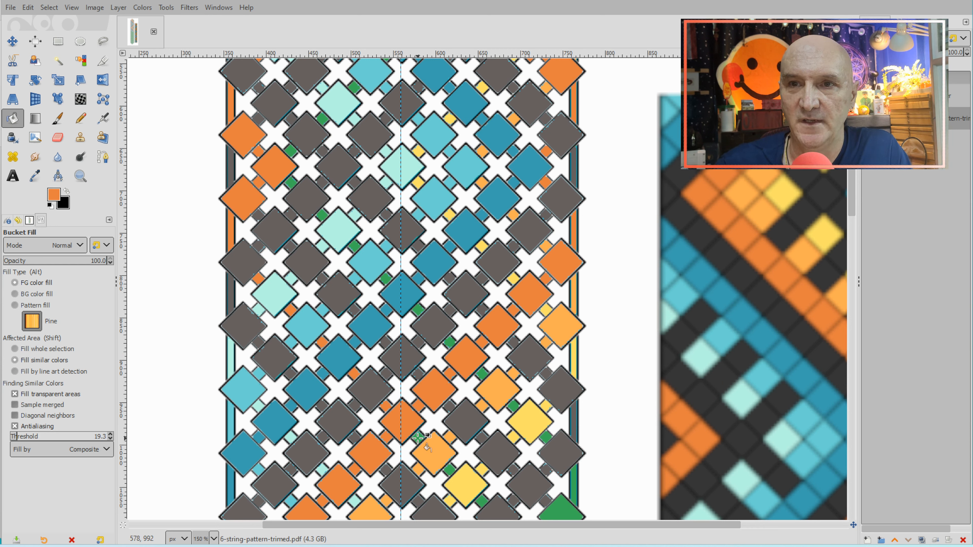
# - Recolour a green left-edge diamond orange in the lower section of the chart
pyautogui.scroll(-3)
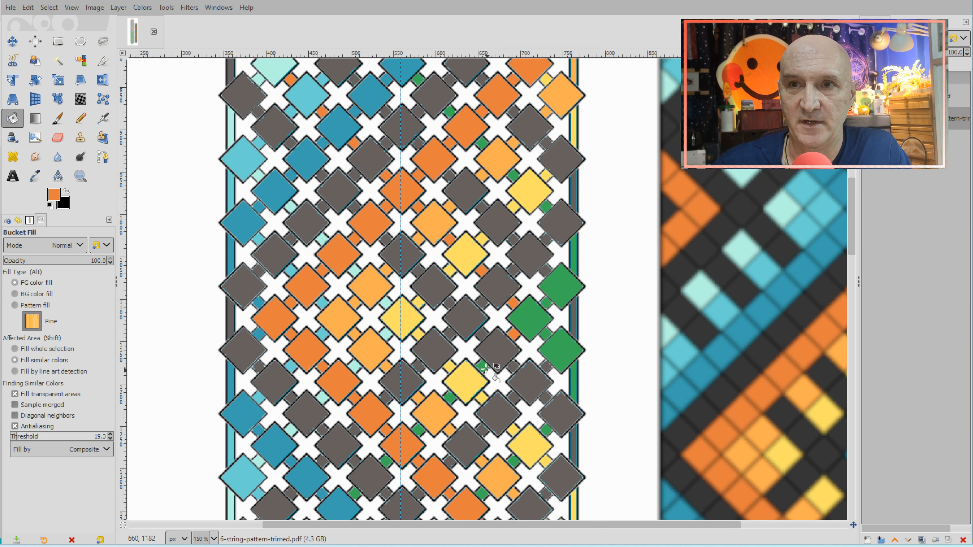
pyautogui.moveTo(450, 397)
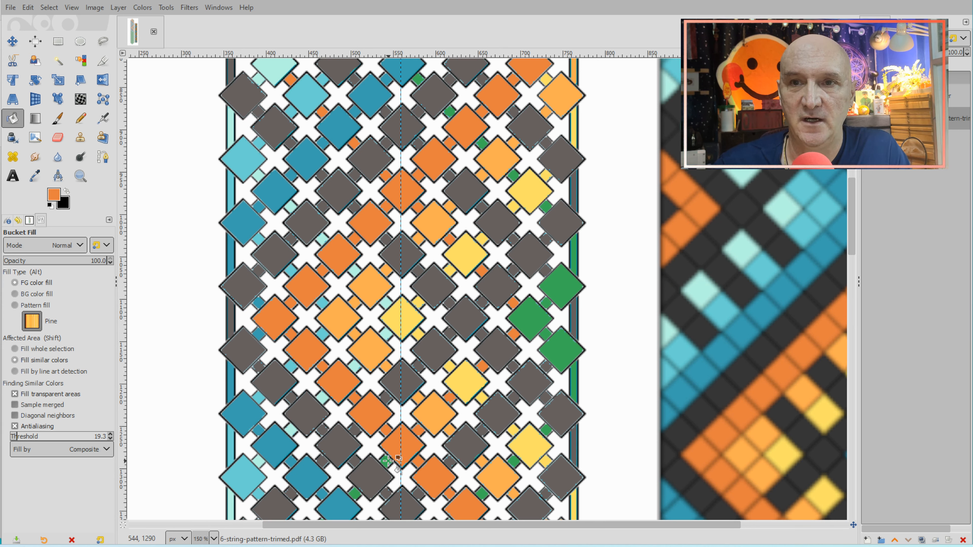
pyautogui.scroll(-3)
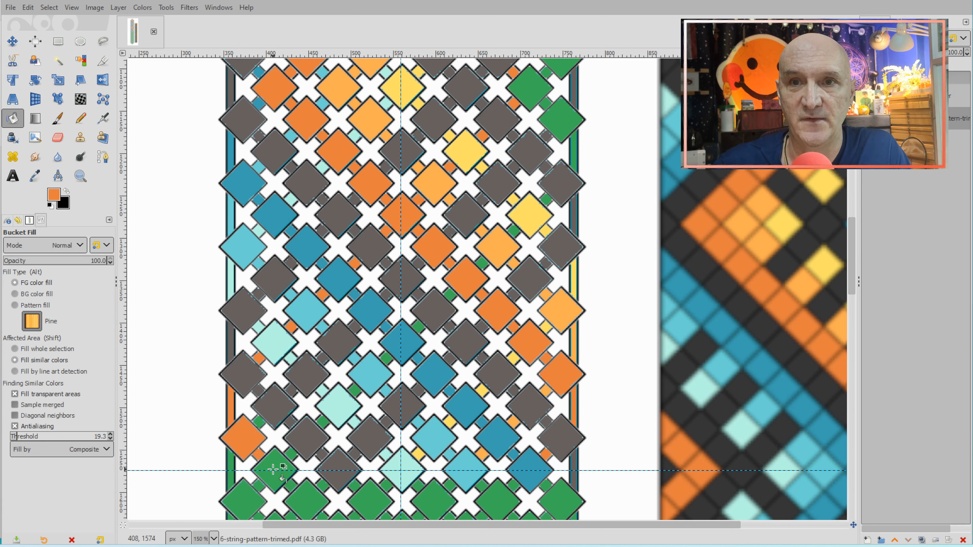
pyautogui.click(273, 472)
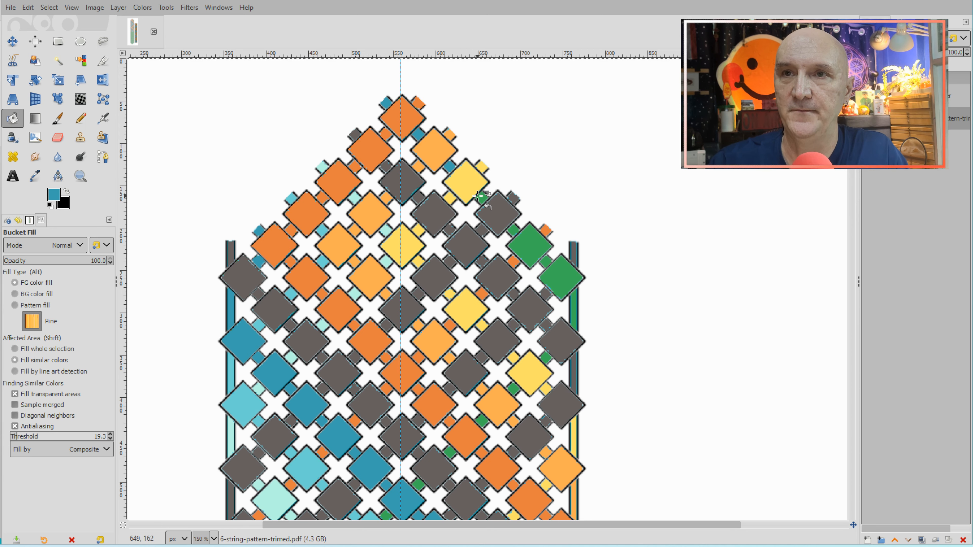
pyautogui.moveTo(522, 233)
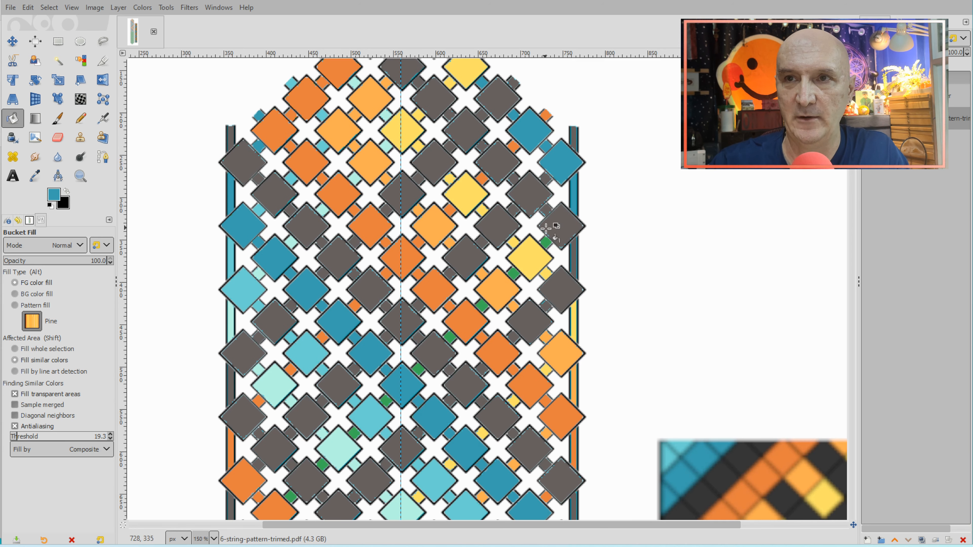
pyautogui.moveTo(518, 277)
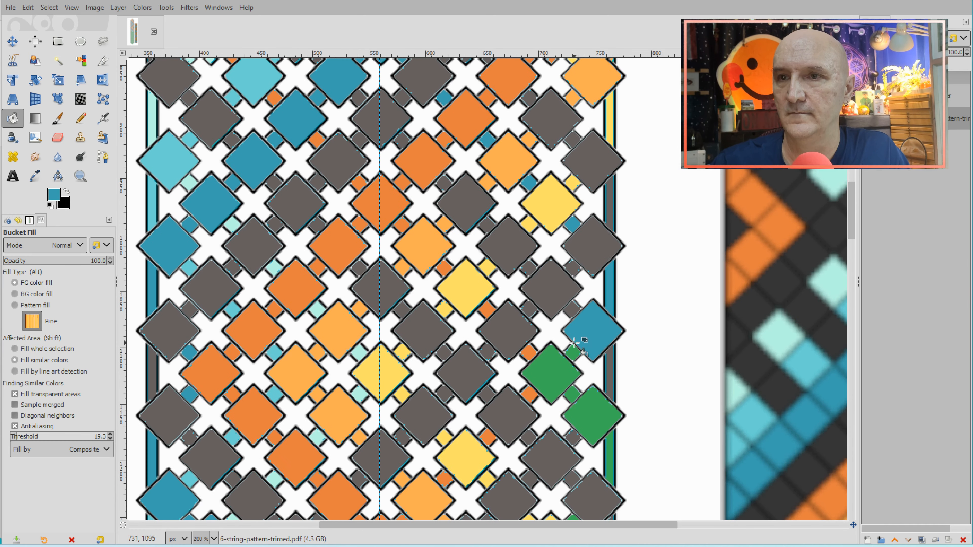
# - Recolour the leftover green right-edge diamond and small square blue
pyautogui.click(592, 413)
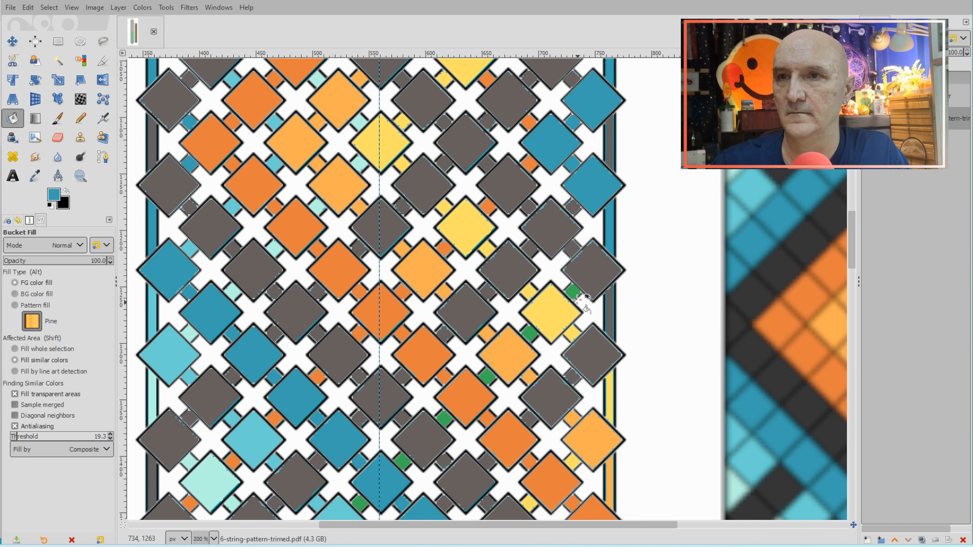
pyautogui.click(490, 377)
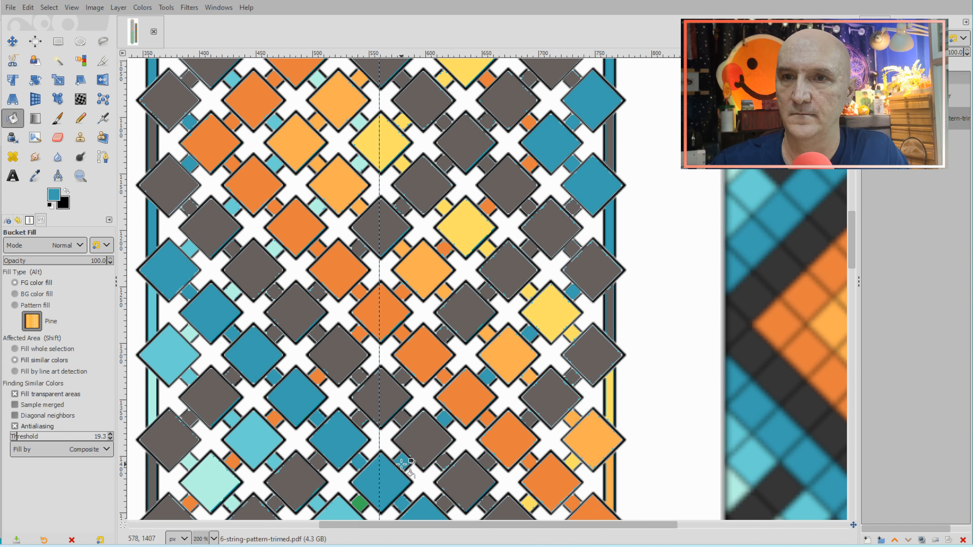
pyautogui.scroll(-3)
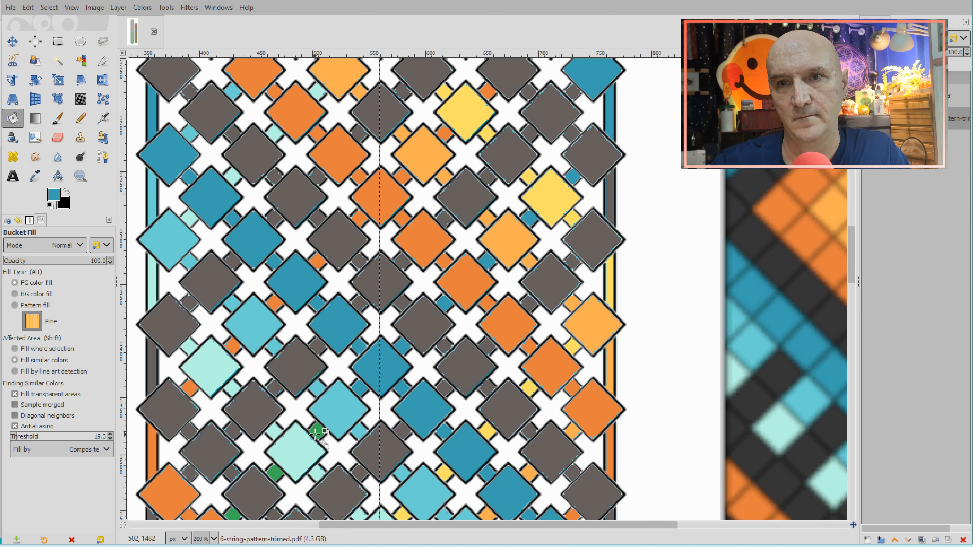
pyautogui.scroll(-3)
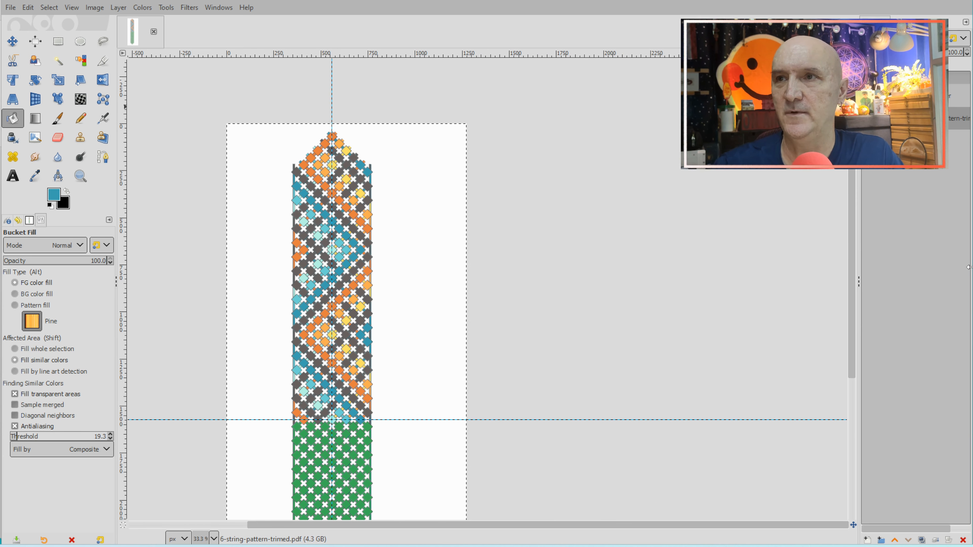
# - Select the finished top half above the guide, paste a copy and flip it vertically
pyautogui.click(58, 42)
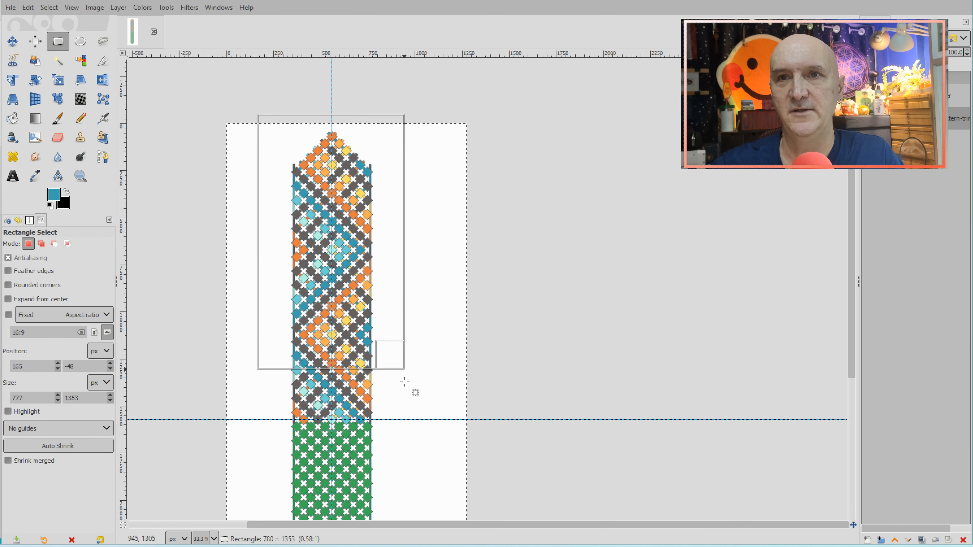
pyautogui.moveTo(404, 356); pyautogui.dragTo(411, 418)
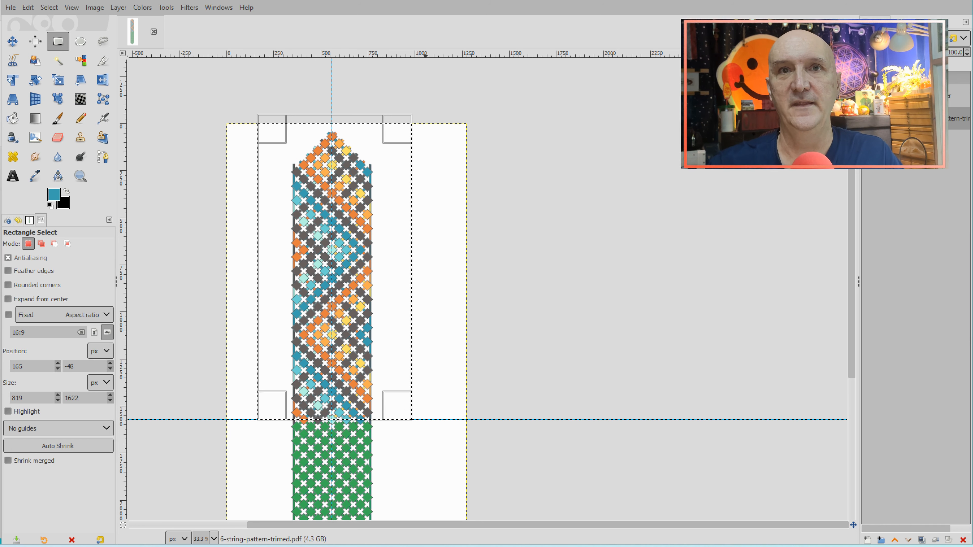
pyautogui.click(103, 80)
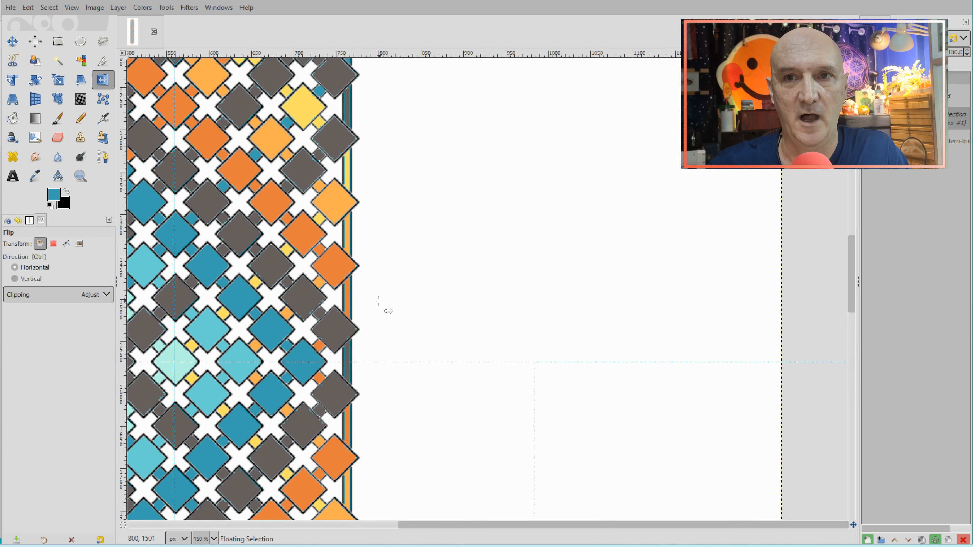
pyautogui.moveTo(384, 318)
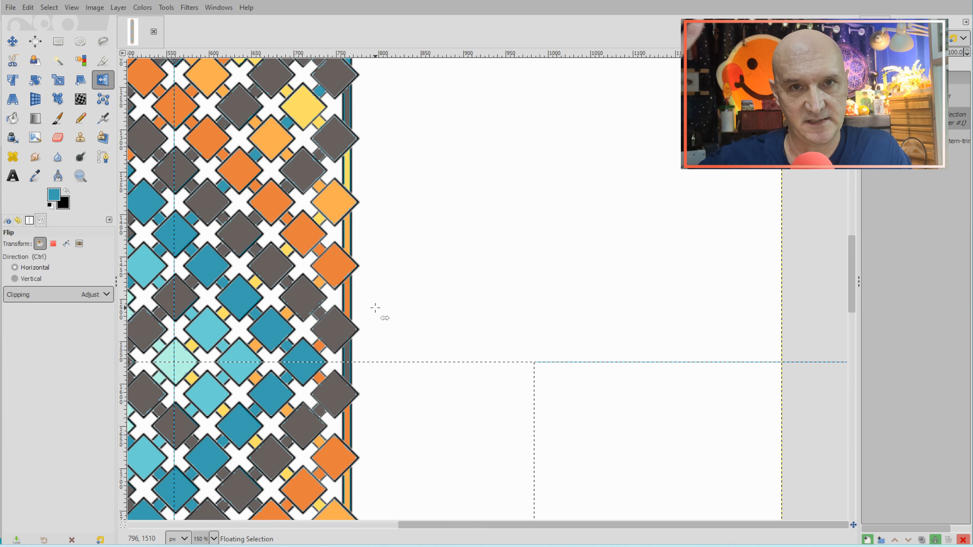
pyautogui.moveTo(382, 316)
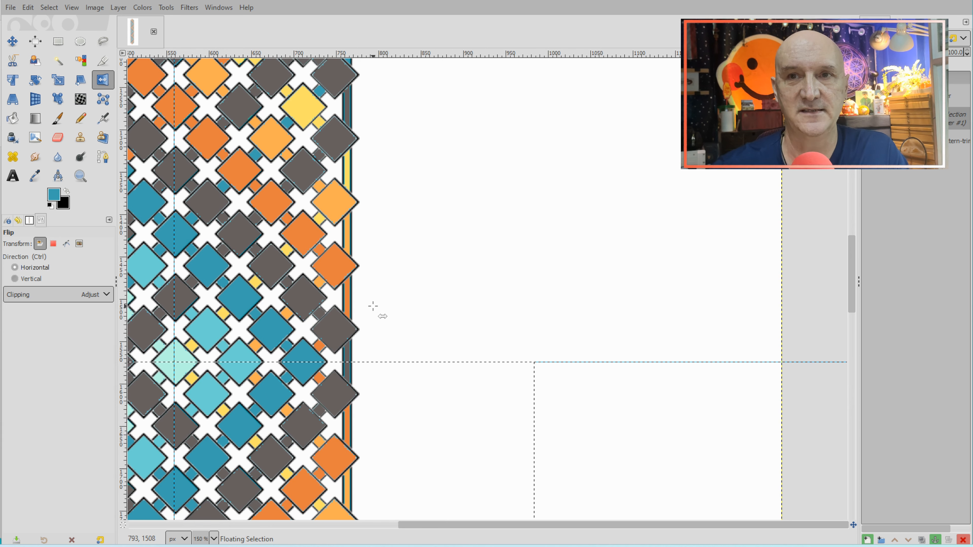
pyautogui.click(58, 41)
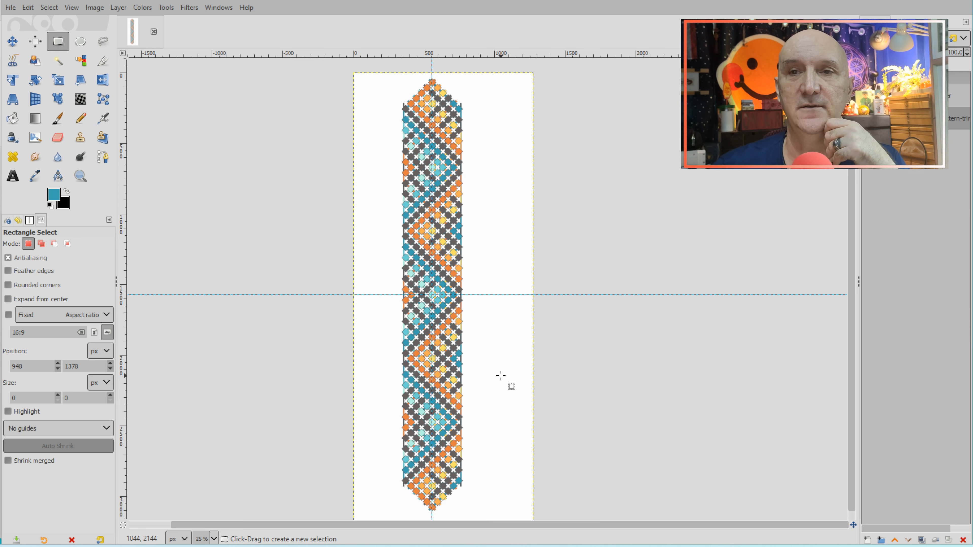
pyautogui.moveTo(543, 432)
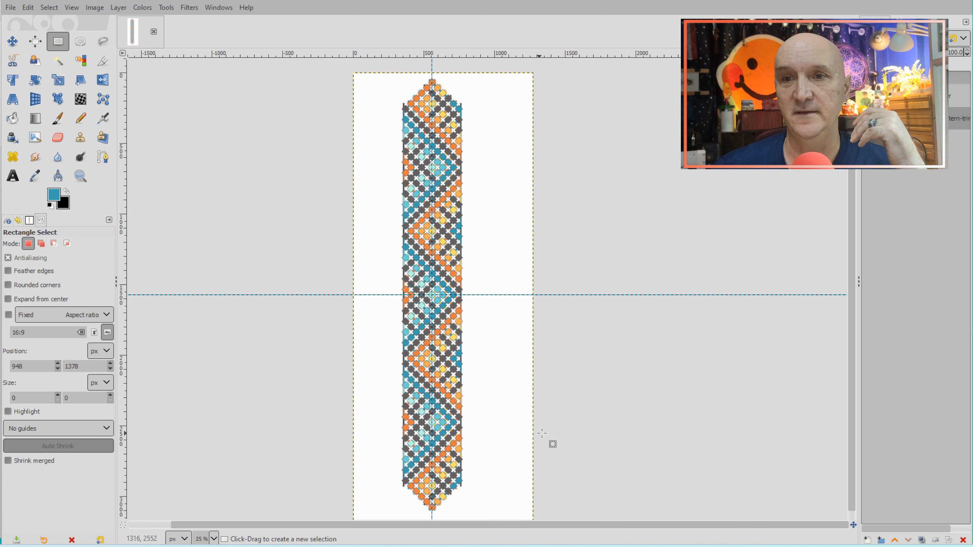